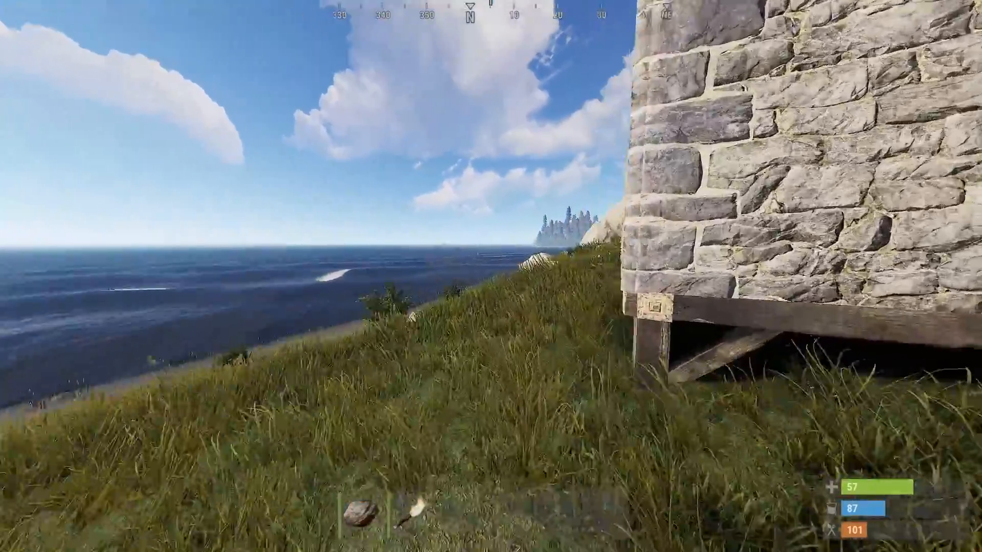
pyautogui.moveTo(491, 276)
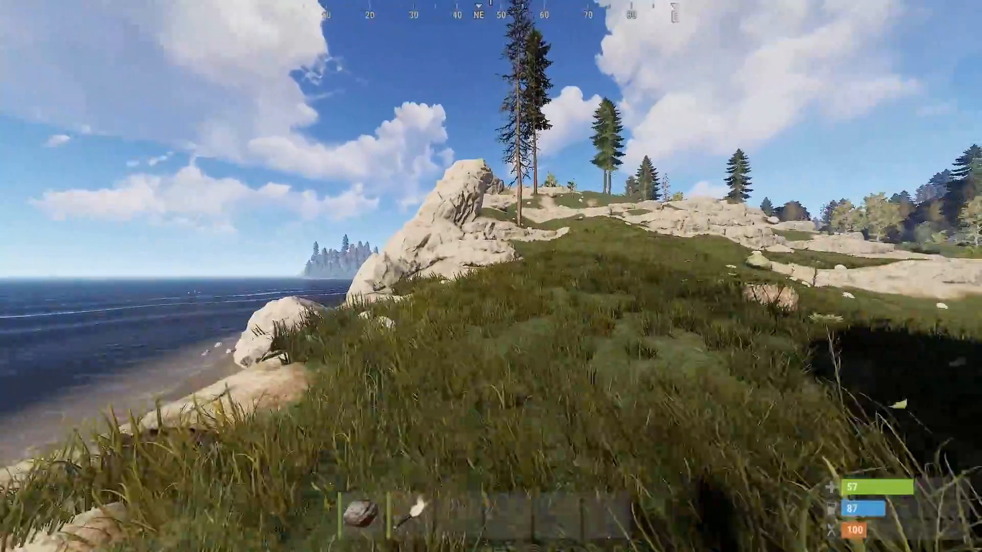
pyautogui.moveTo(491, 276)
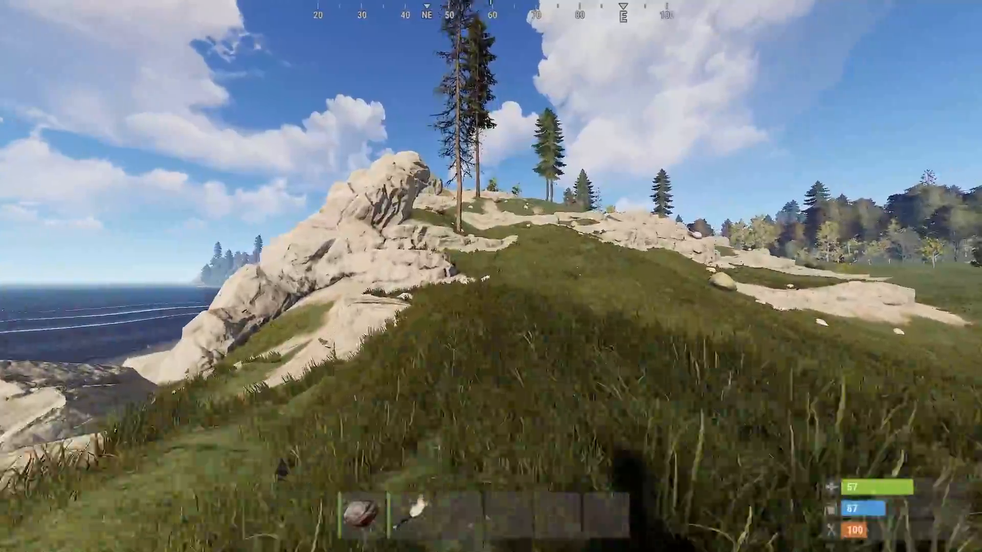
pyautogui.moveTo(491, 276)
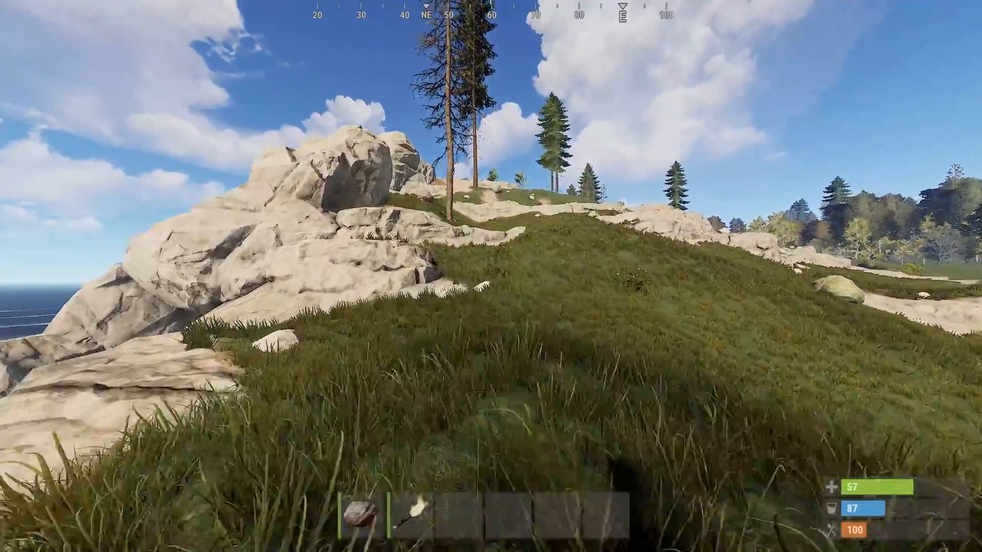
pyautogui.moveTo(491, 276)
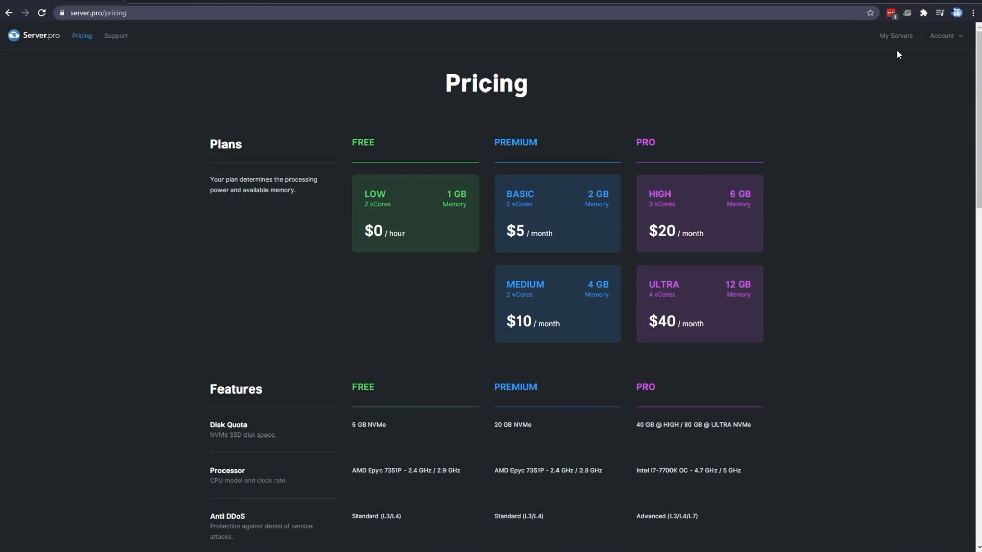
# Go to My Servers and enter the control panel for tcnotest.mcpro.io
pyautogui.click(895, 36)
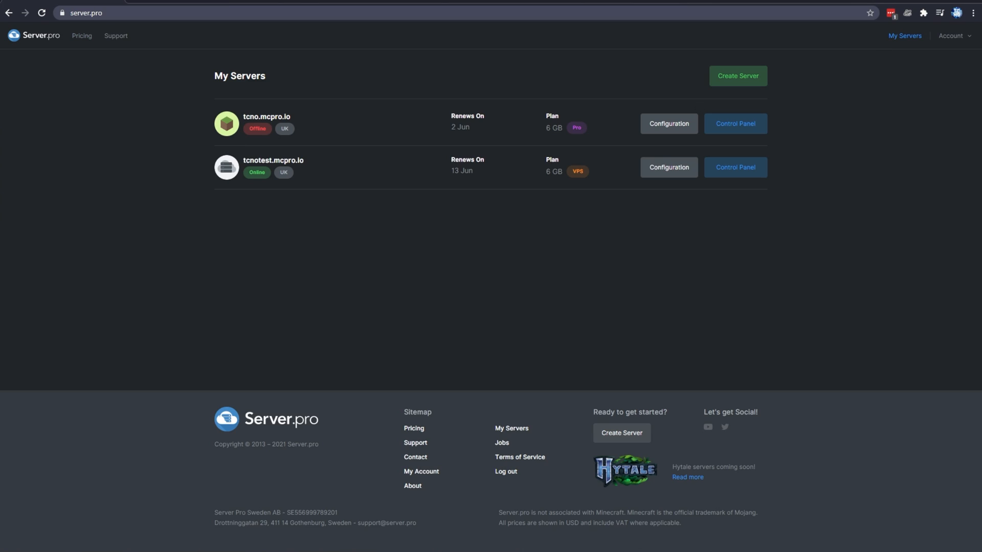
pyautogui.moveTo(735, 167)
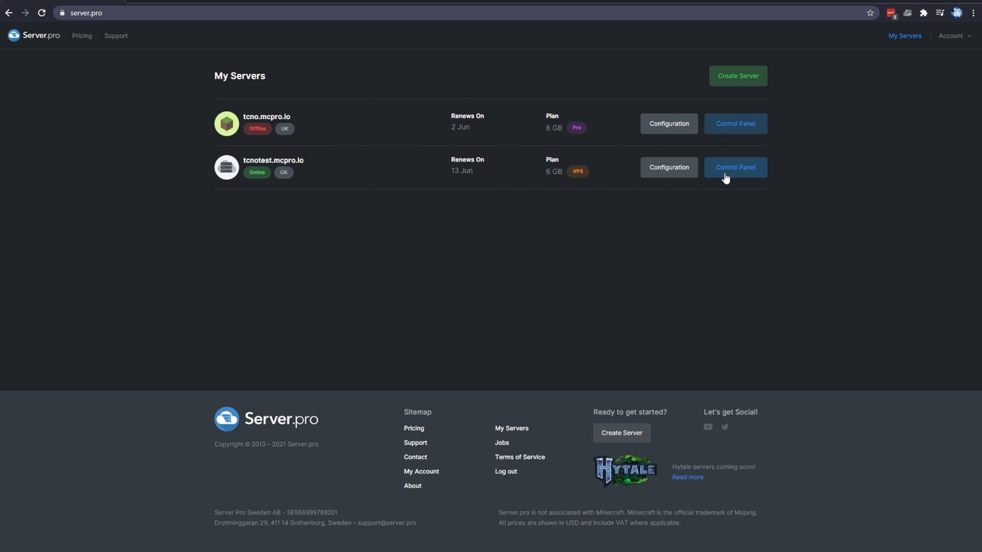
pyautogui.moveTo(735, 167)
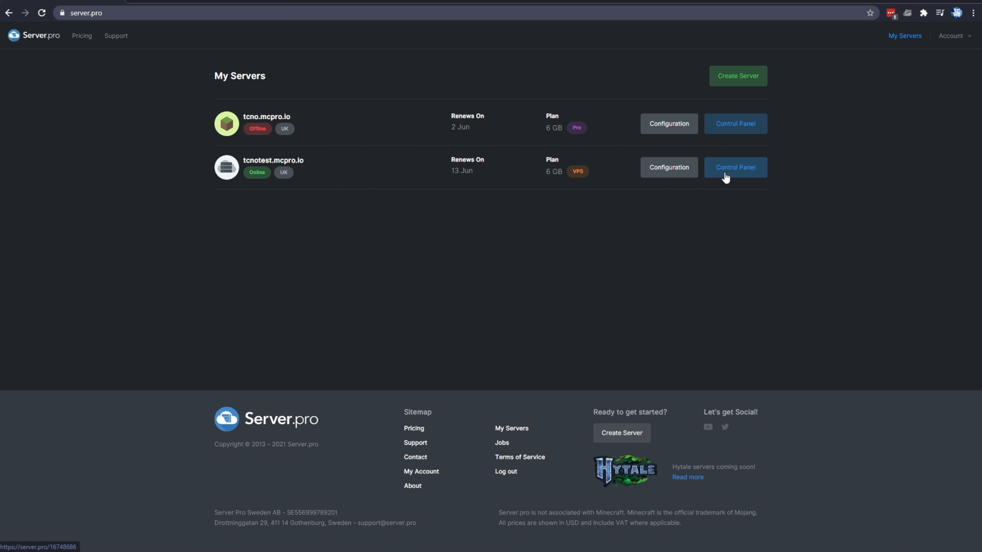
pyautogui.click(734, 167)
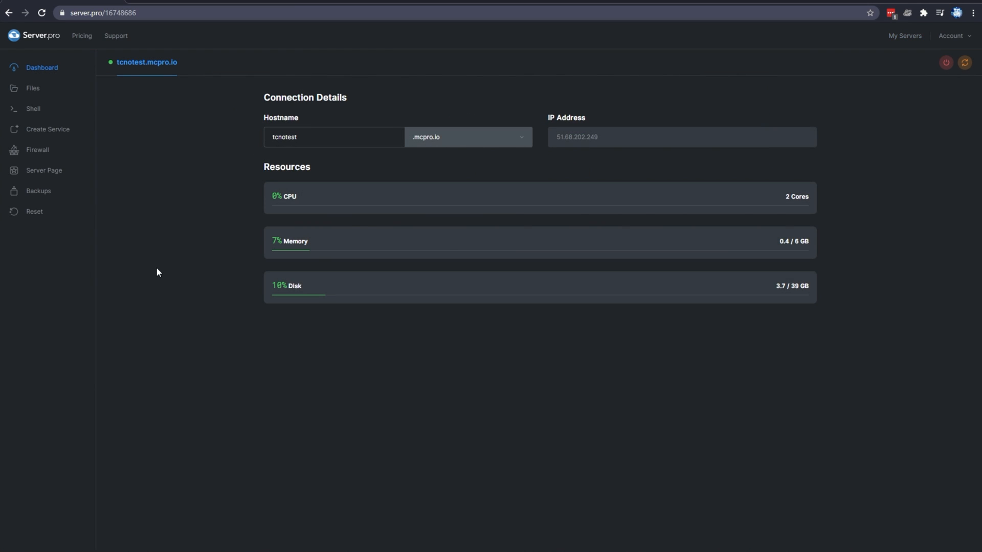
pyautogui.moveTo(48, 130)
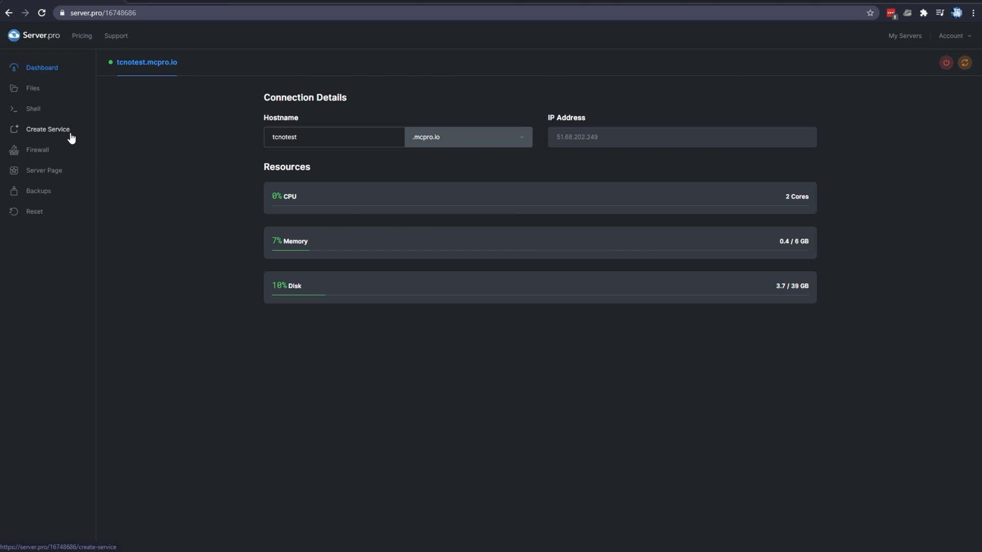
# Create a Rust service with Enable WebRCON and Enable uMod both set to Yes
pyautogui.click(47, 129)
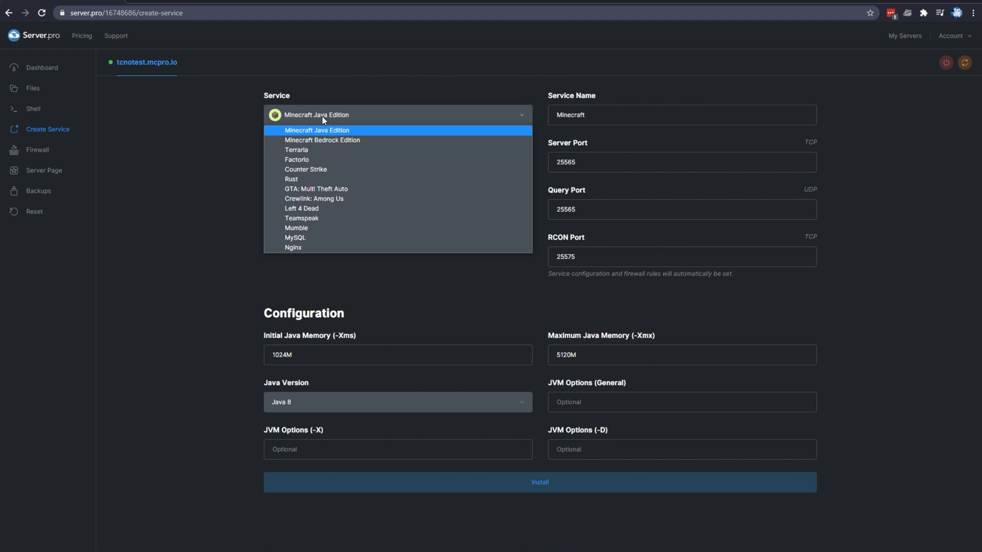
pyautogui.click(290, 178)
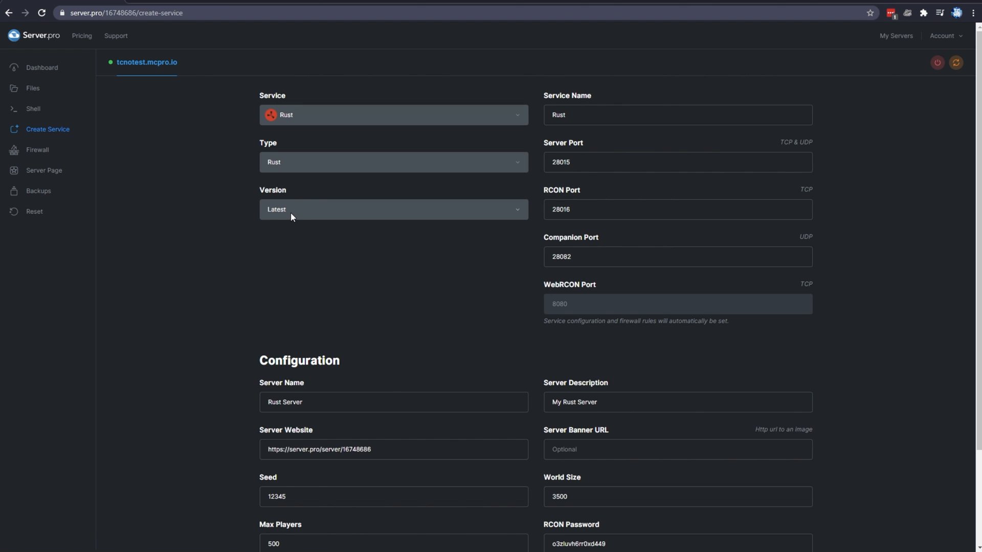
pyautogui.moveTo(275, 236)
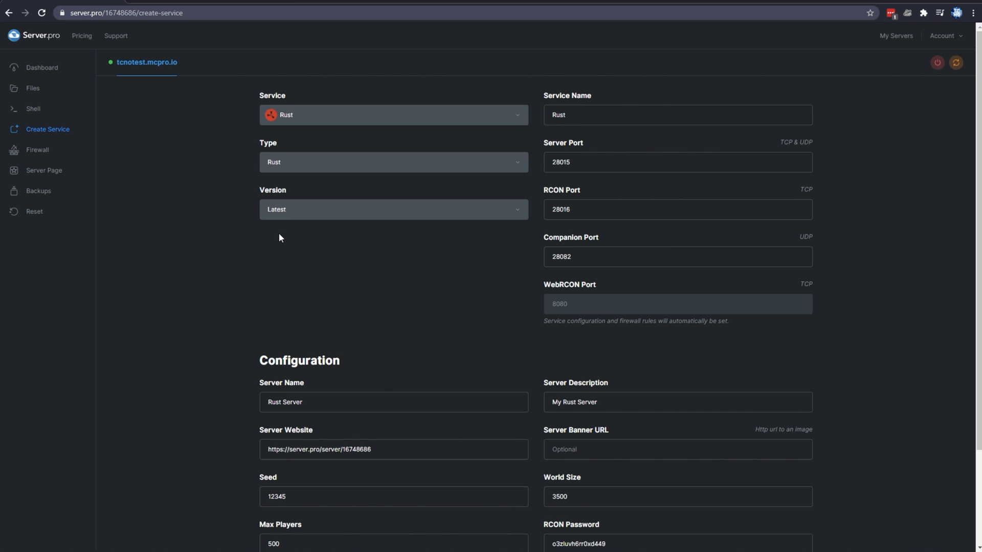
pyautogui.moveTo(265, 247)
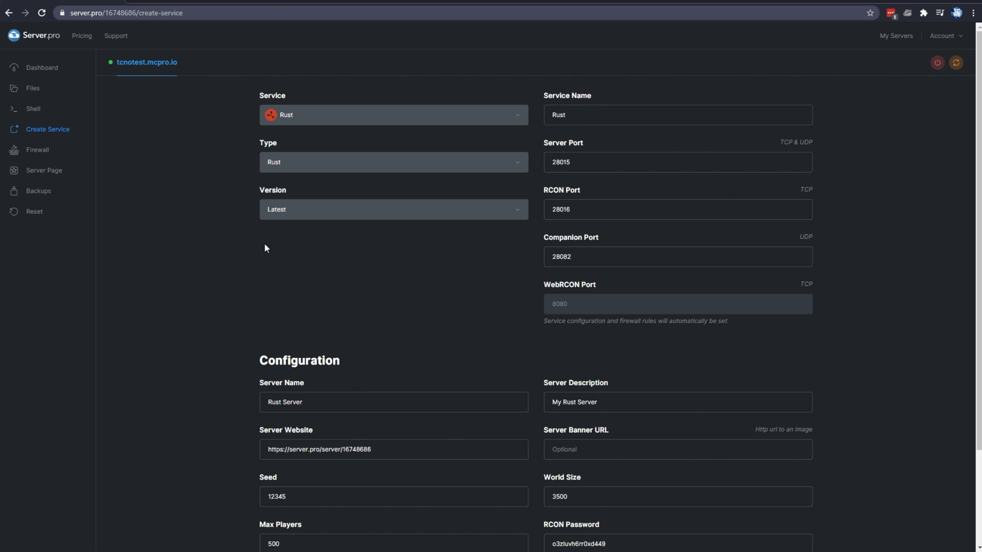
pyautogui.moveTo(367, 191)
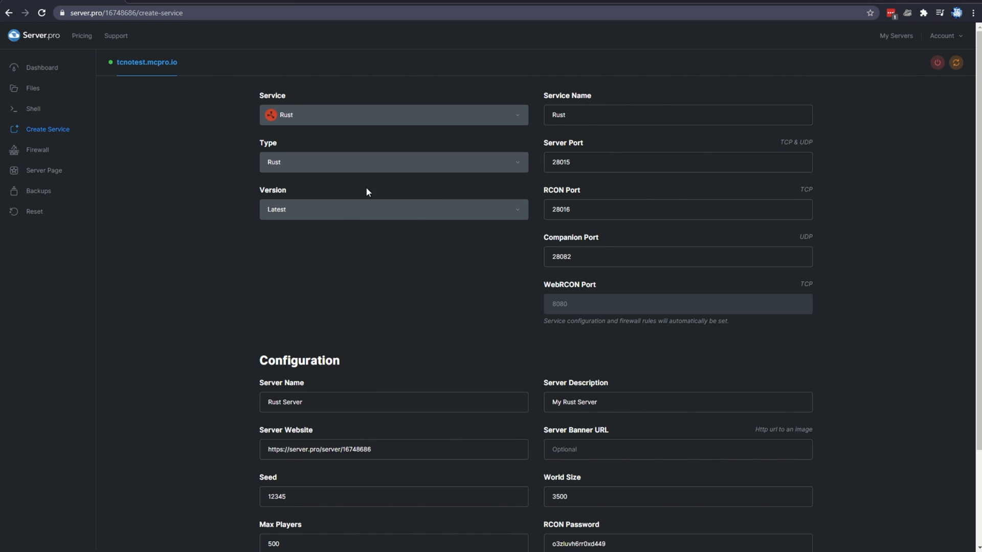
pyautogui.scroll(-3)
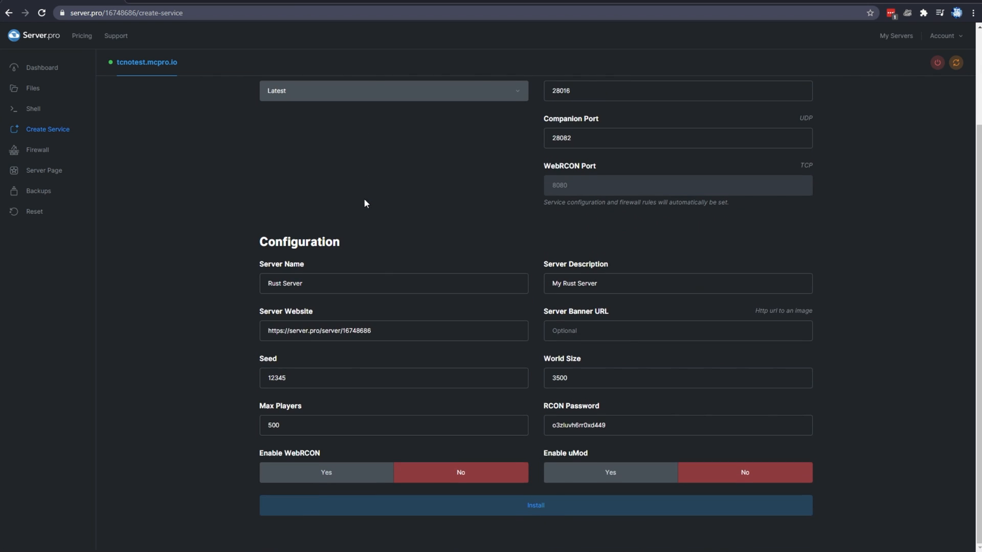
pyautogui.moveTo(585, 275)
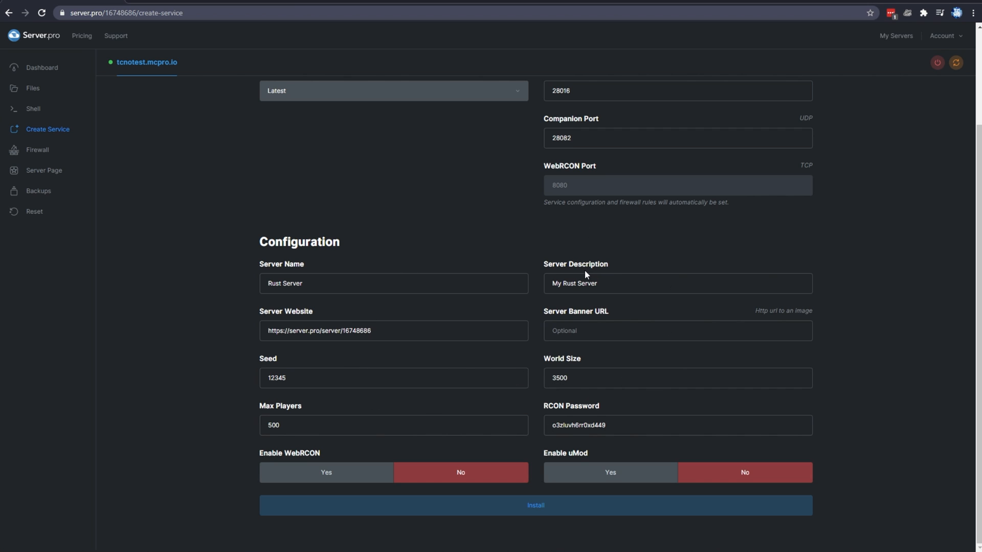
pyautogui.click(325, 473)
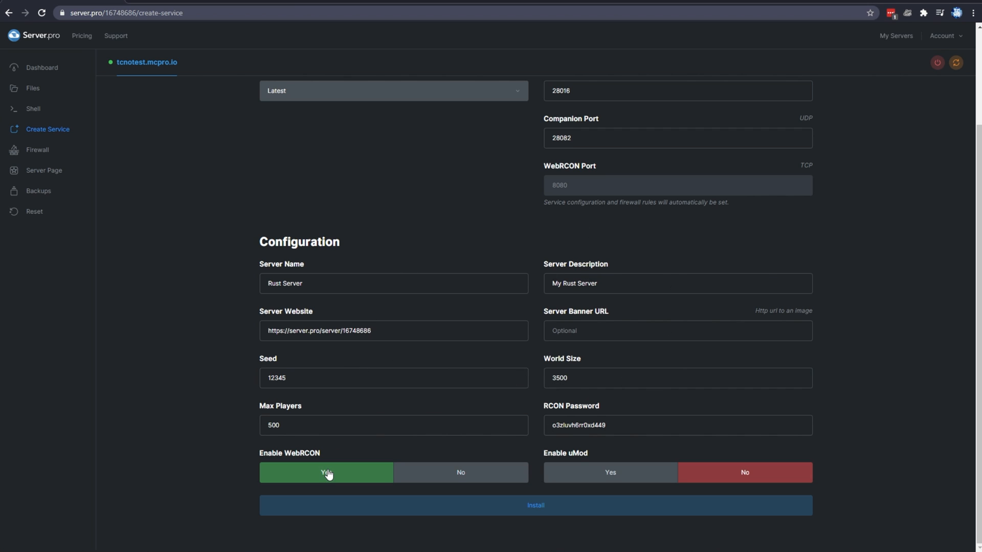
pyautogui.moveTo(641, 460)
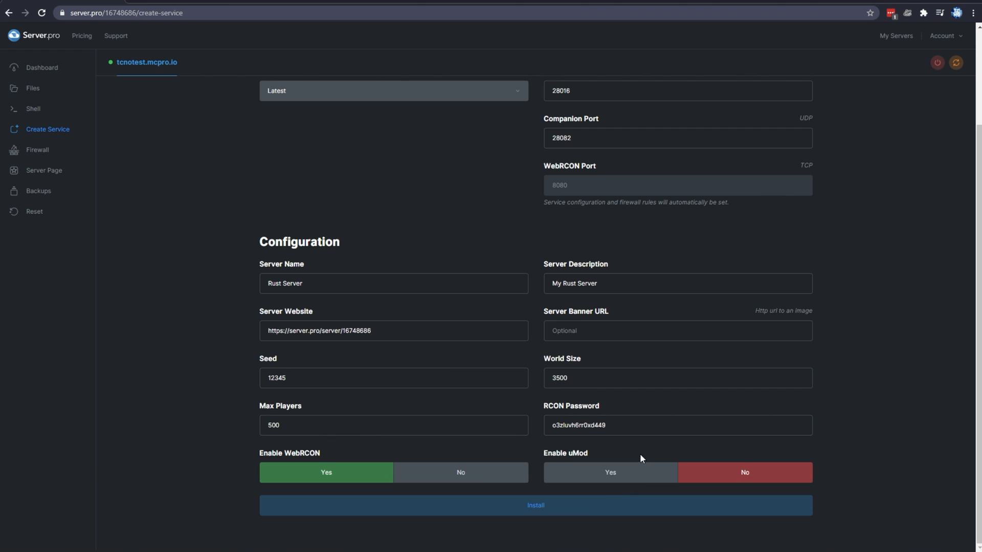
pyautogui.click(609, 472)
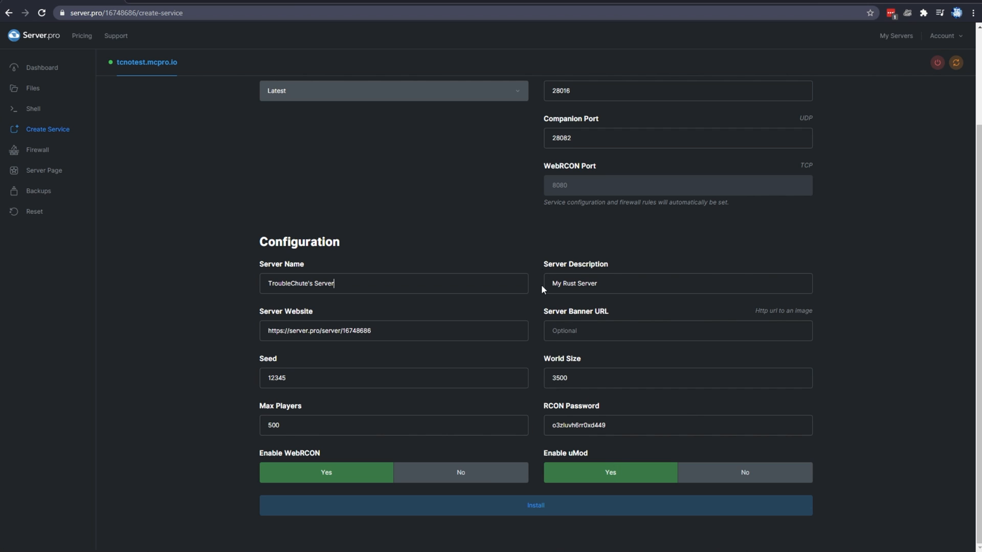
pyautogui.scroll(3)
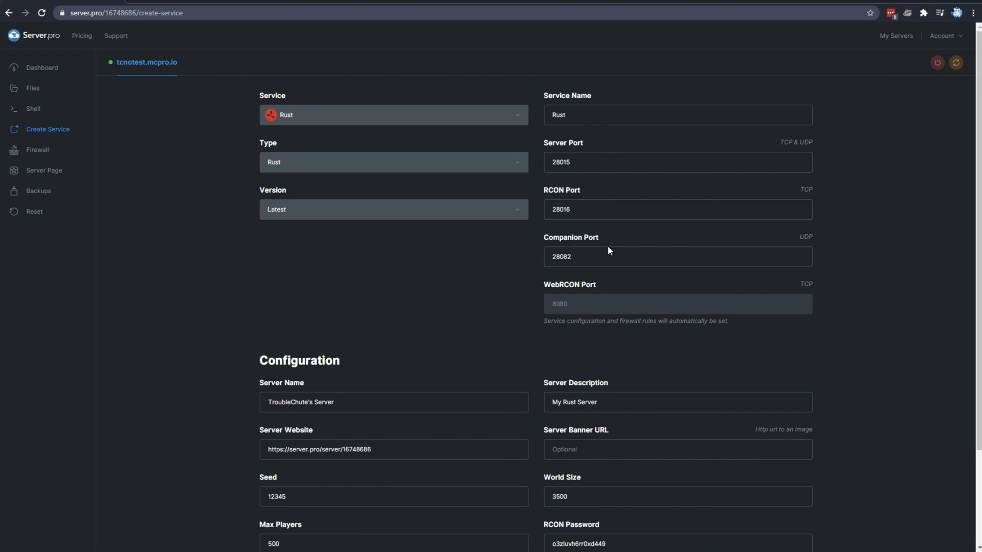
pyautogui.moveTo(747, 189)
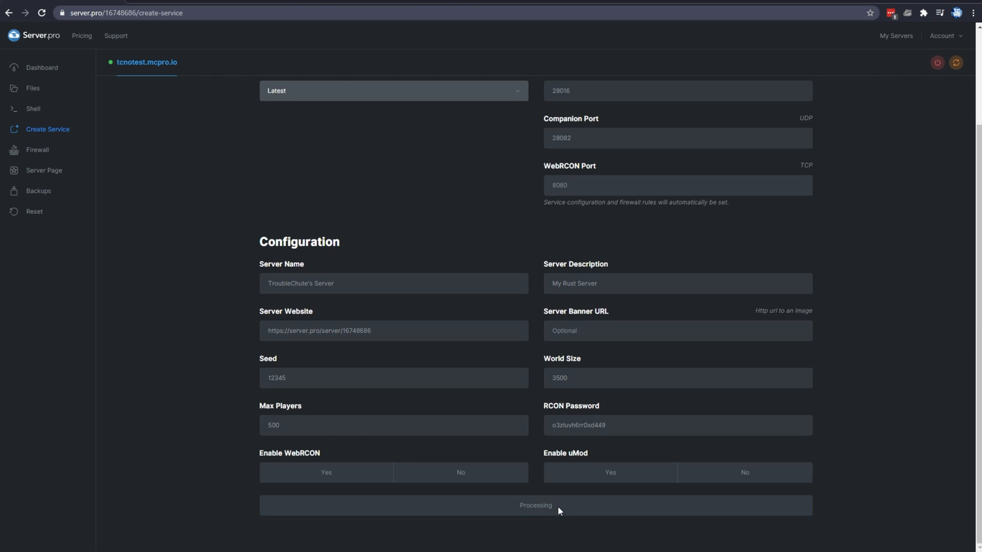
# Install the Rust service and watch its files download in the Shell console
pyautogui.click(535, 505)
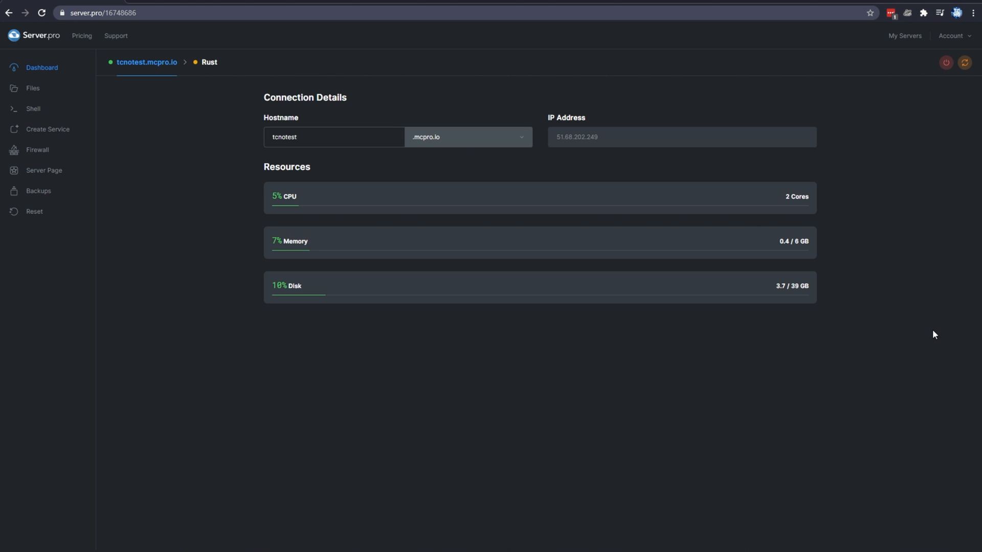
pyautogui.moveTo(196, 179)
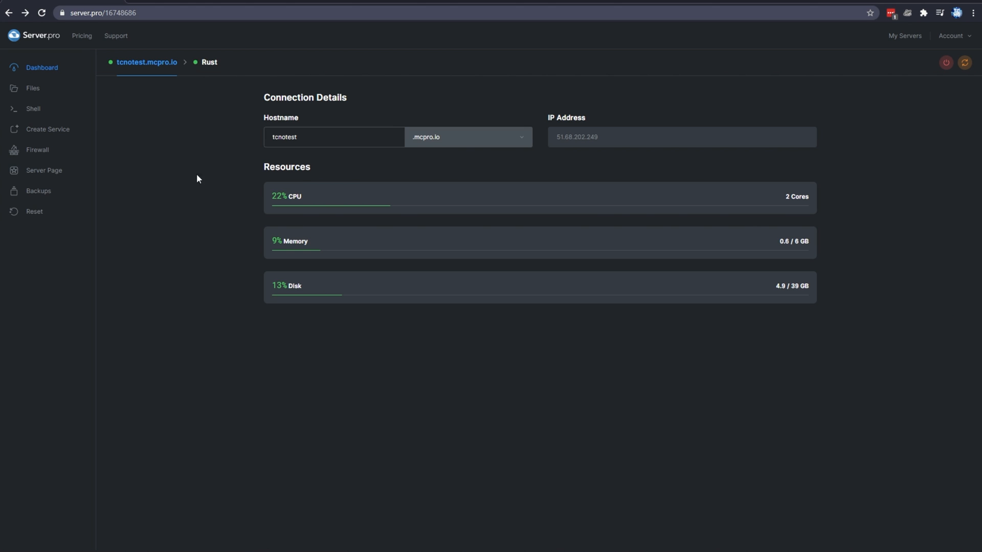
pyautogui.moveTo(209, 62)
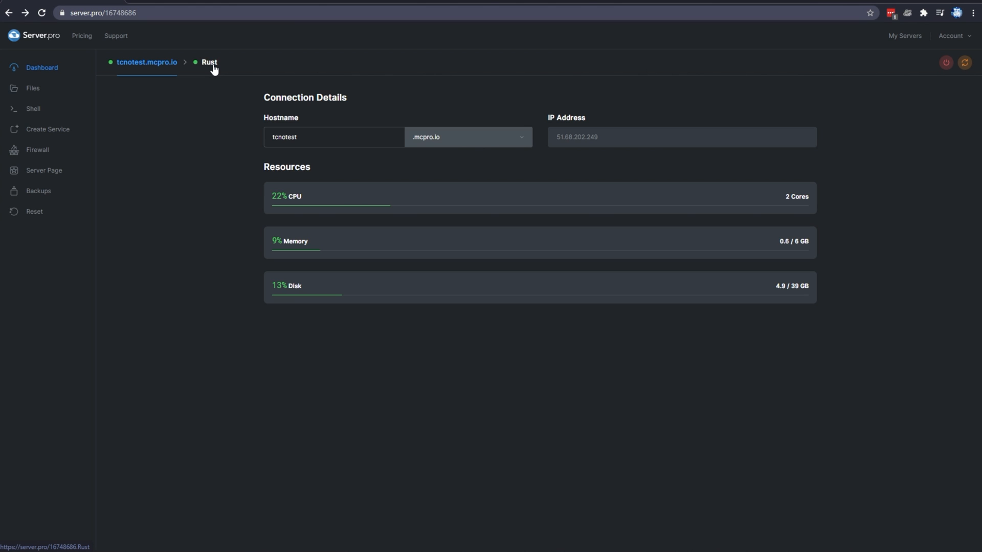
pyautogui.click(209, 62)
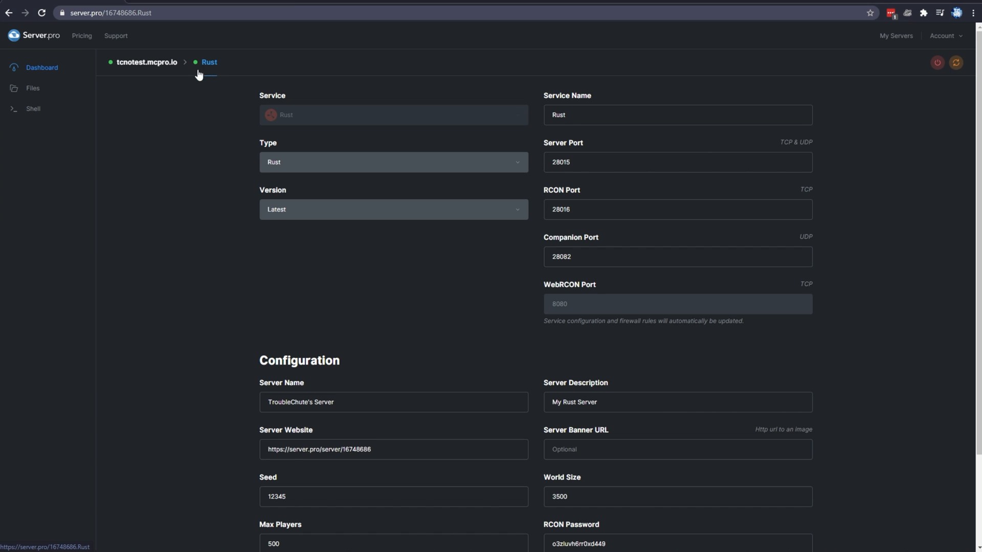
pyautogui.click(33, 108)
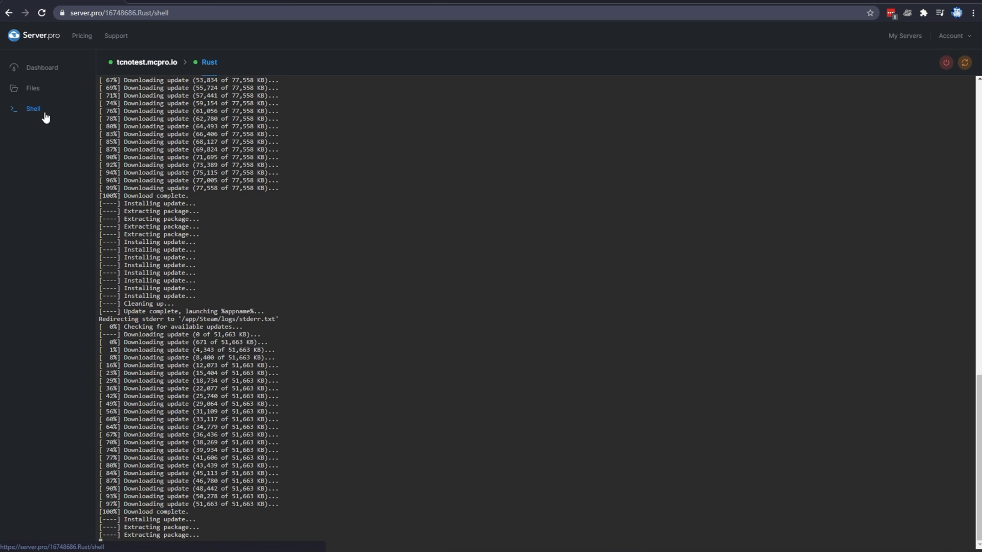
pyautogui.scroll(-3)
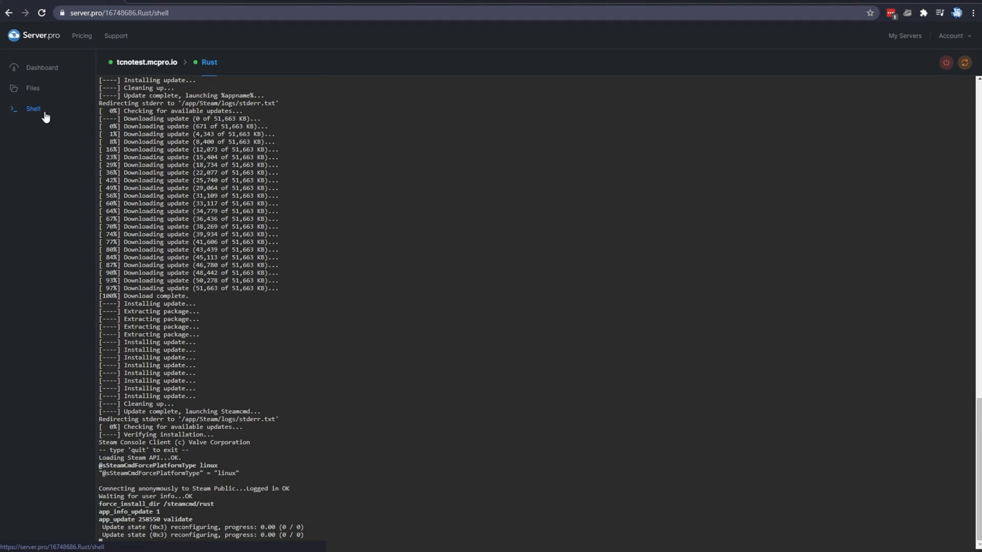
pyautogui.scroll(-3)
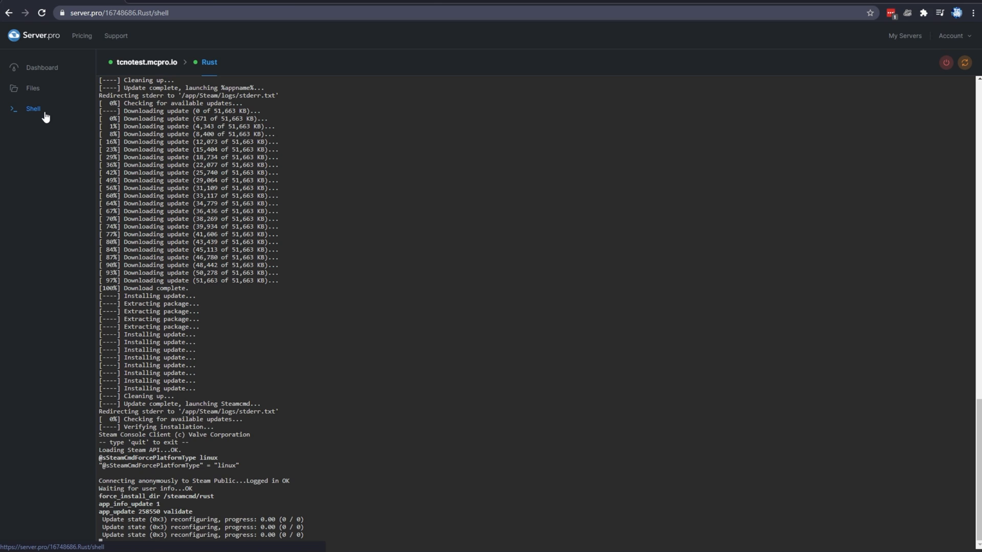
# On the Dashboard, set Enable uMod to Yes ahead of a save and restart
pyautogui.click(41, 68)
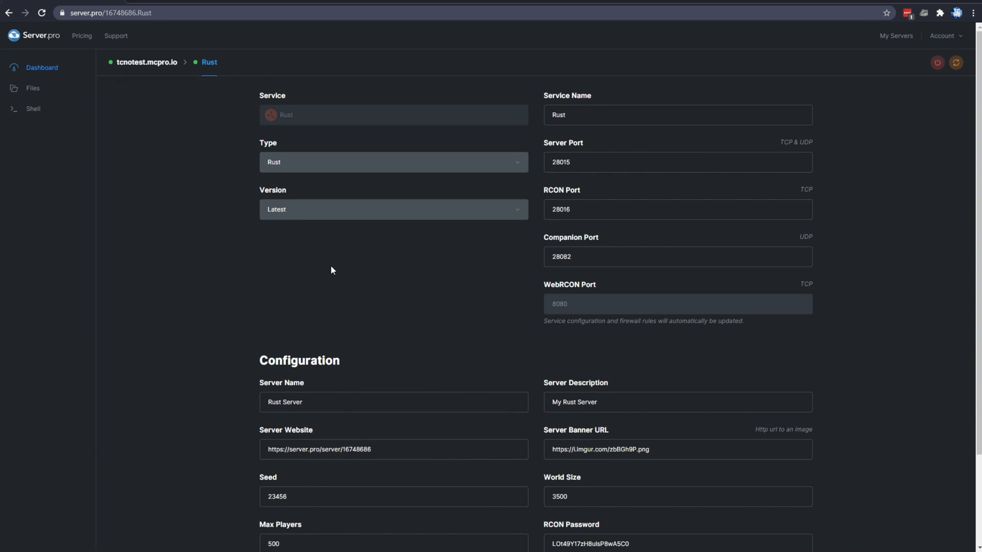
pyautogui.moveTo(192, 59)
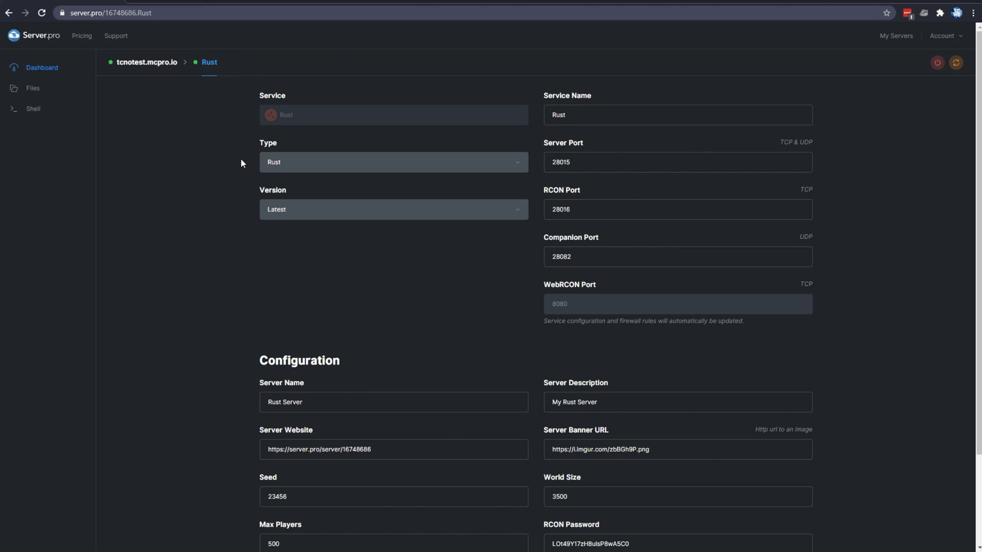
pyautogui.scroll(-3)
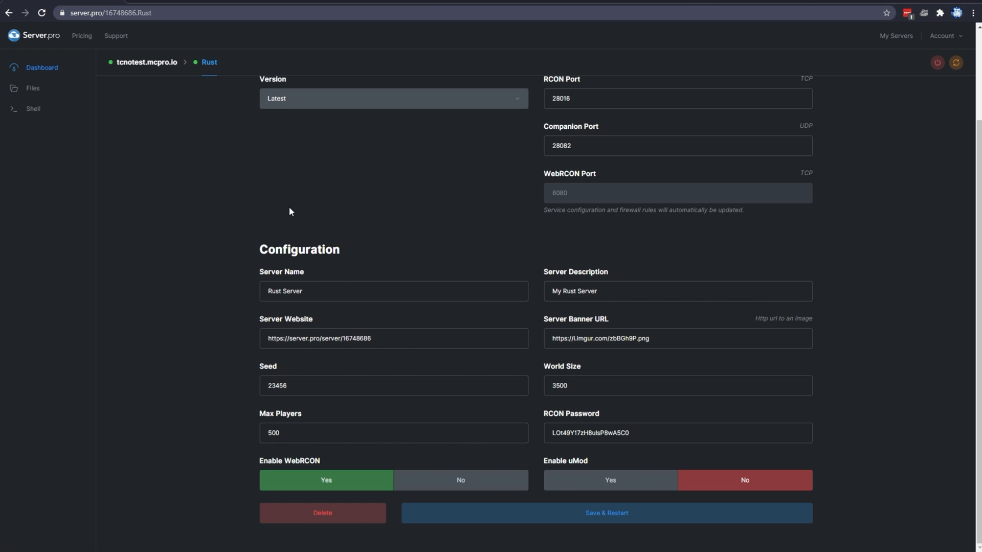
pyautogui.moveTo(595, 489)
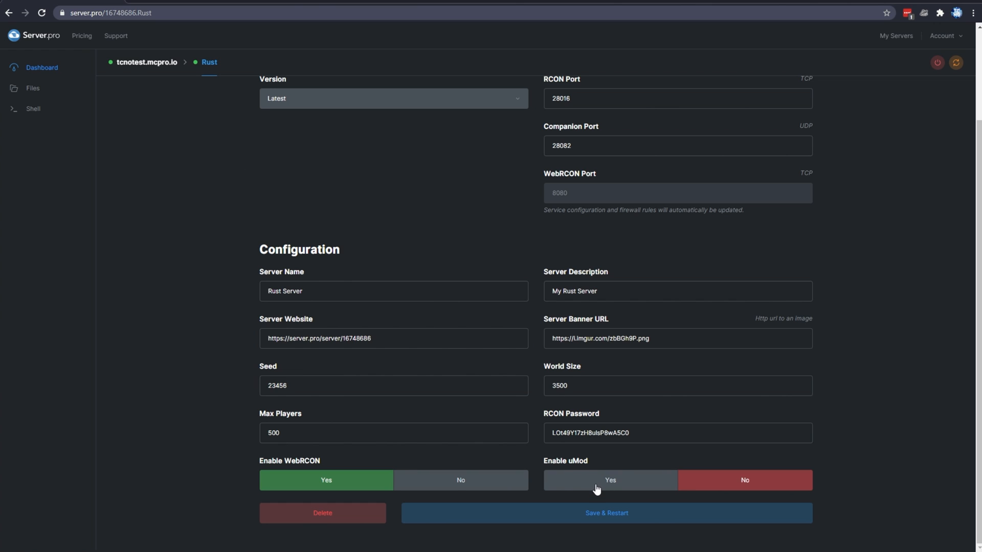
pyautogui.click(605, 512)
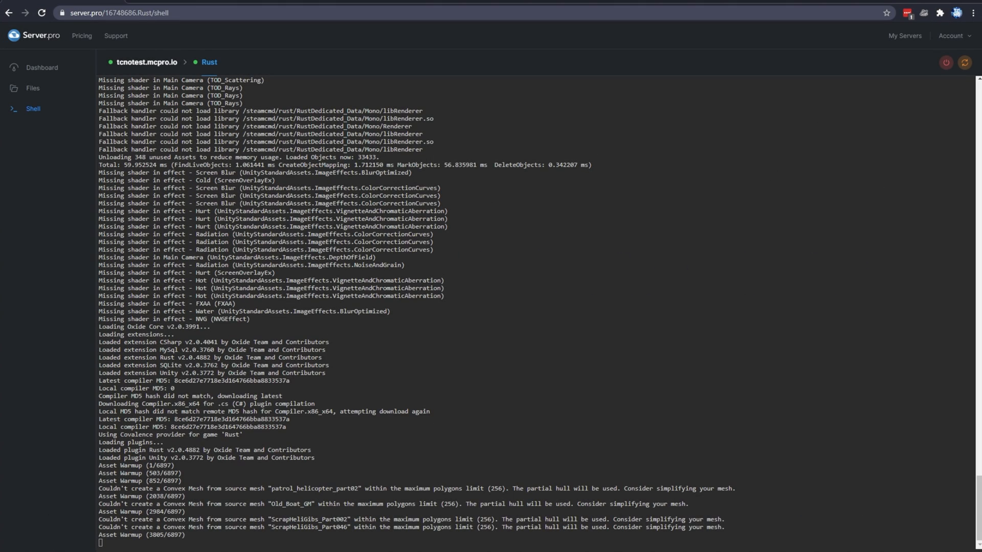
# Scroll through the Shell output to follow the server's startup progress
pyautogui.scroll(-3)
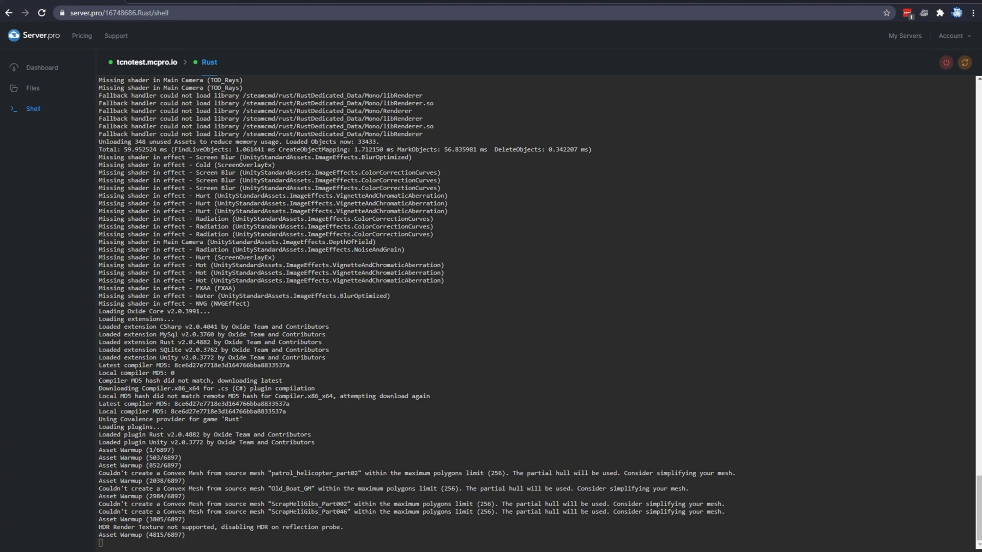
pyautogui.scroll(-3)
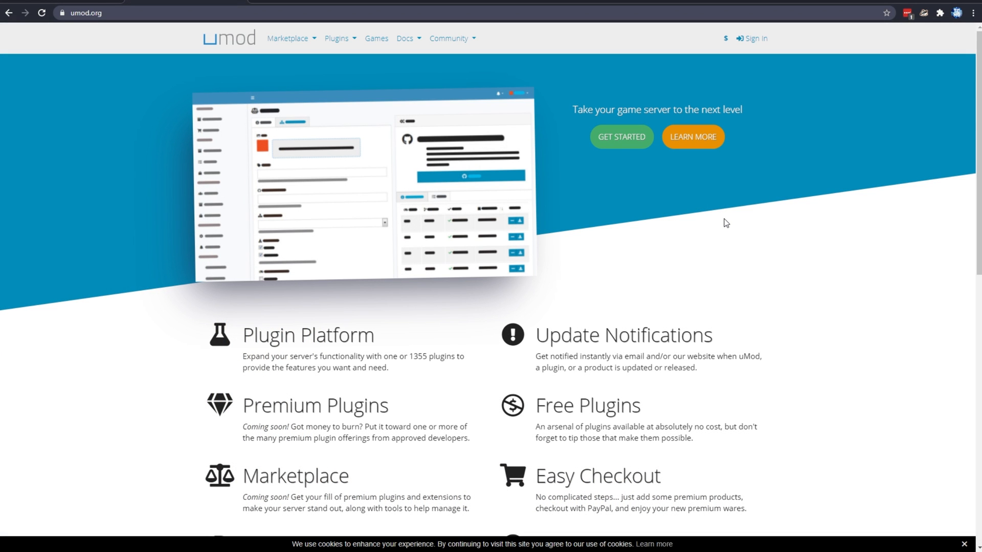
# Search uMod's plugin catalog filtered to the Rust category
pyautogui.click(336, 38)
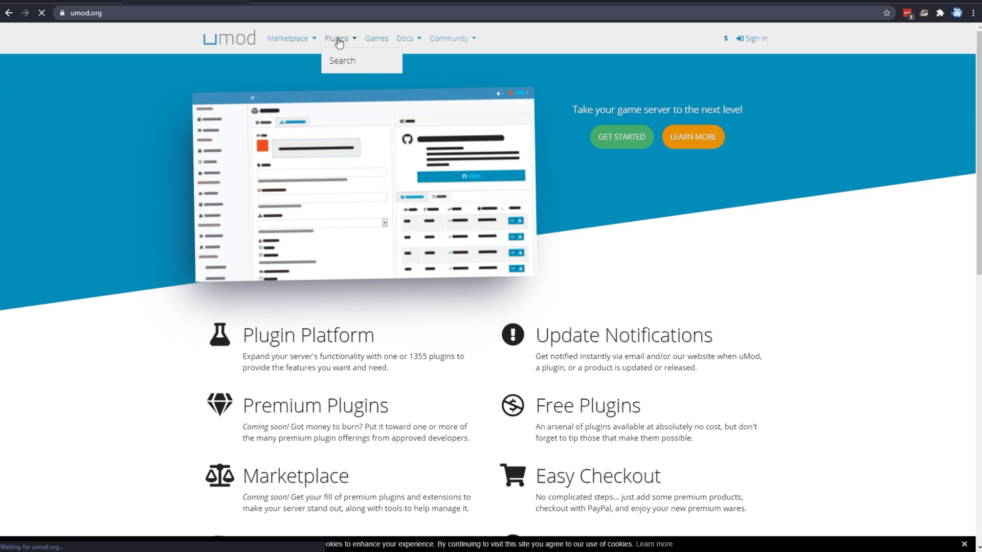
pyautogui.click(341, 60)
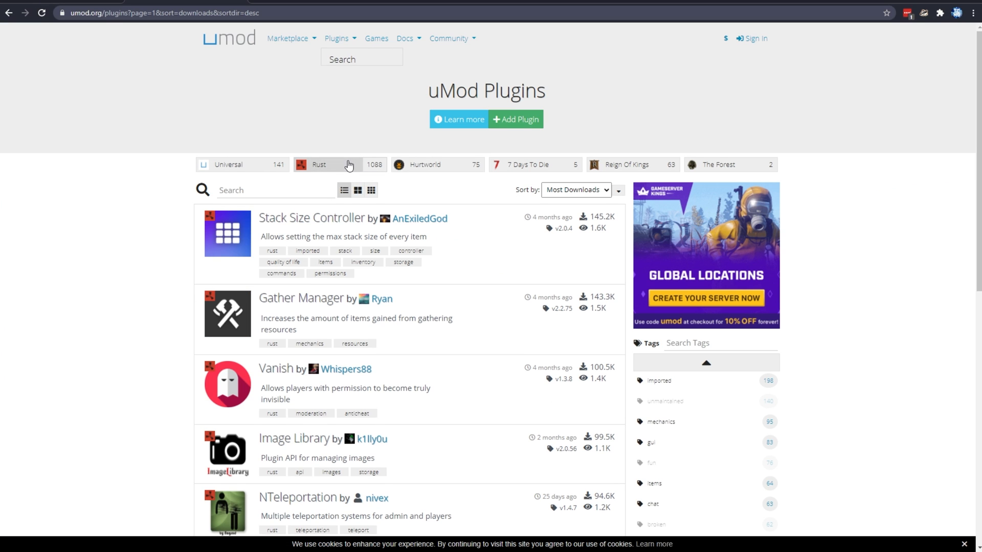
pyautogui.click(319, 163)
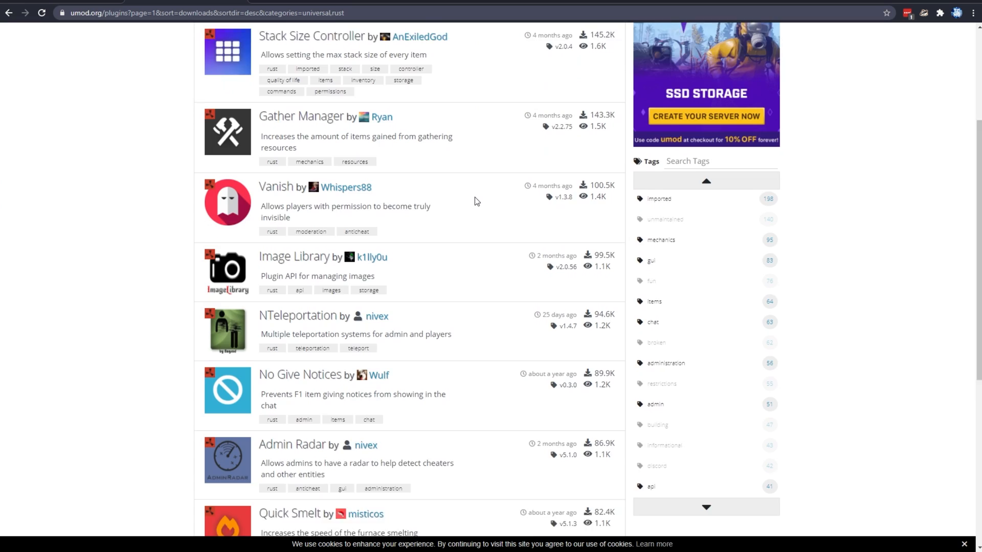
pyautogui.scroll(3)
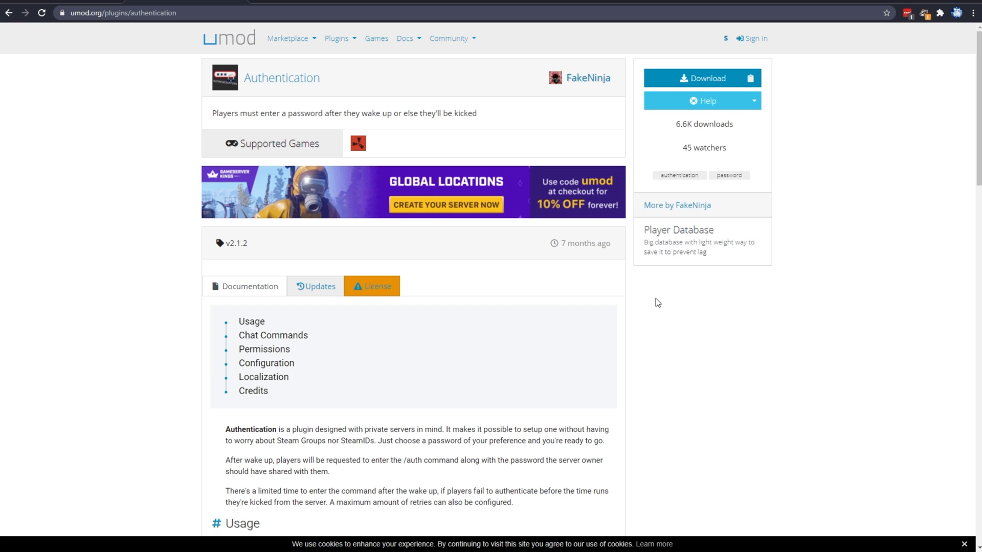
pyautogui.moveTo(637, 299)
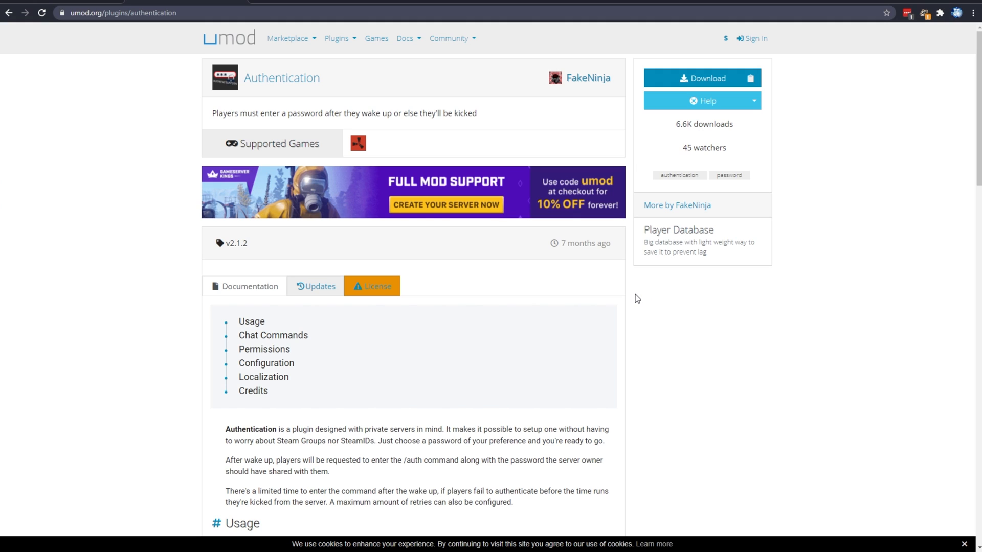
# Read the Authentication plugin's usage and commands, then download Authentication.cs
pyautogui.scroll(-3)
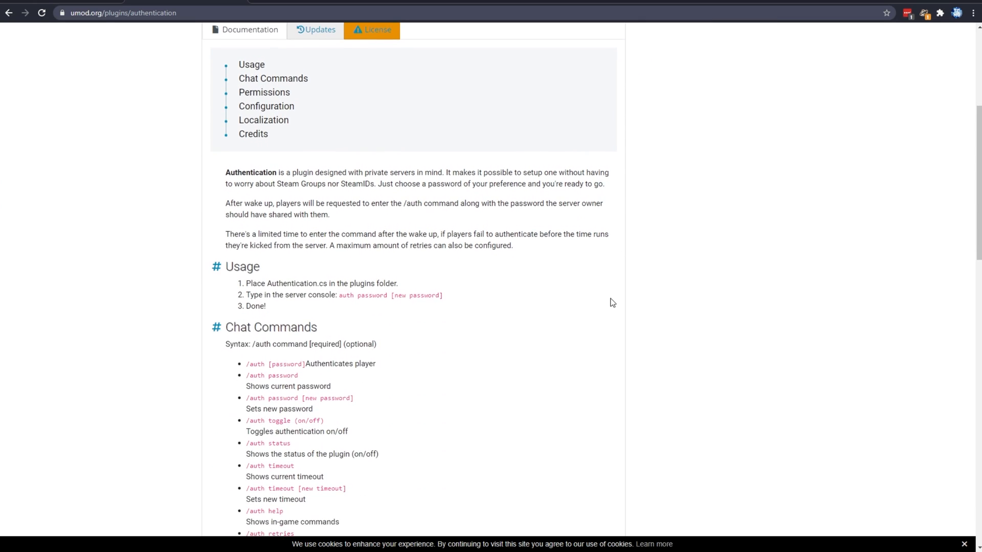
pyautogui.scroll(-3)
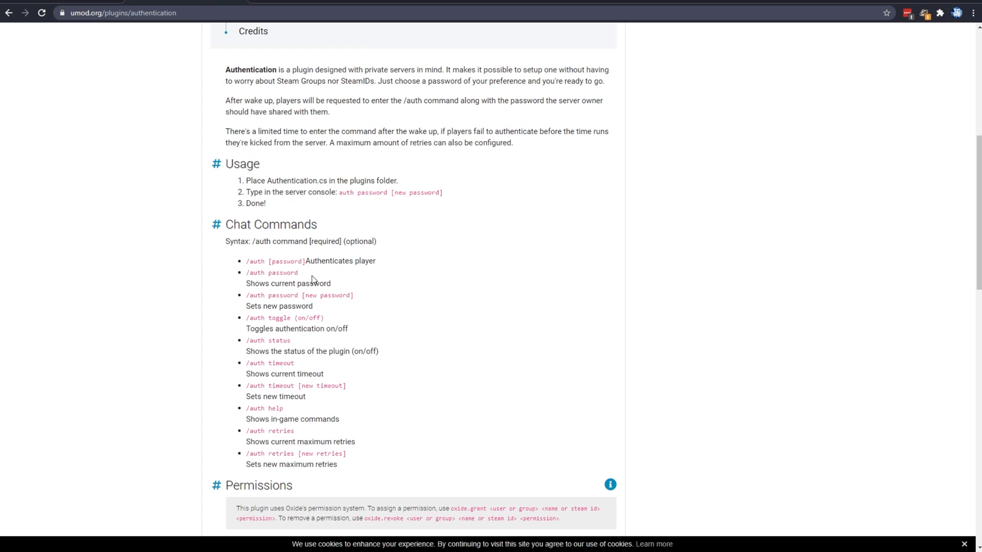
pyautogui.moveTo(385, 434)
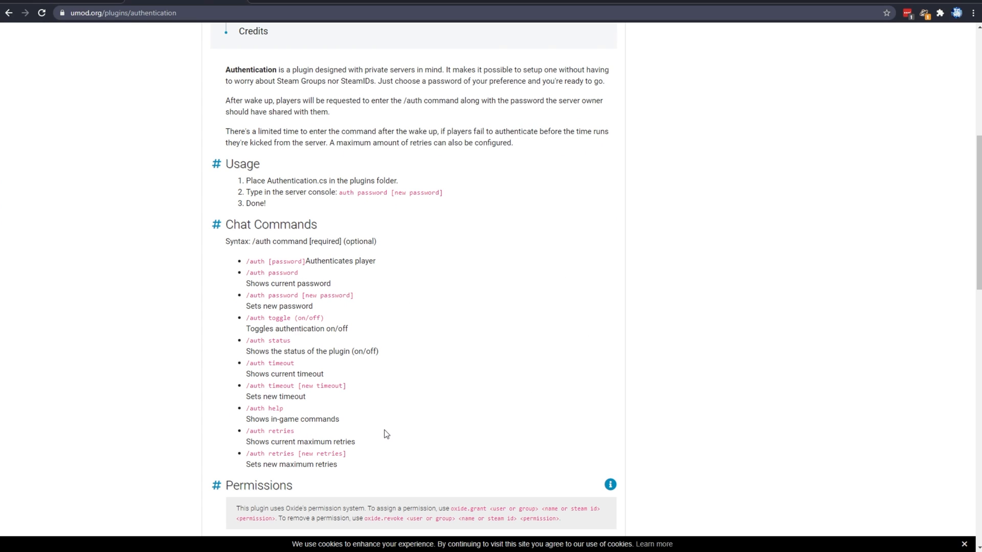
pyautogui.moveTo(458, 488)
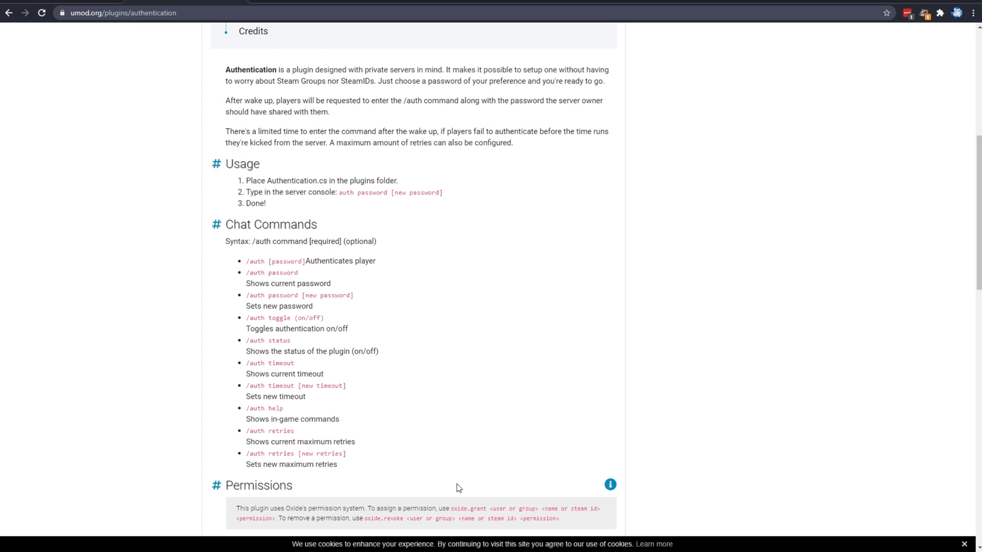
pyautogui.scroll(-3)
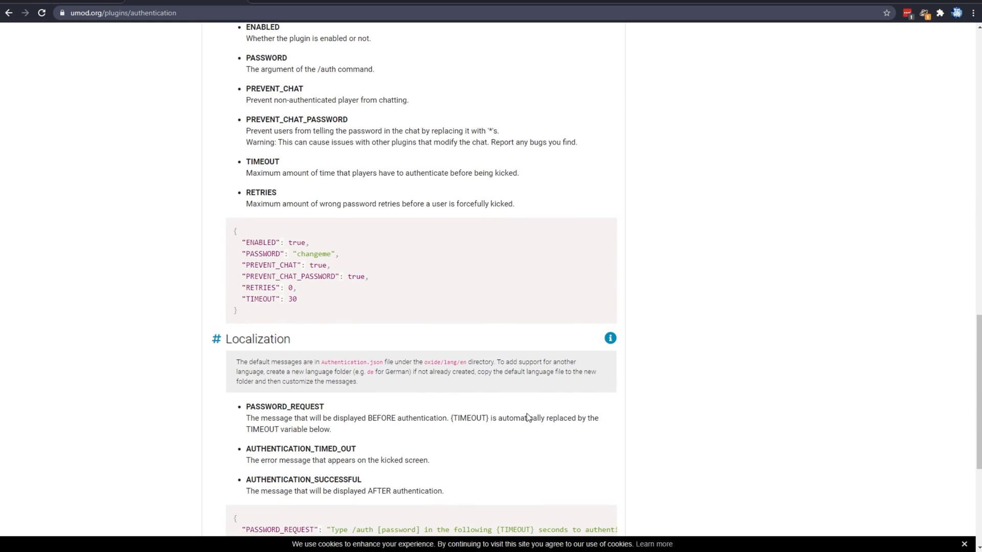
pyautogui.scroll(3)
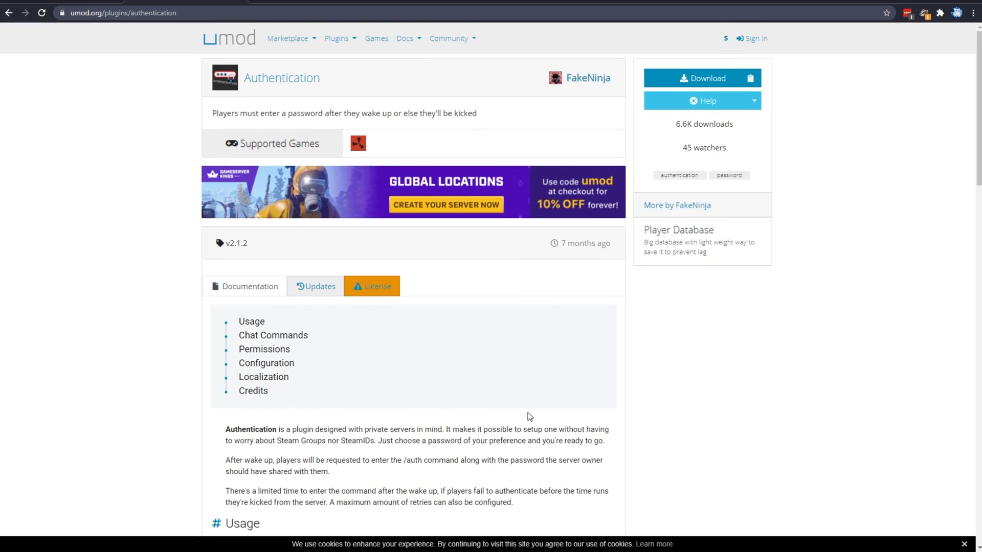
pyautogui.click(701, 78)
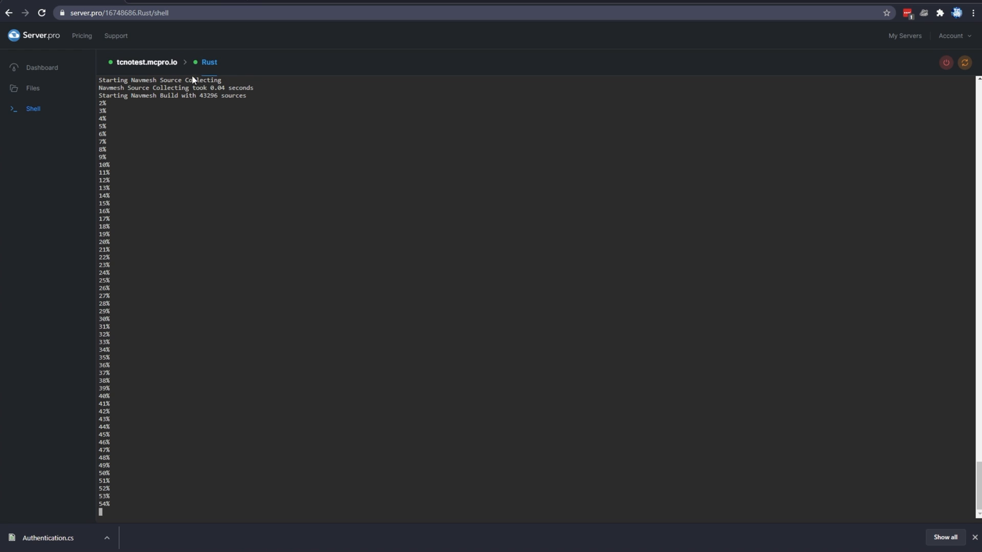
# Upload Authentication.cs from Downloads into the server's oxide/plugins folder
pyautogui.click(33, 87)
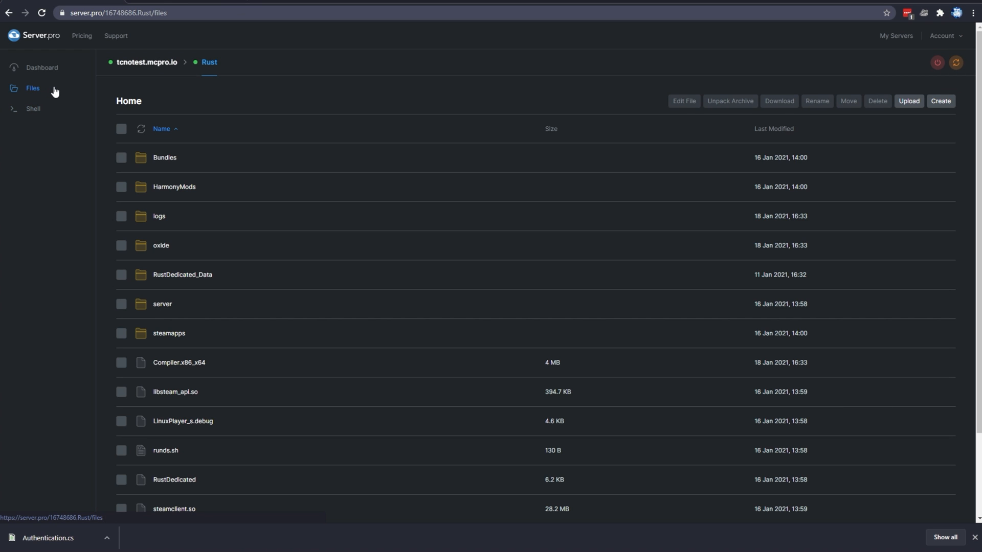
pyautogui.moveTo(192, 264)
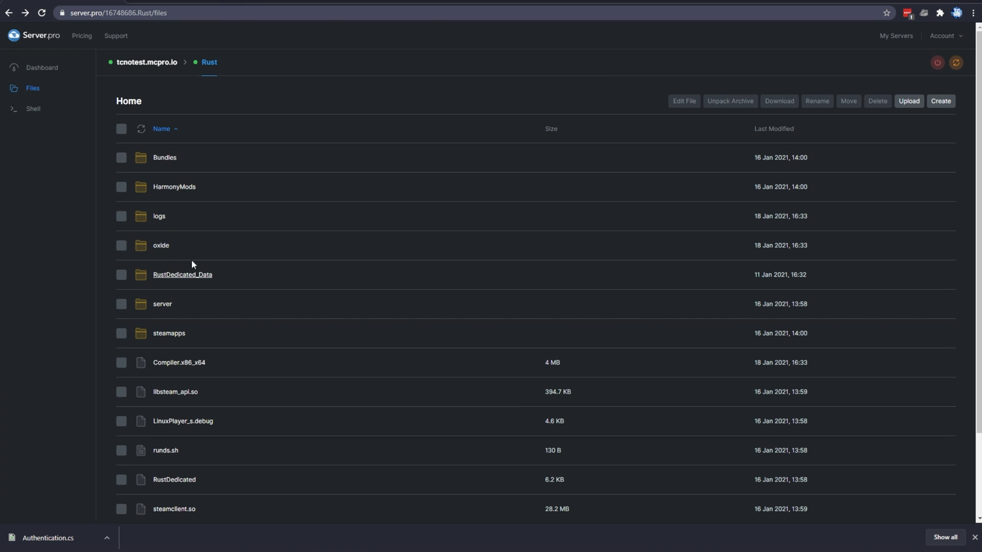
pyautogui.click(161, 245)
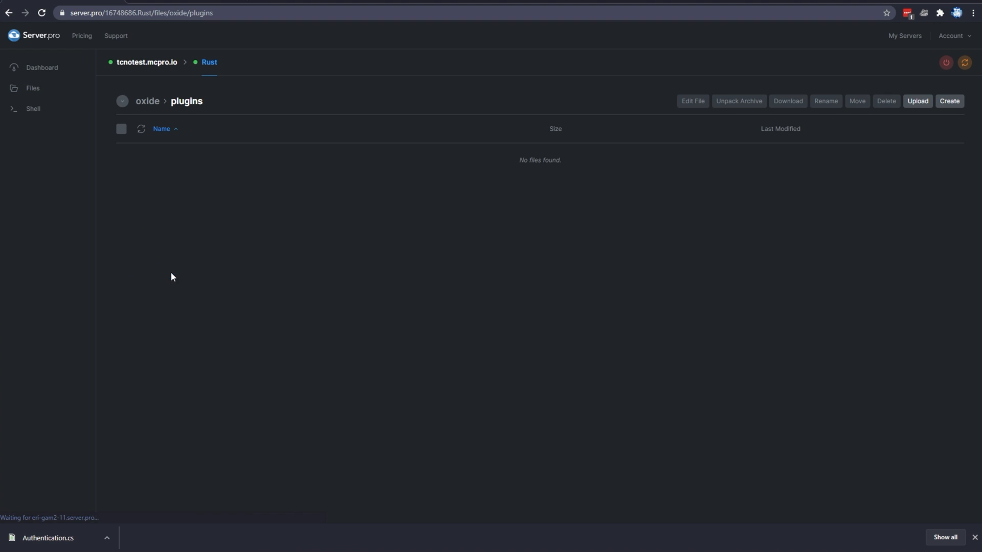
pyautogui.click(918, 101)
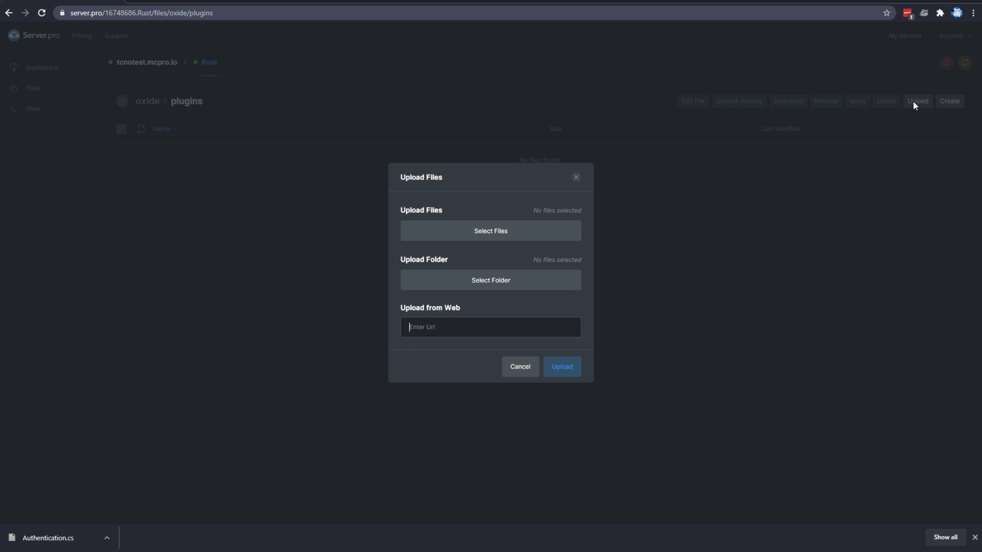
pyautogui.click(490, 231)
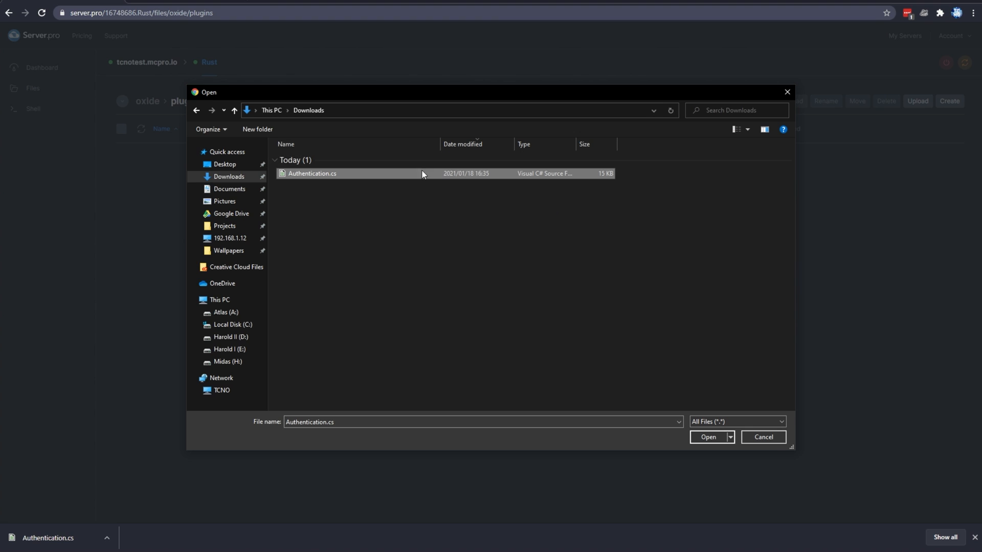
pyautogui.moveTo(466, 231)
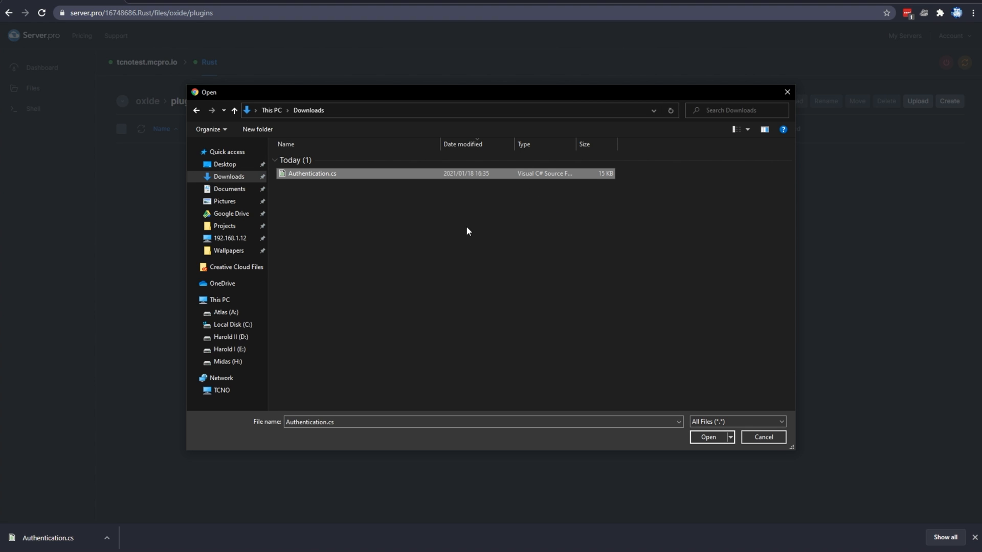
pyautogui.click(708, 436)
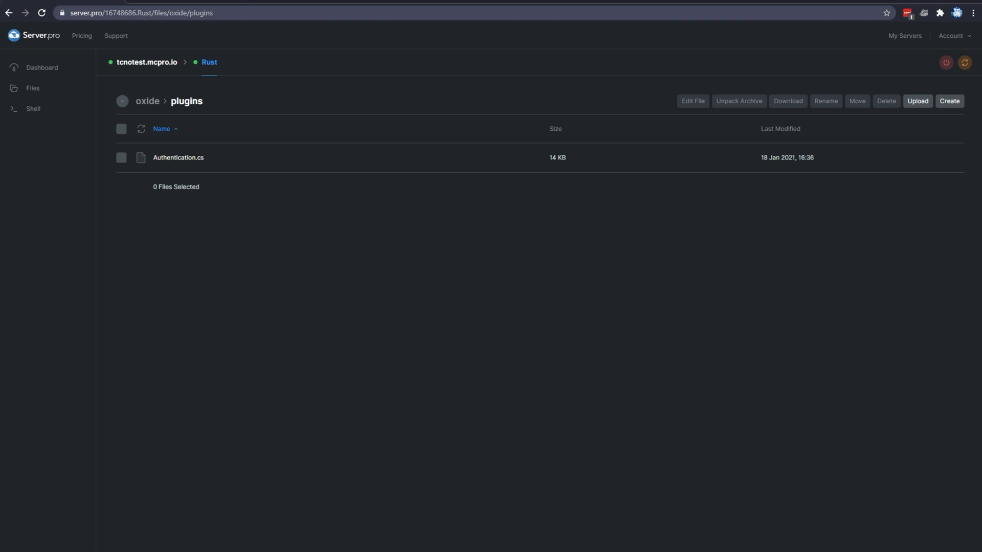
pyautogui.moveTo(219, 177)
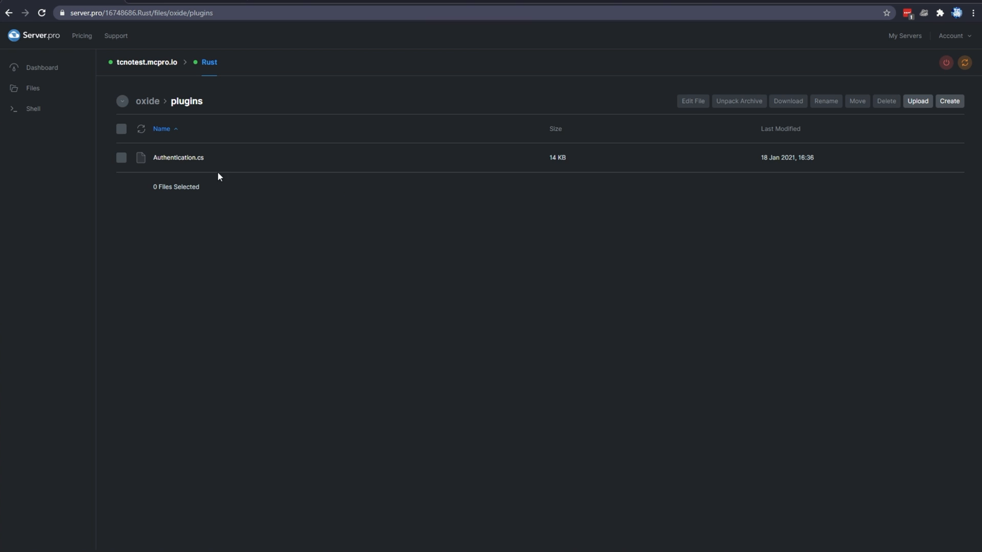
pyautogui.click(147, 101)
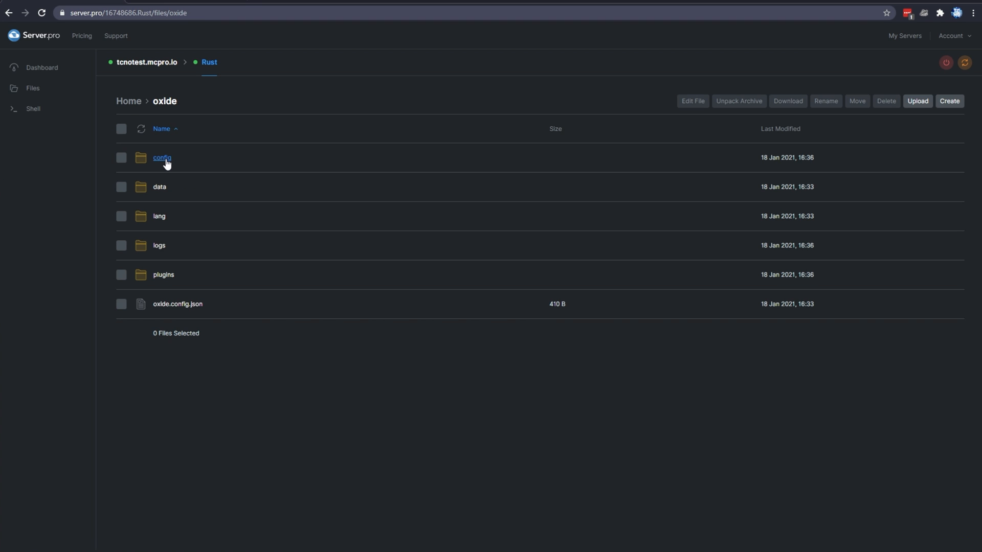
pyautogui.click(162, 157)
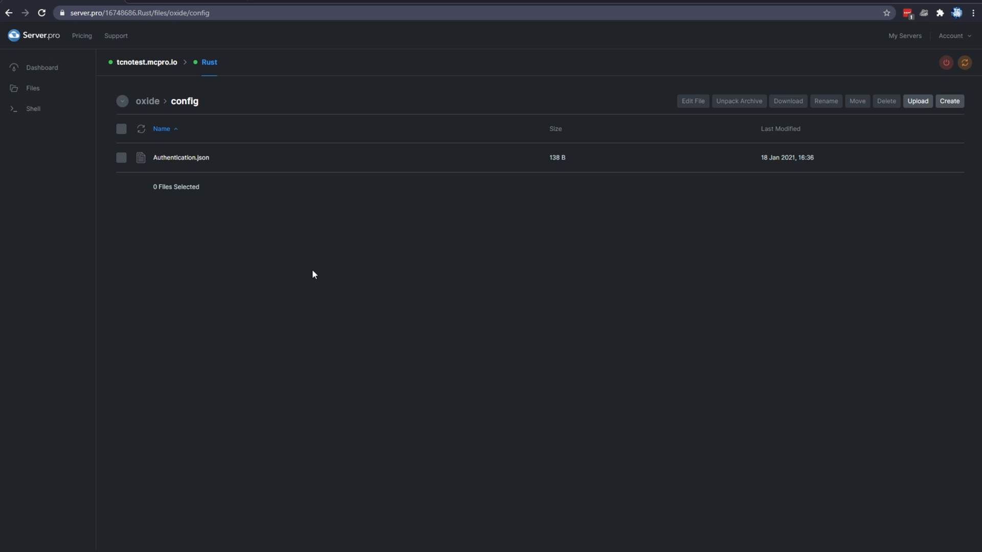
pyautogui.moveTo(206, 191)
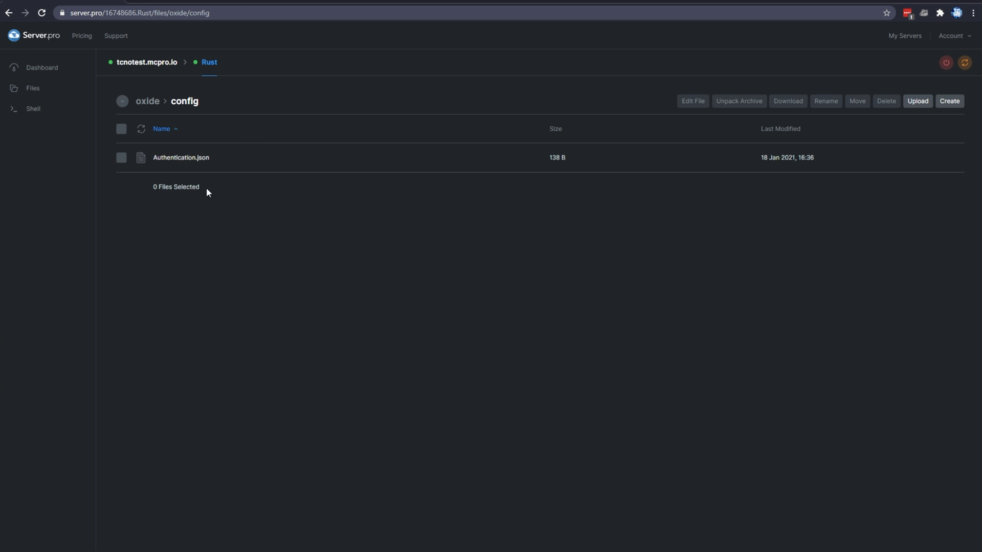
pyautogui.moveTo(180, 158)
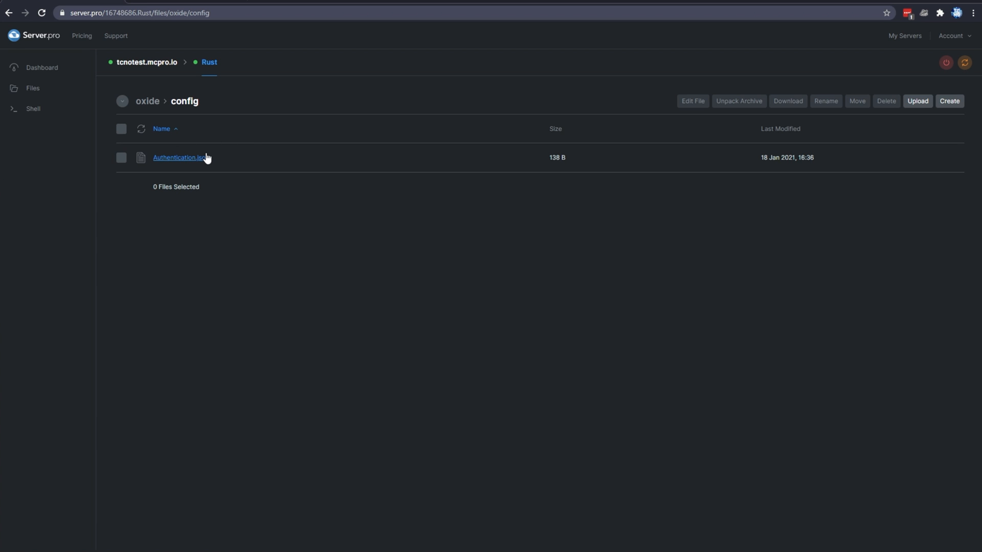
pyautogui.click(178, 158)
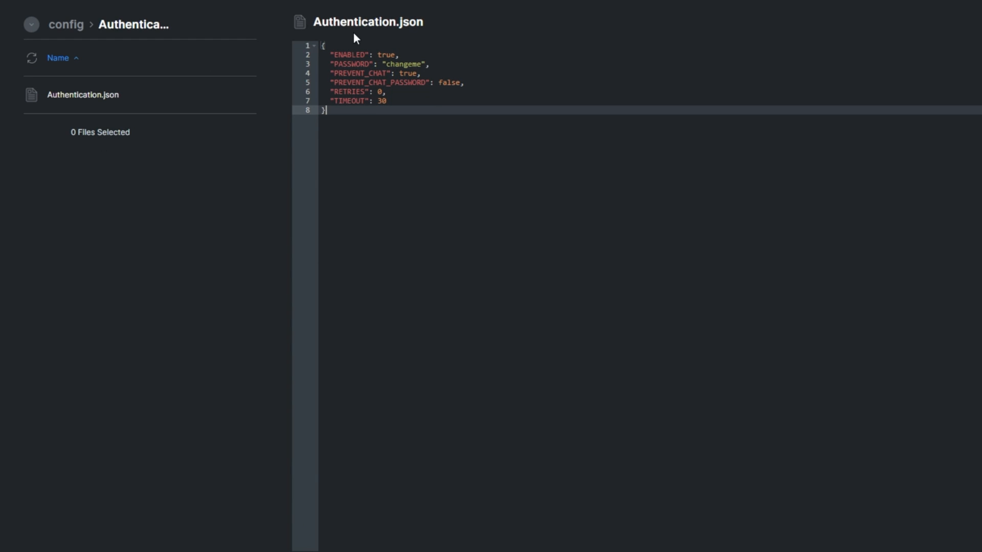
pyautogui.click(348, 63)
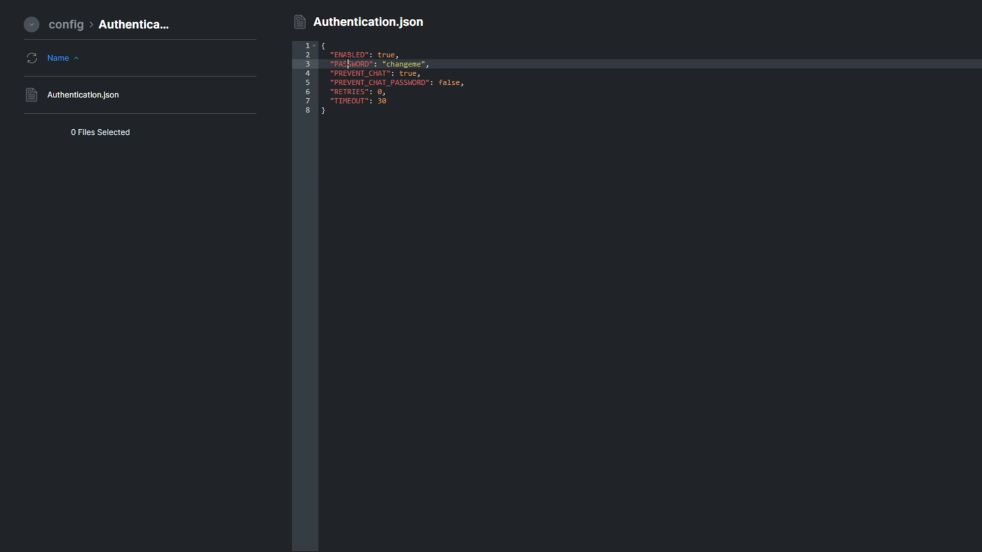
pyautogui.write('ser')
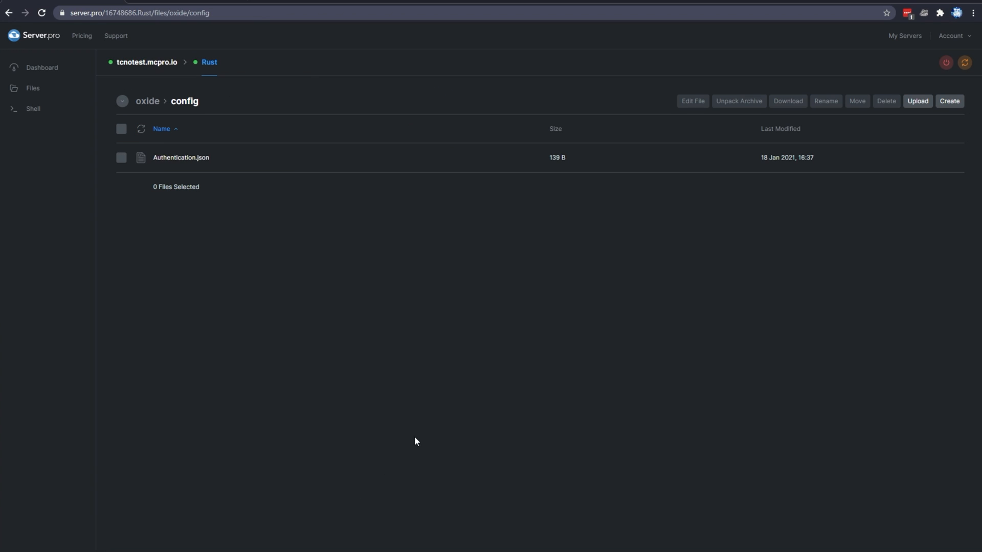
pyautogui.moveTo(351, 220)
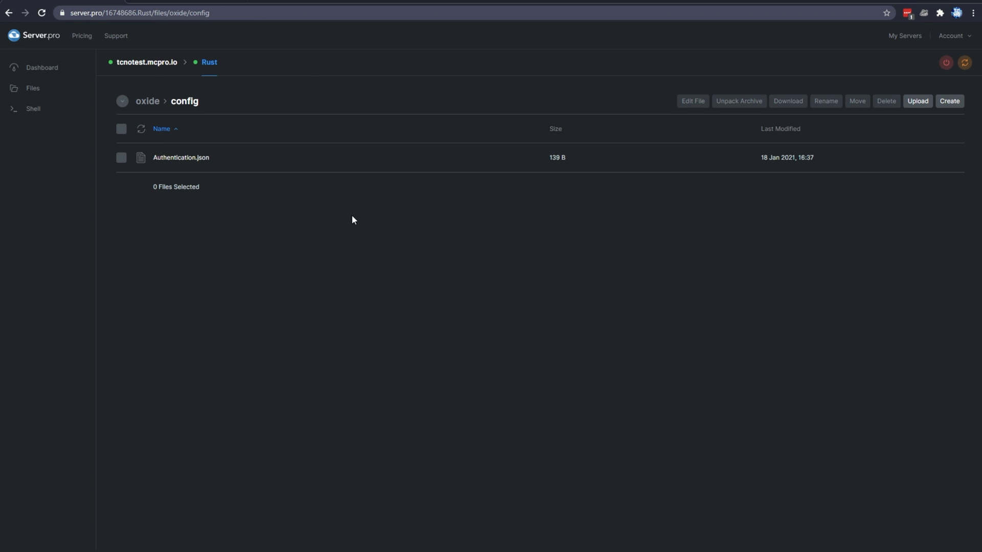
pyautogui.moveTo(42, 68)
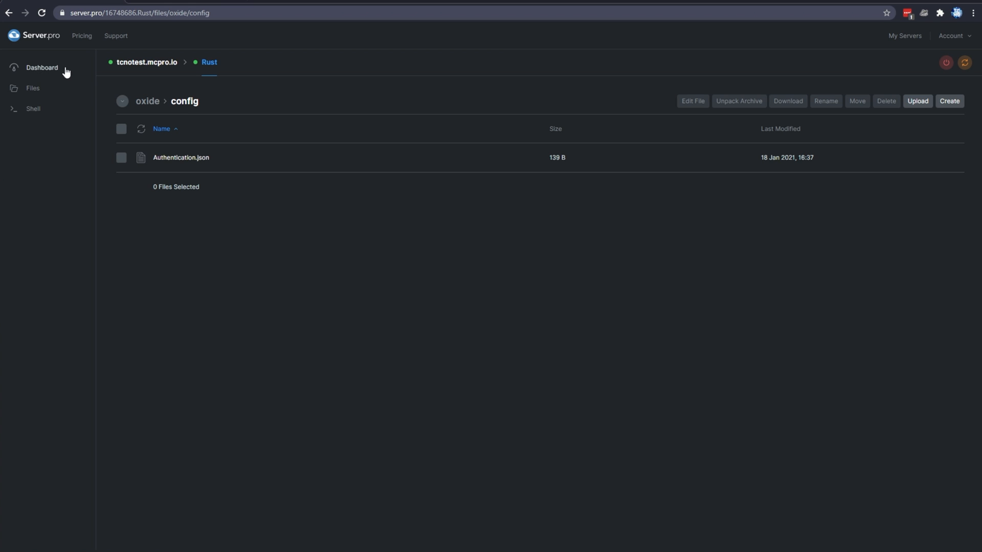
# Check the RCON Password field in the Rust service's dashboard settings
pyautogui.click(41, 67)
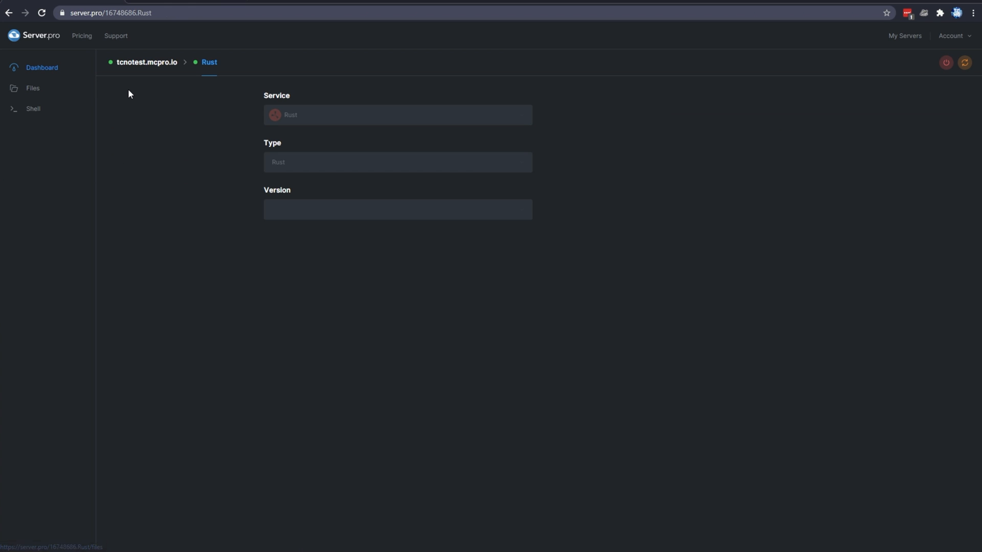
pyautogui.scroll(-3)
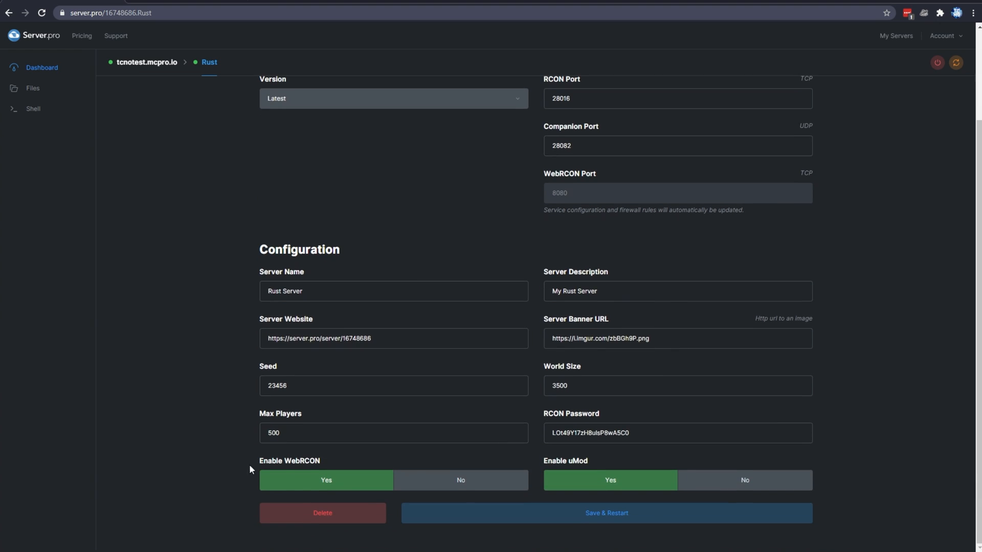
pyautogui.moveTo(344, 469)
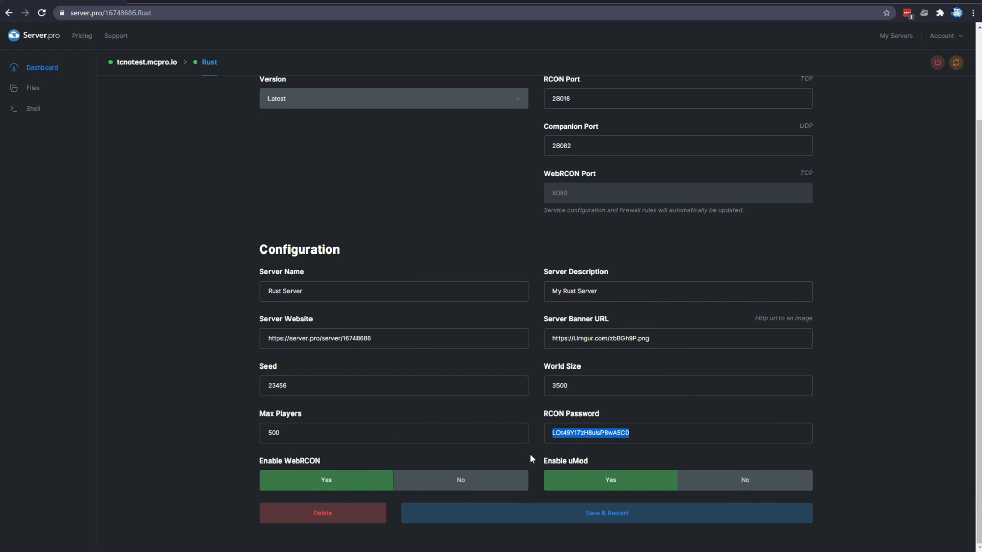
pyautogui.scroll(3)
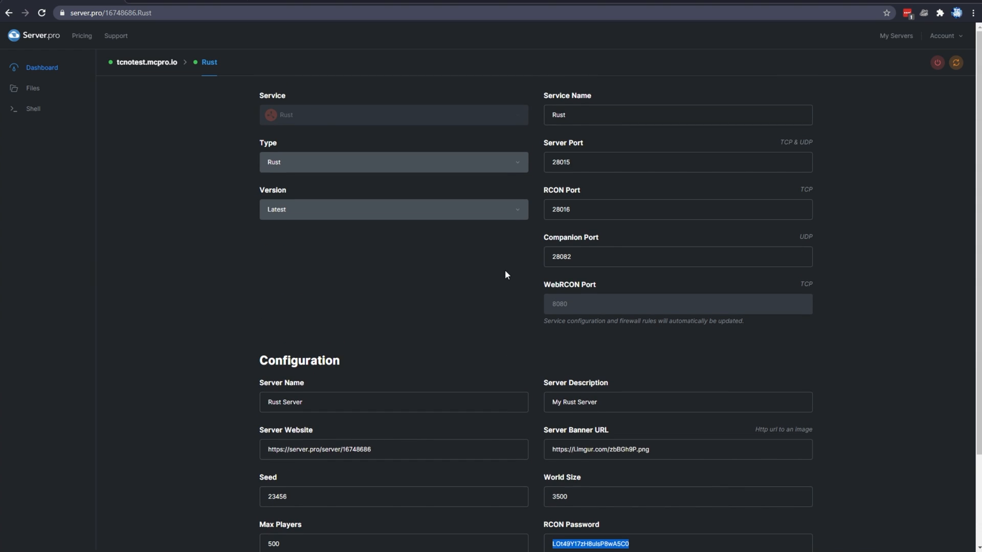
pyautogui.moveTo(299, 99)
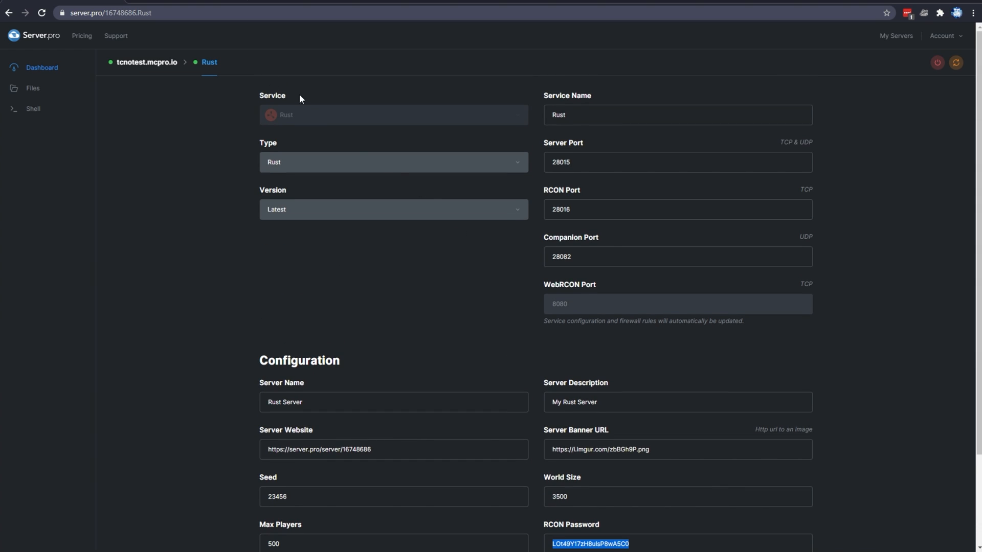
pyautogui.moveTo(149, 65)
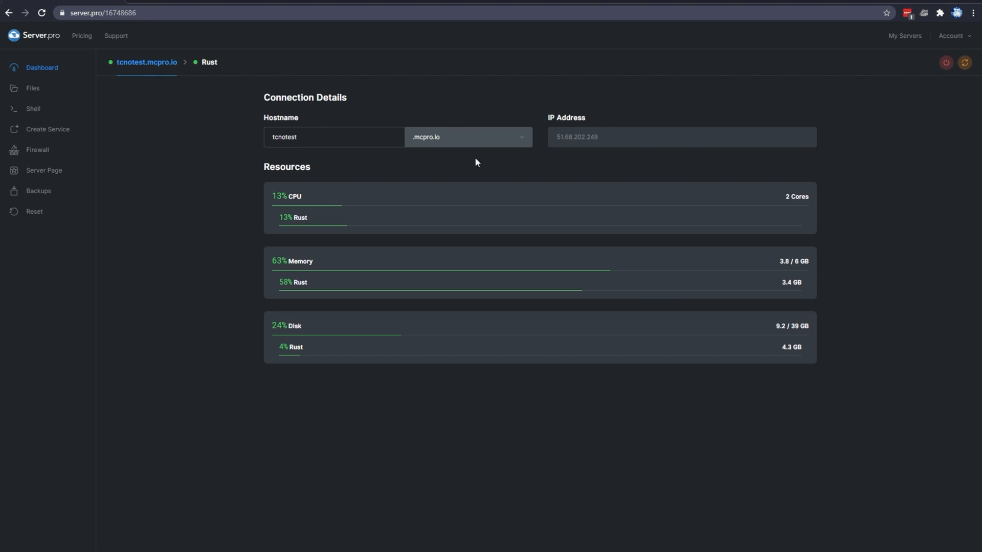
pyautogui.moveTo(572, 146)
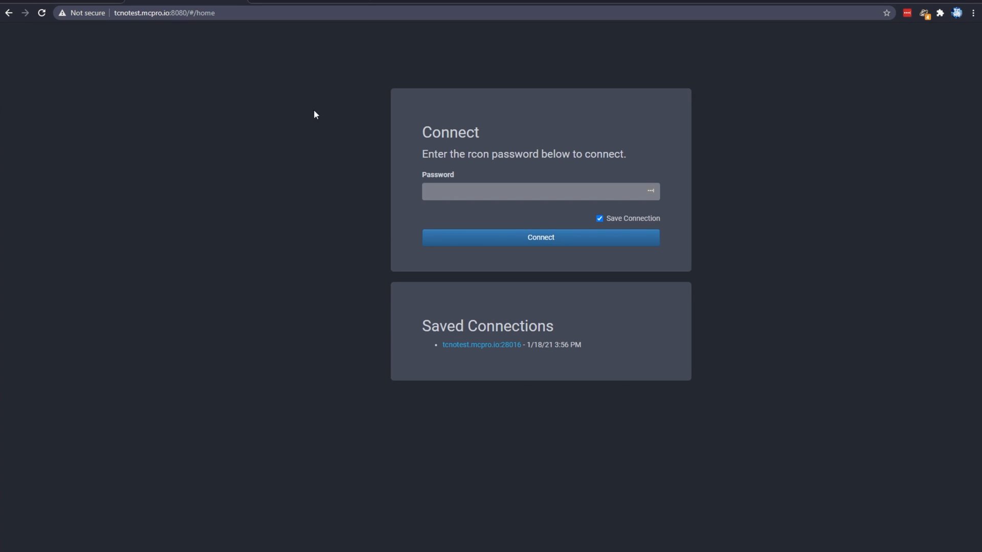
pyautogui.moveTo(434, 167)
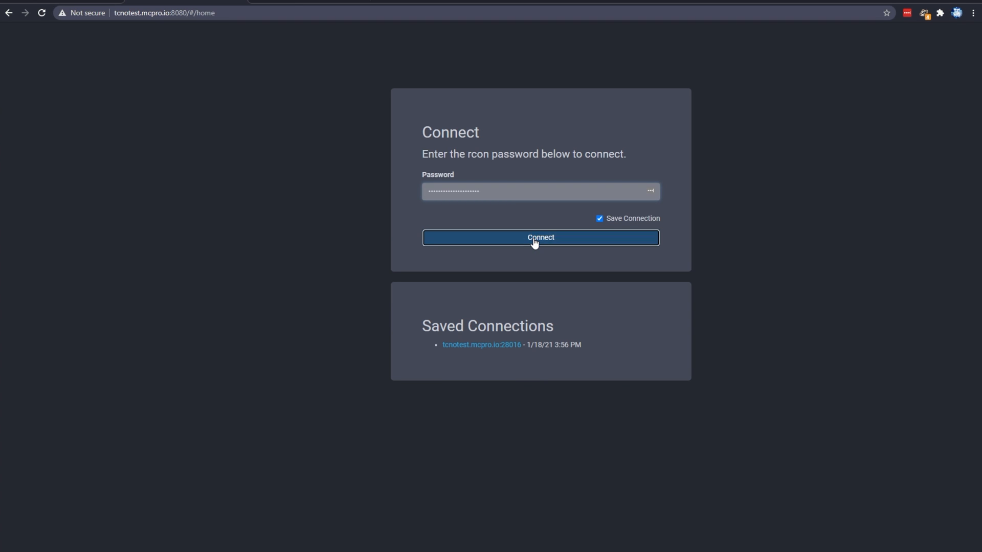
# Connect to the server with the RCON password and bring up its console
pyautogui.click(540, 237)
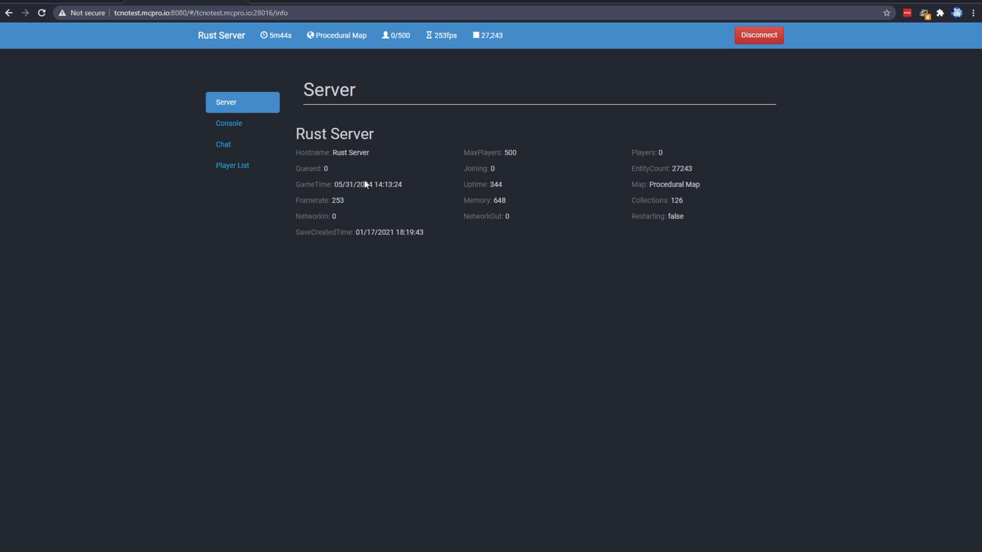
pyautogui.click(228, 123)
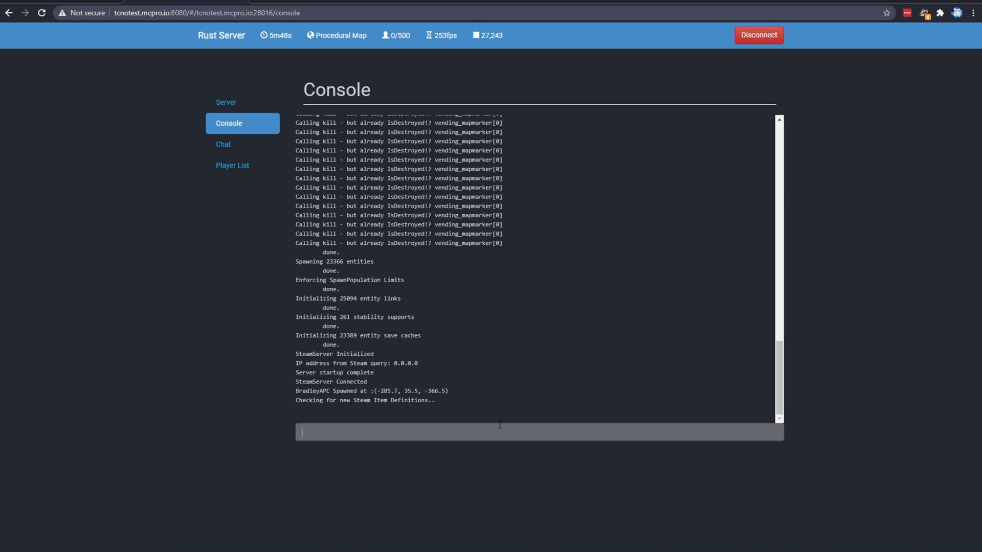
pyautogui.moveTo(762, 392)
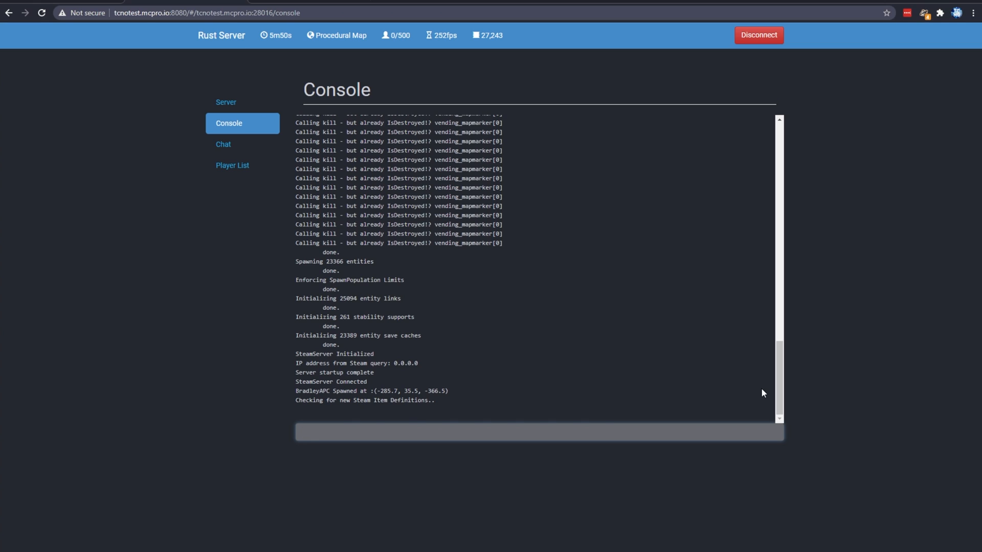
# Run 'oxide.reload Authentication' to reload the plugin with the new password
pyautogui.write('oxide.reload')
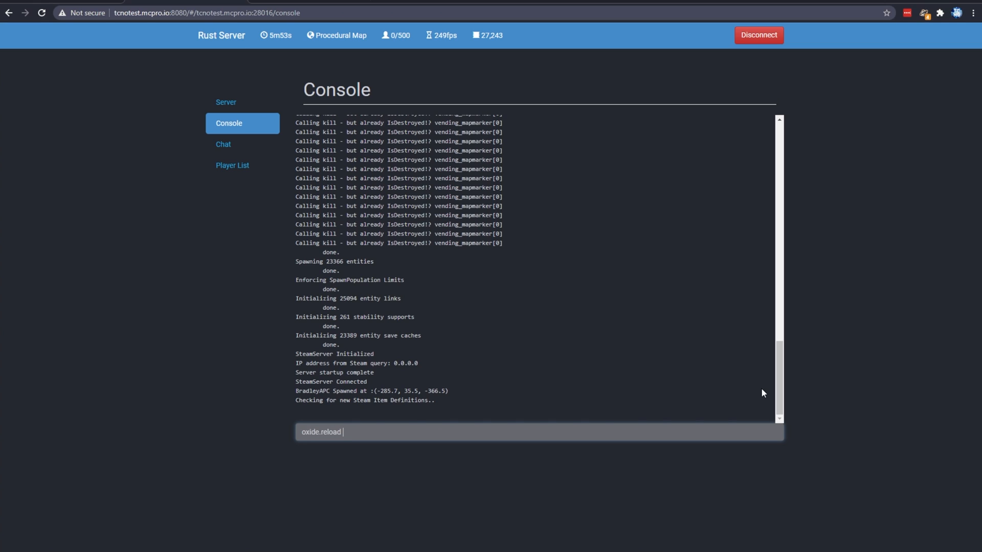
pyautogui.write('*')
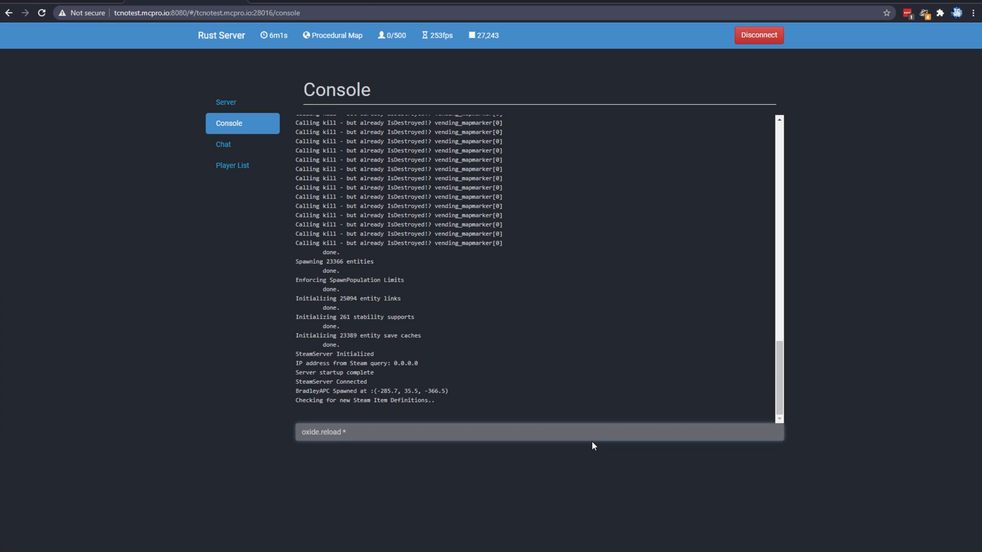
pyautogui.write('Authe')
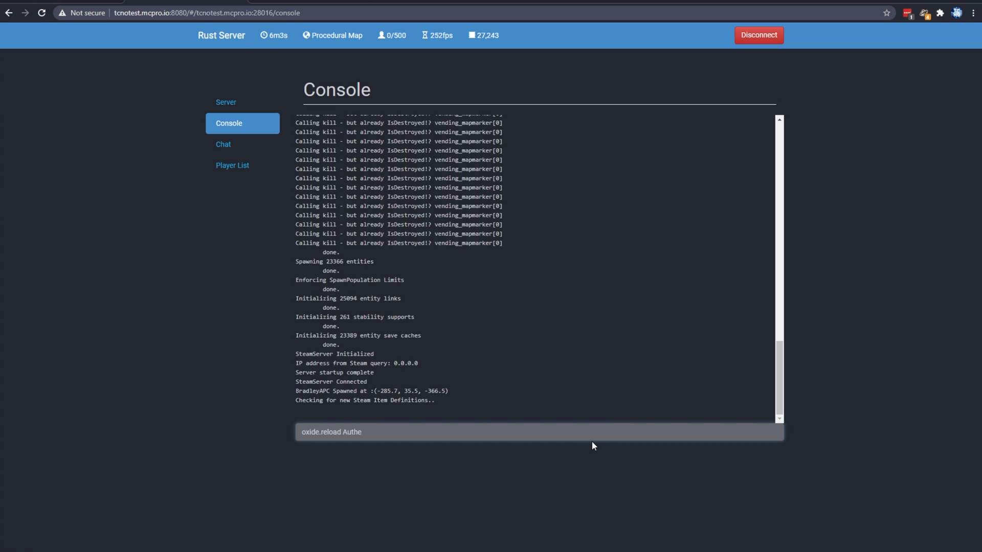
pyautogui.press('Return')
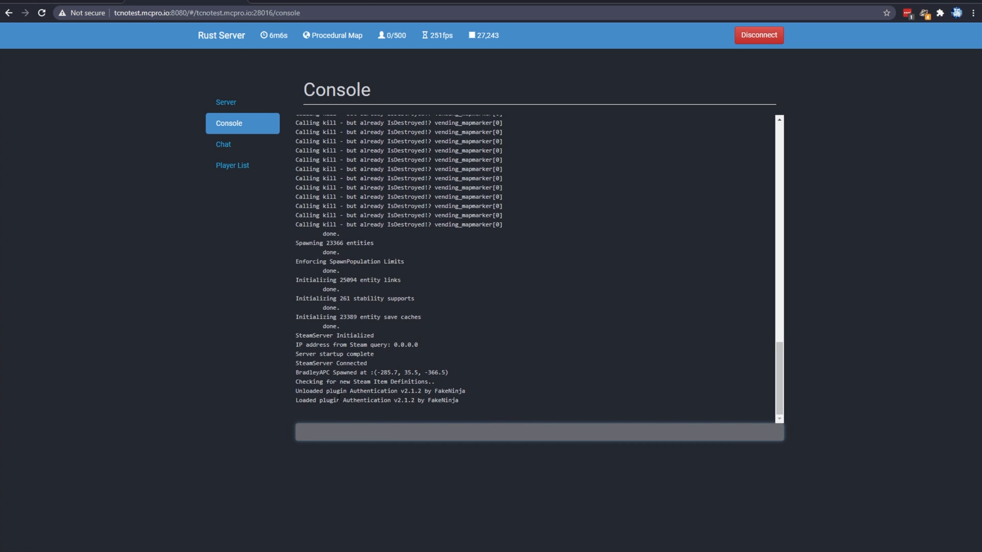
pyautogui.doubleClick(388, 399)
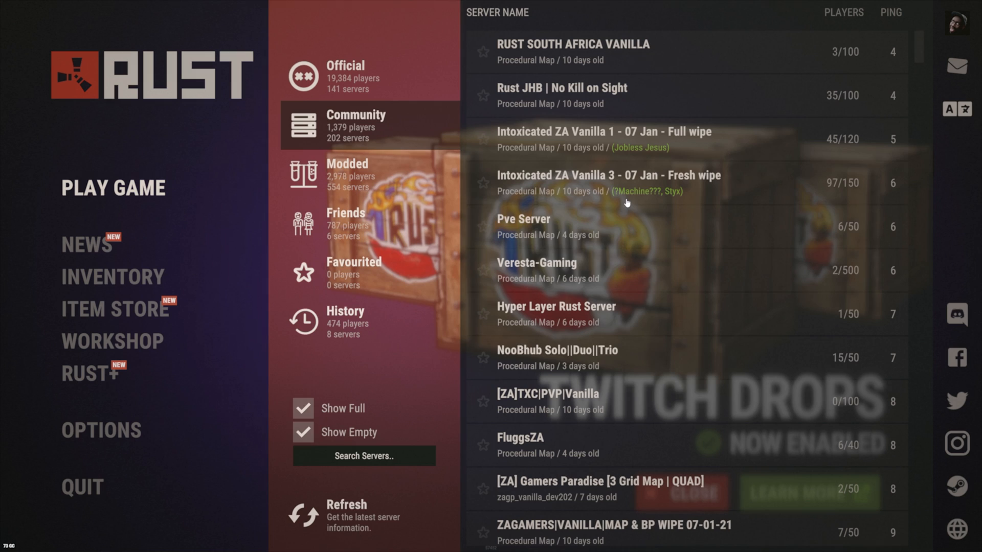
# Join the test server tcnotest.mcpro.io:28015 from the in-game console
pyautogui.click(363, 455)
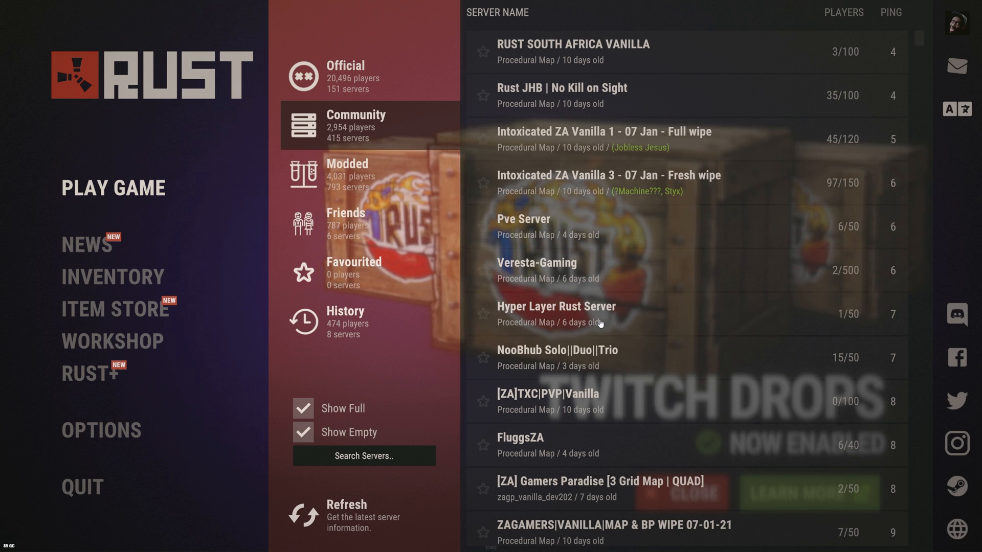
pyautogui.press('F1')
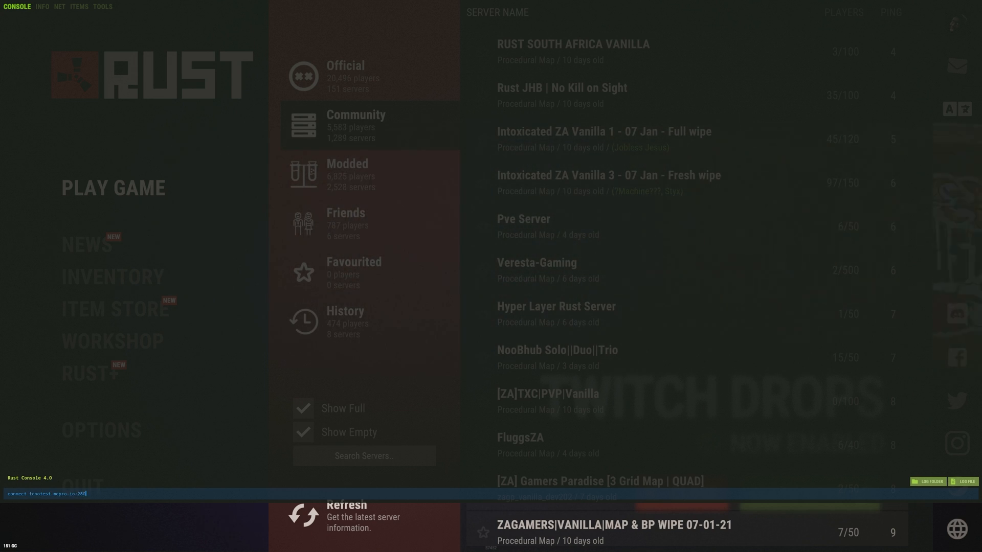
pyautogui.press('Return')
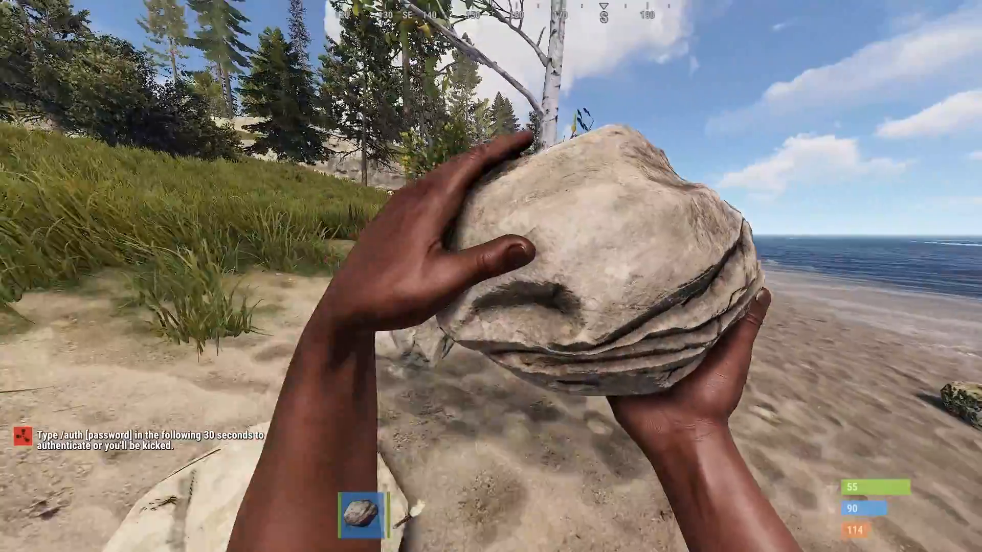
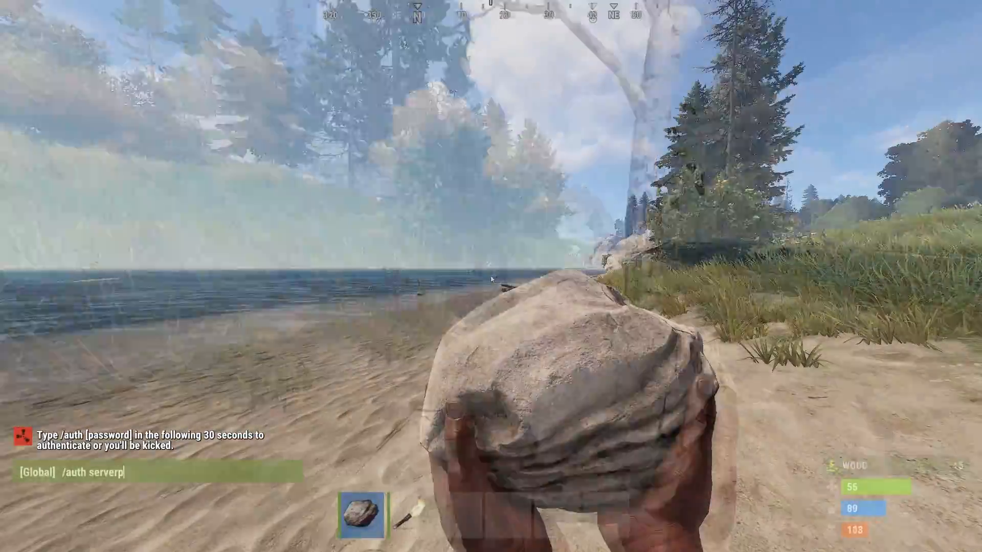
pyautogui.press('Return')
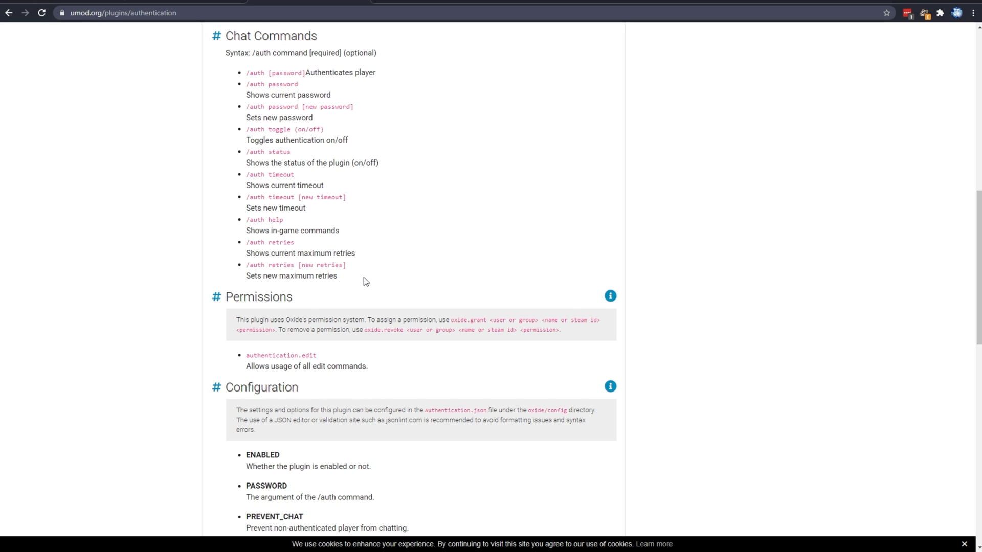
pyautogui.moveTo(535, 220)
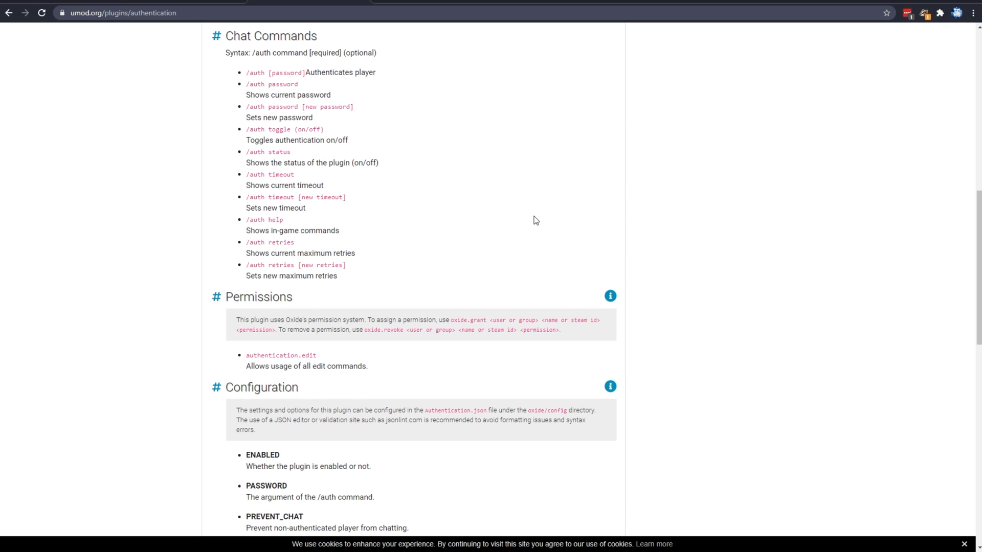
pyautogui.moveTo(541, 190)
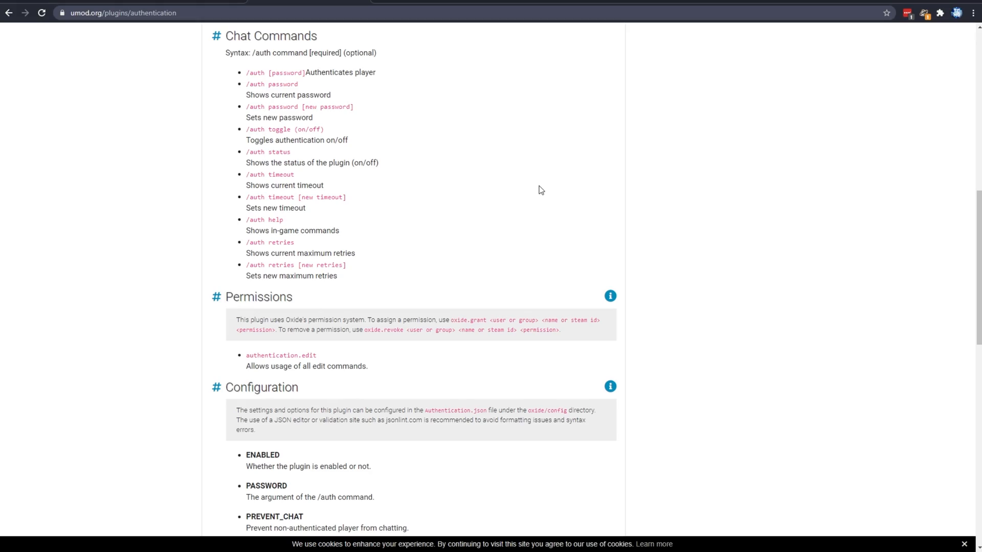
# Switch to the uMod Authentication plugin page with its chat commands section
pyautogui.doubleClick(272, 84)
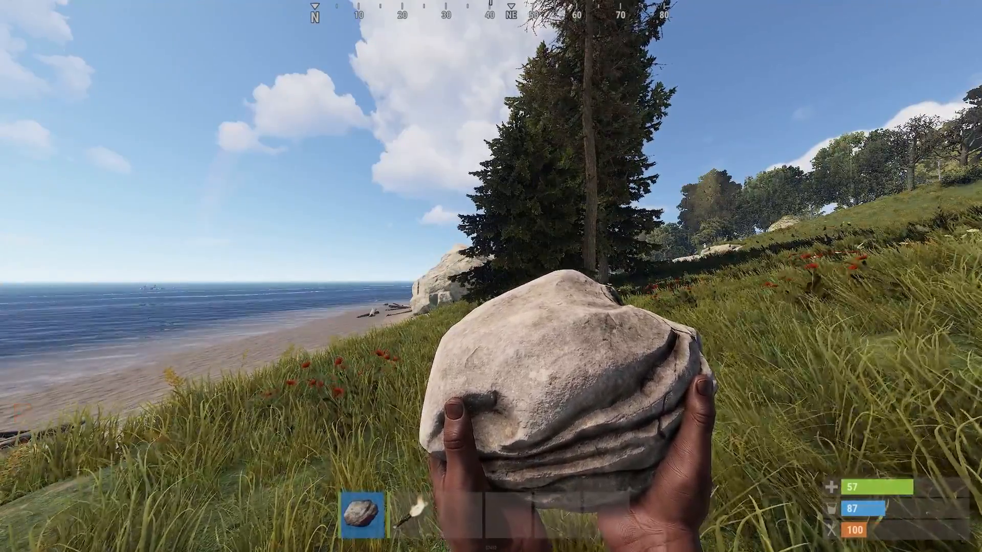
pyautogui.moveTo(491, 276)
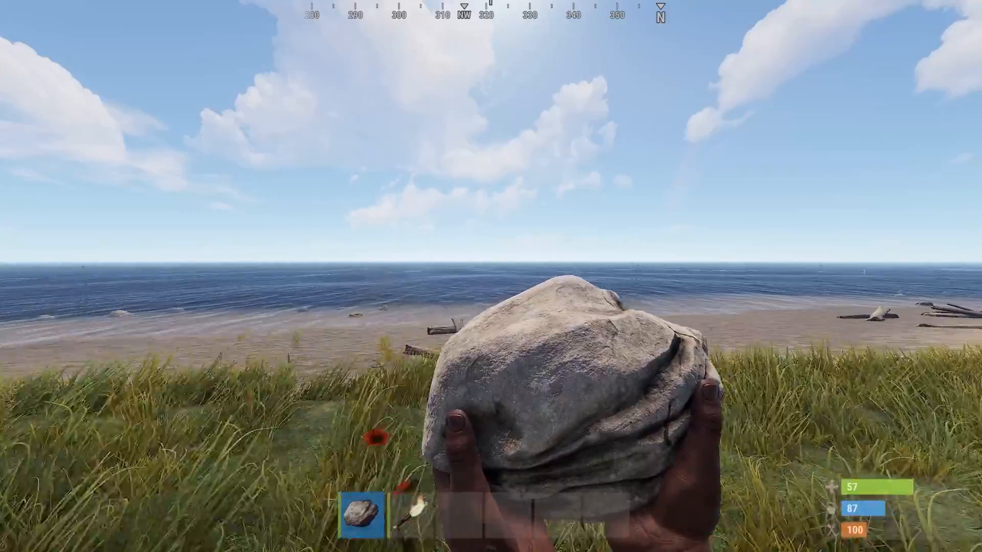
pyautogui.moveTo(491, 276)
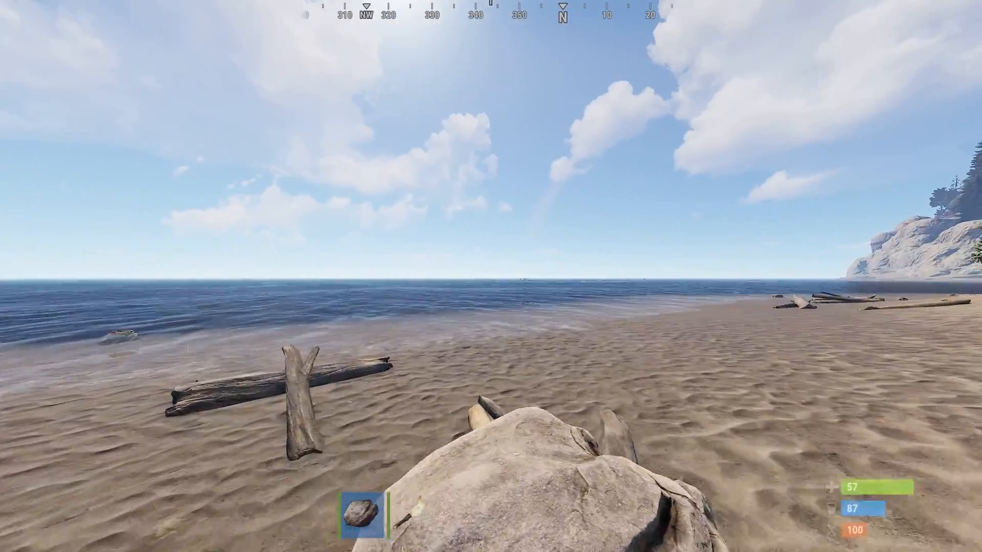
pyautogui.moveTo(491, 276)
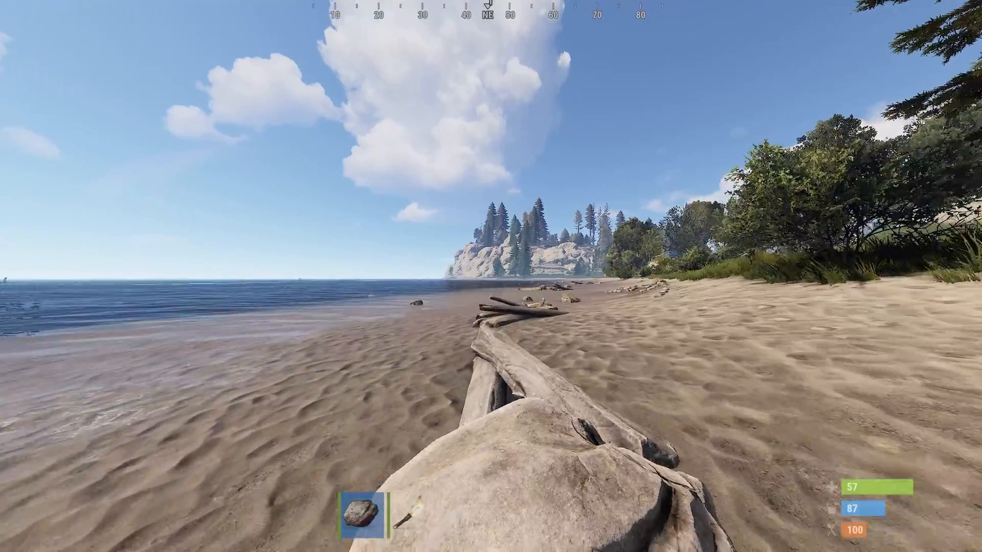
pyautogui.moveTo(490, 276)
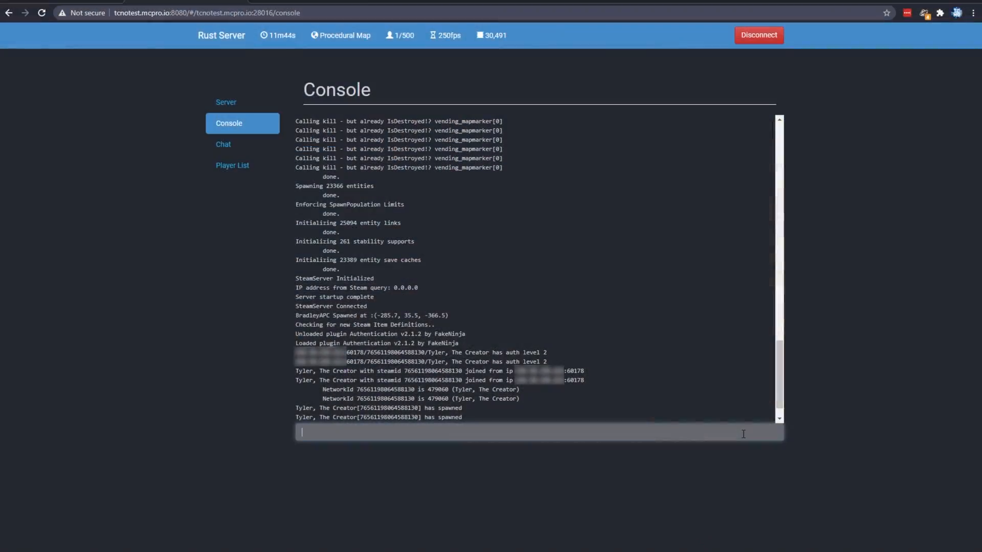
# Show the current authentication password with 'auth password'
pyautogui.write('auth')
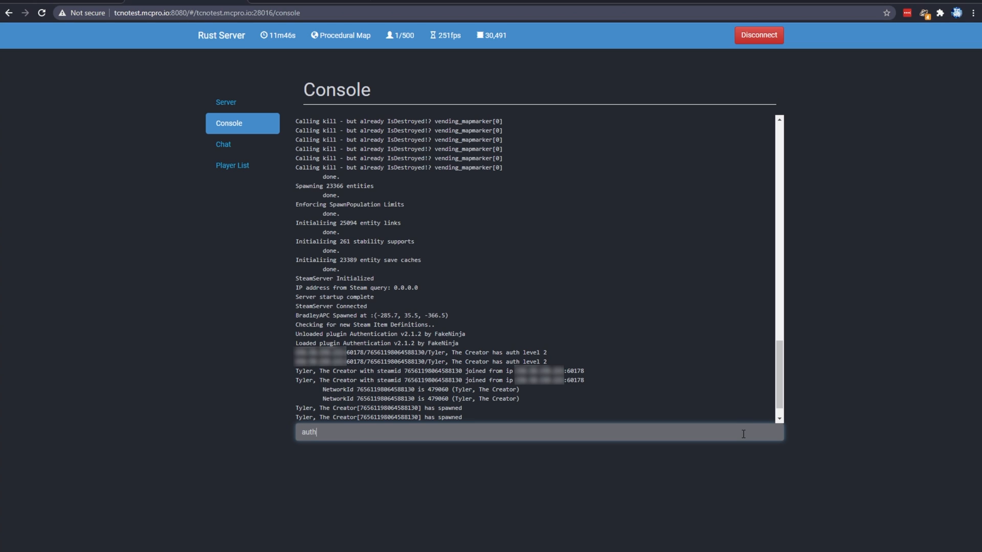
pyautogui.write('password')
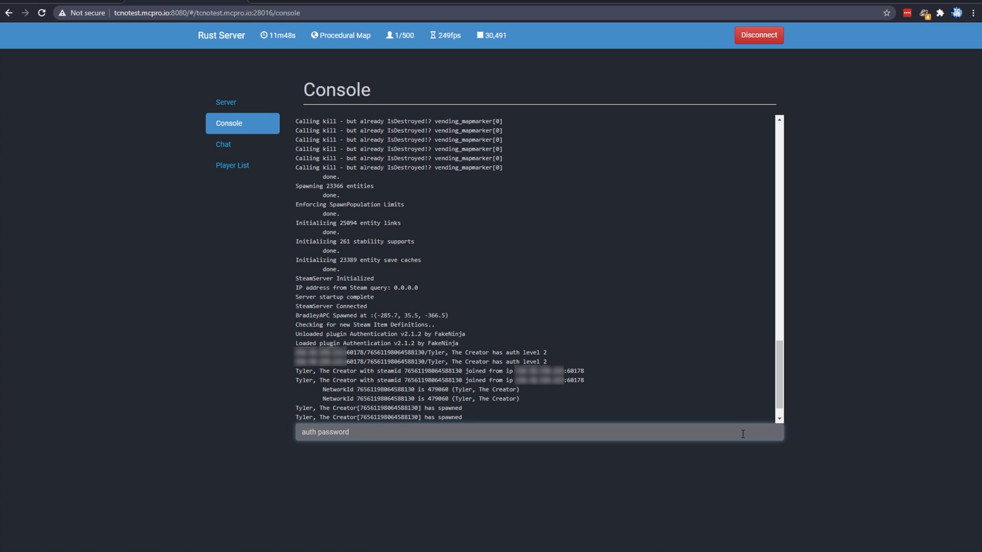
pyautogui.press('Return')
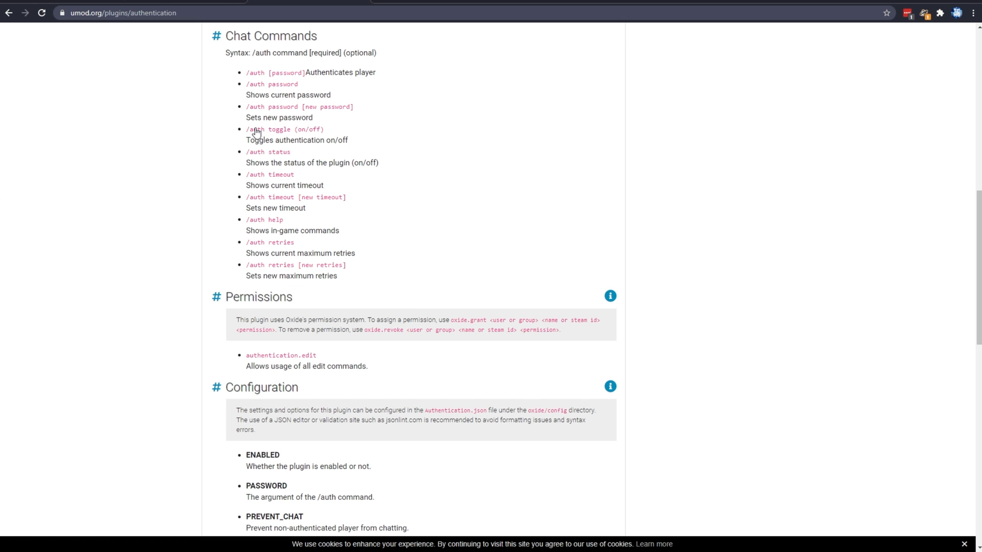
pyautogui.moveTo(285, 182)
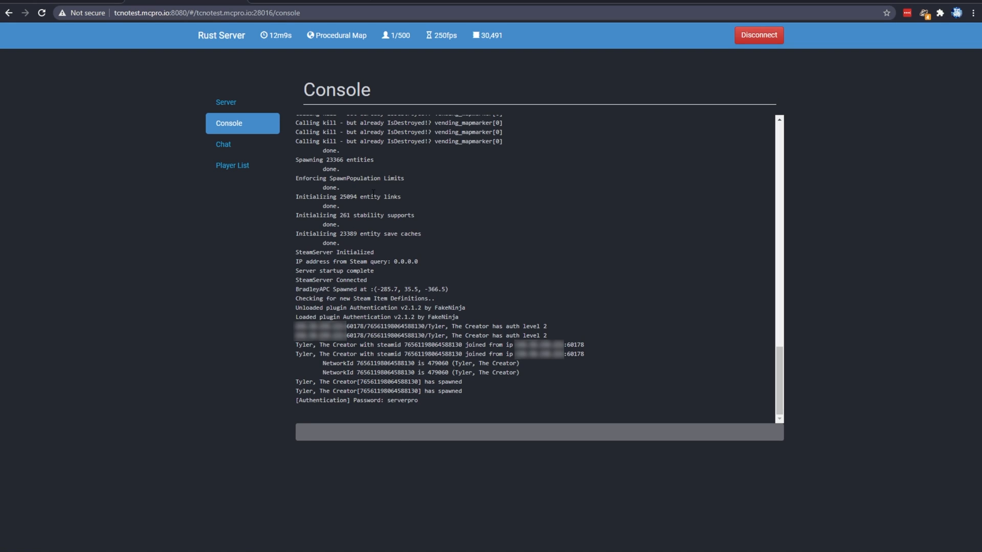
pyautogui.write('aut')
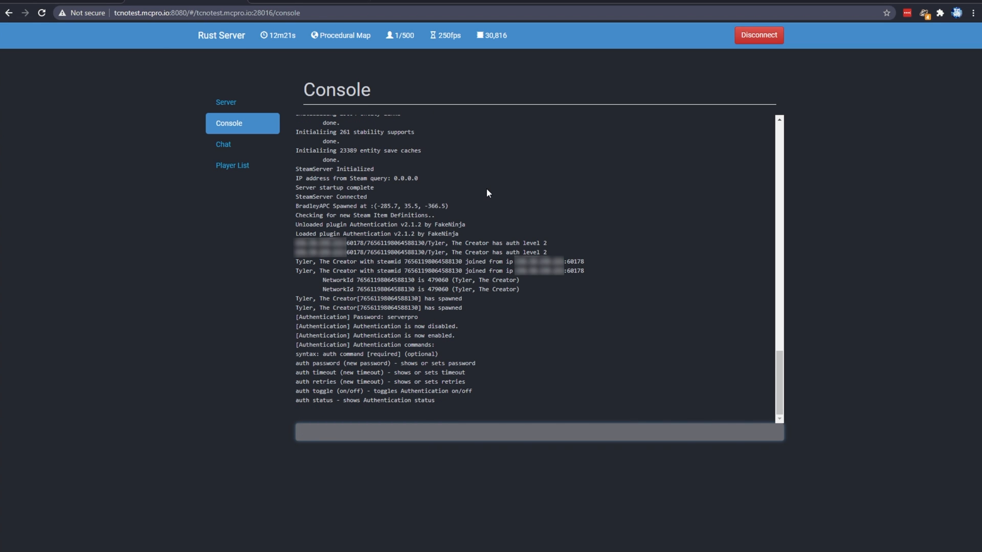
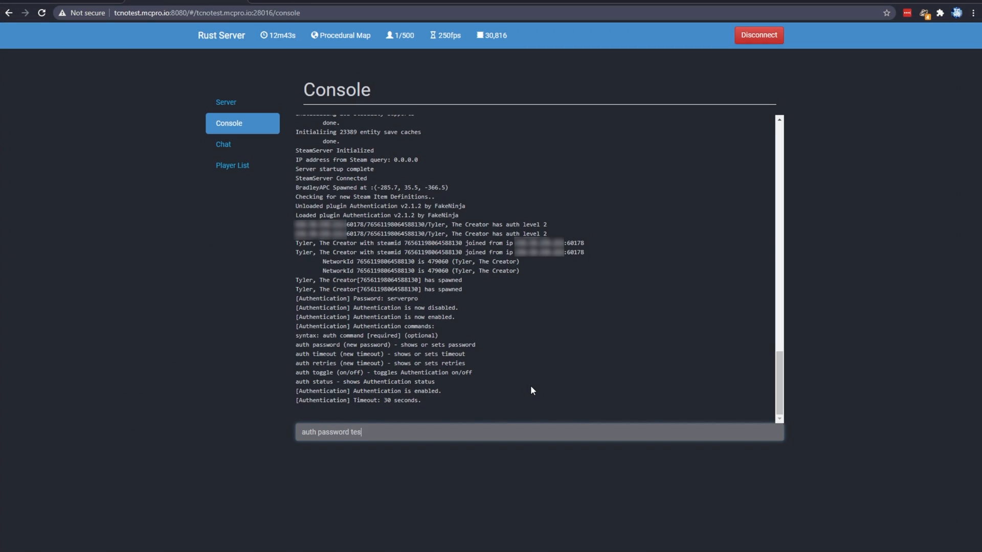
pyautogui.press('Return')
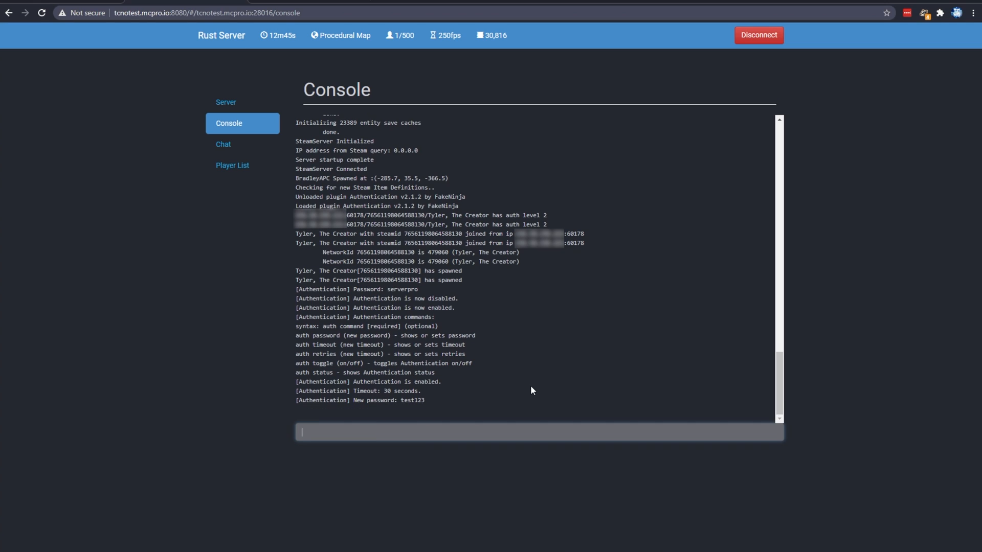
pyautogui.moveTo(488, 400)
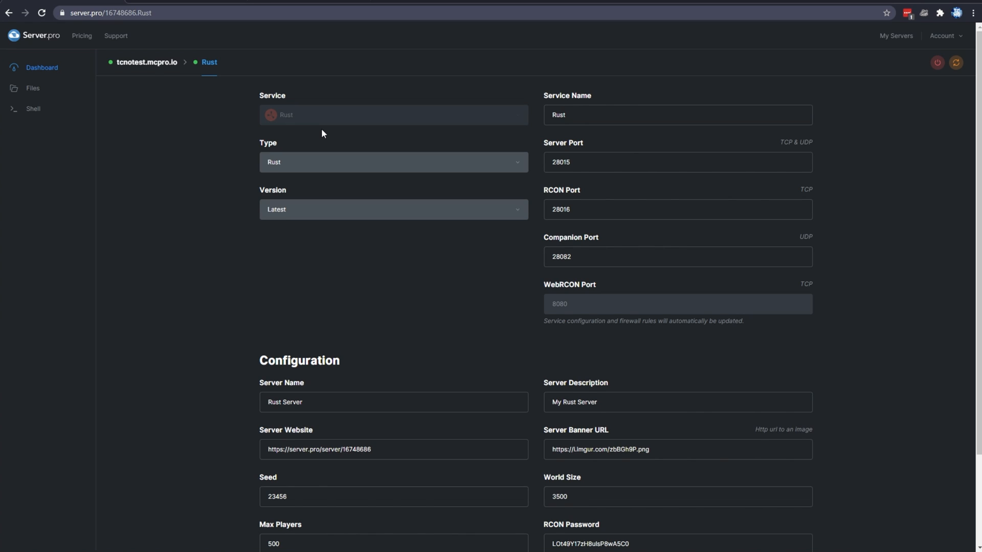
pyautogui.moveTo(33, 88)
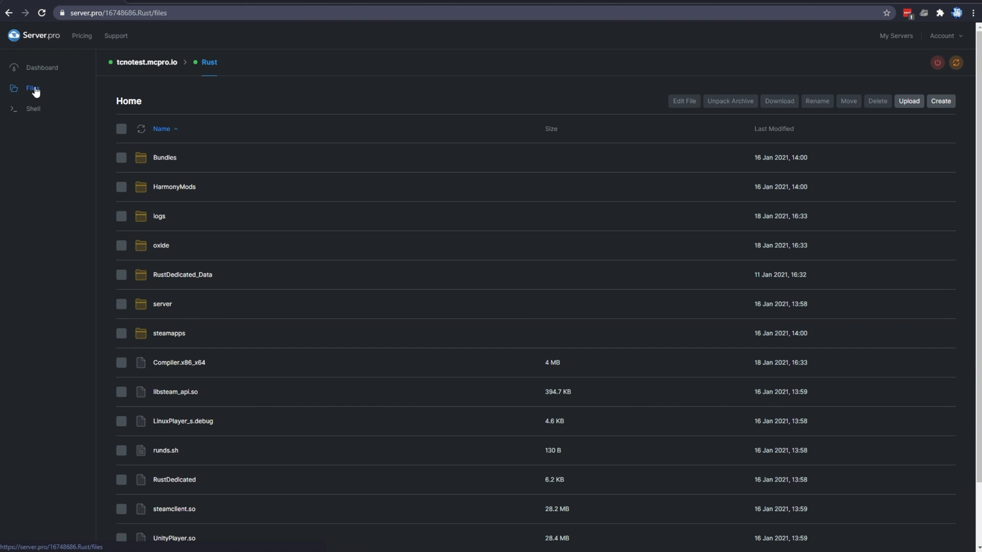
pyautogui.click(160, 244)
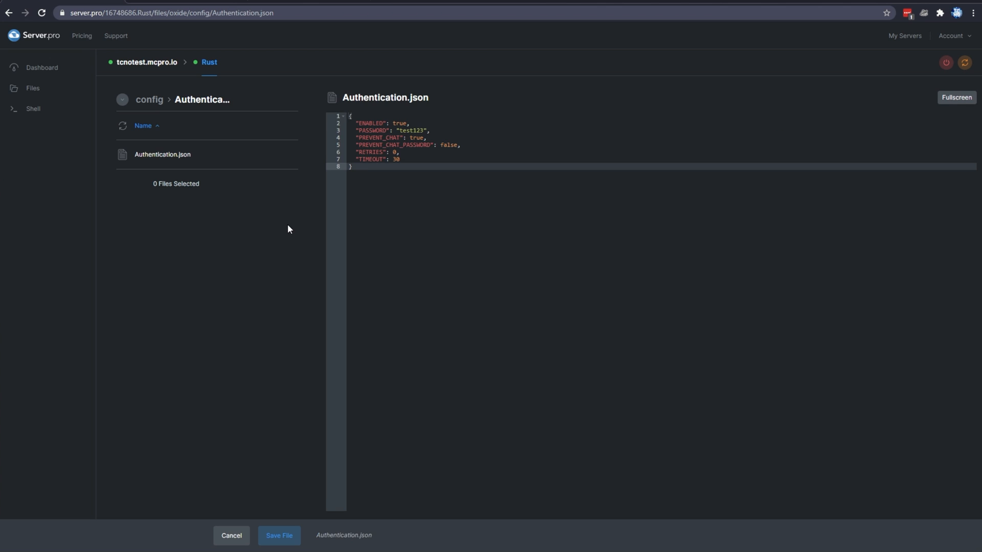
pyautogui.click(389, 130)
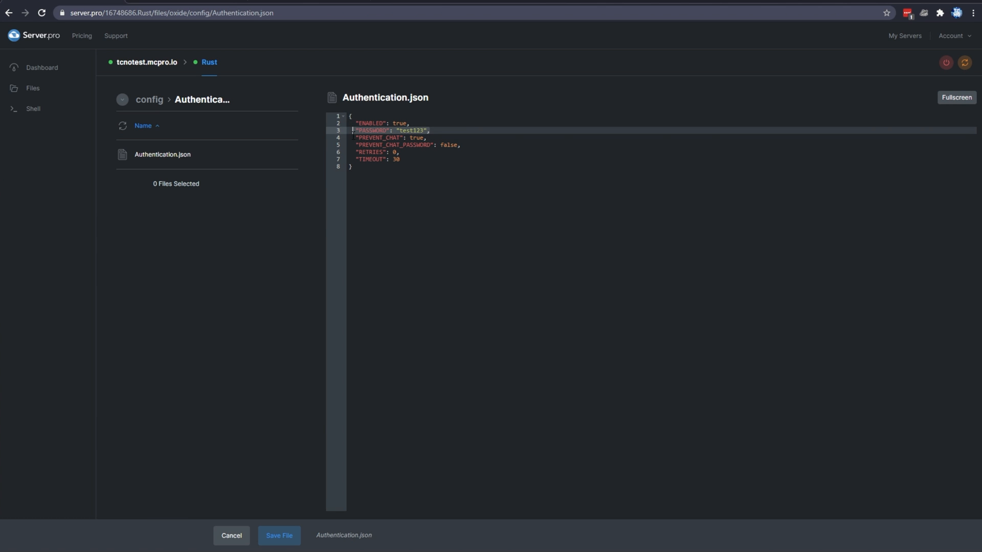
pyautogui.moveTo(237, 64)
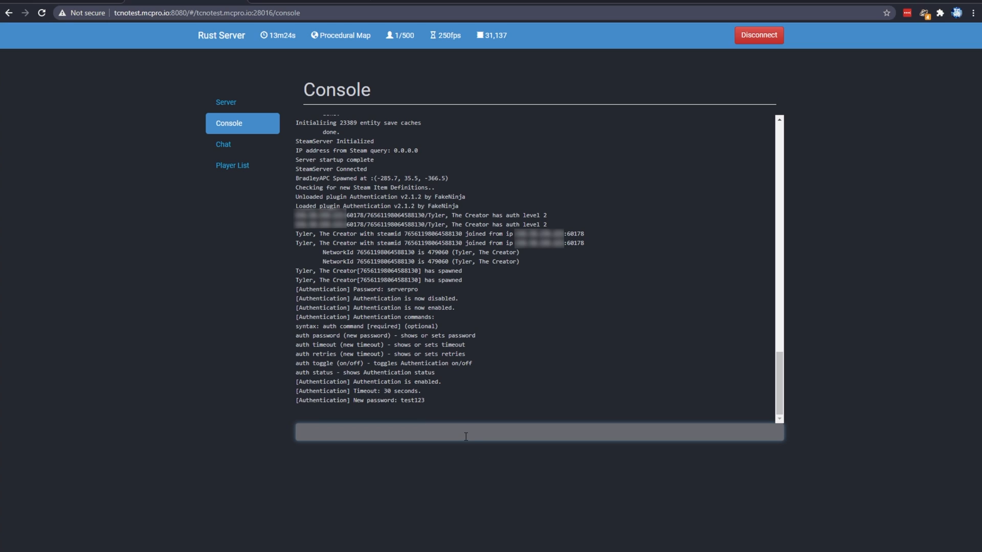
# Save the server configuration with 'server.writecfg'
pyautogui.write('server.writecfg')
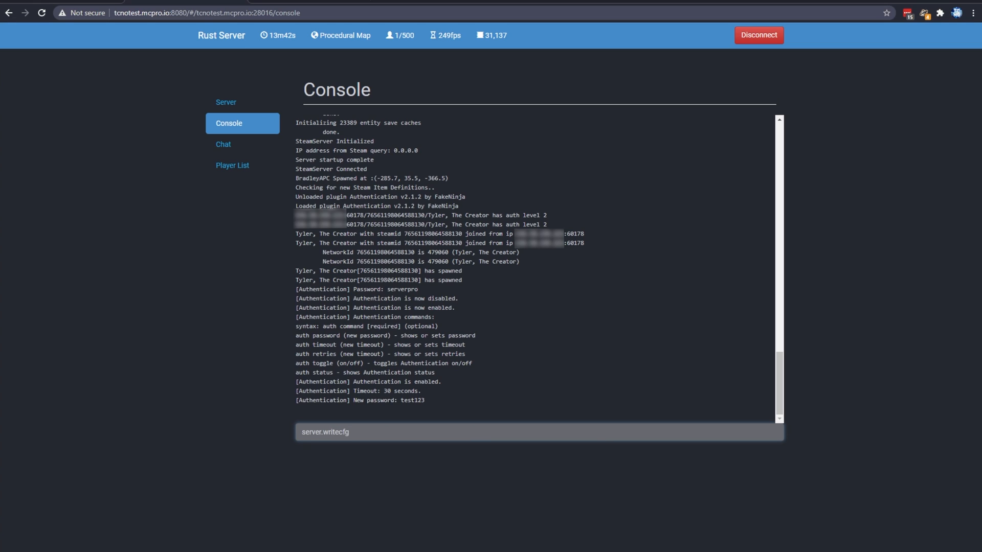
pyautogui.press('Return')
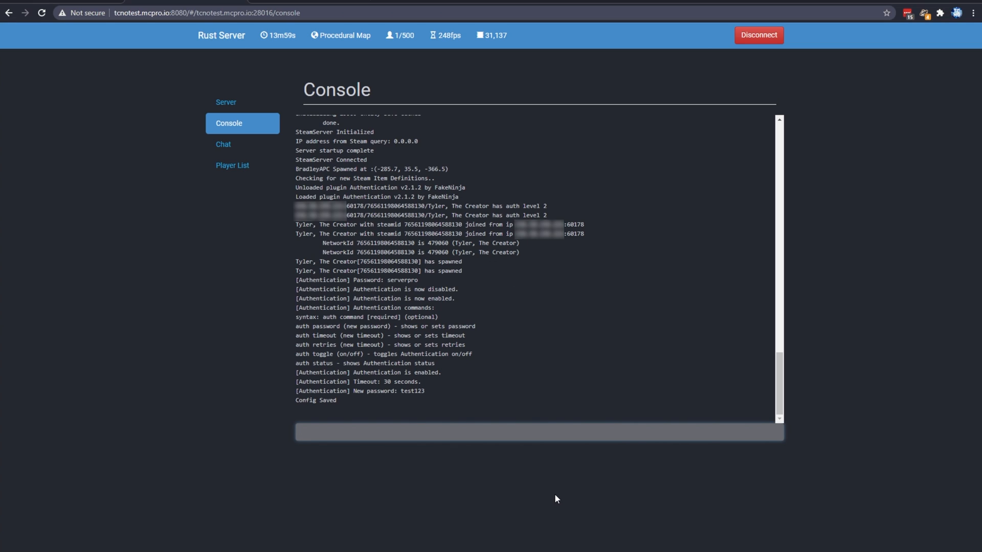
# Unload and load the Authentication plugin again with oxide.unload / oxide.load
pyautogui.write('oxide.unload Auth')
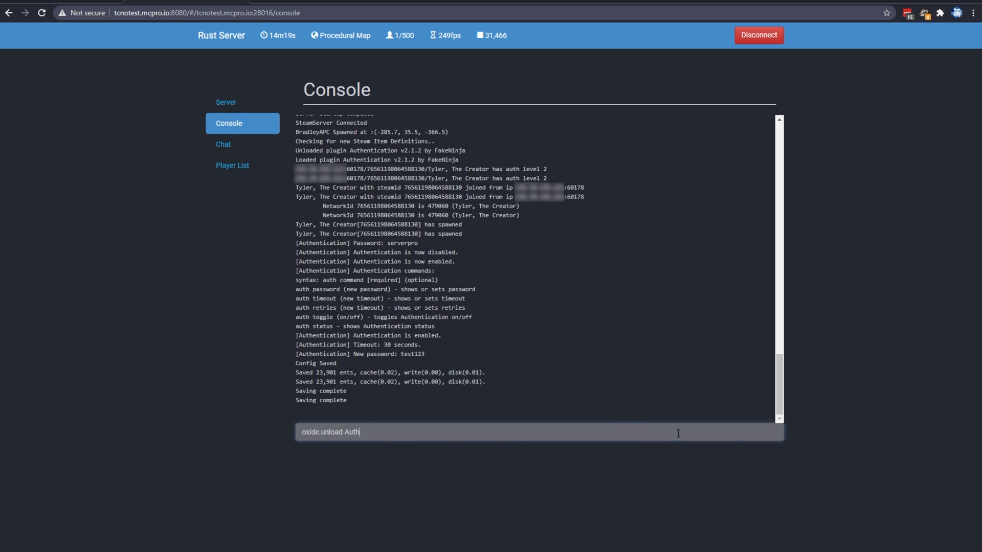
pyautogui.press('Return')
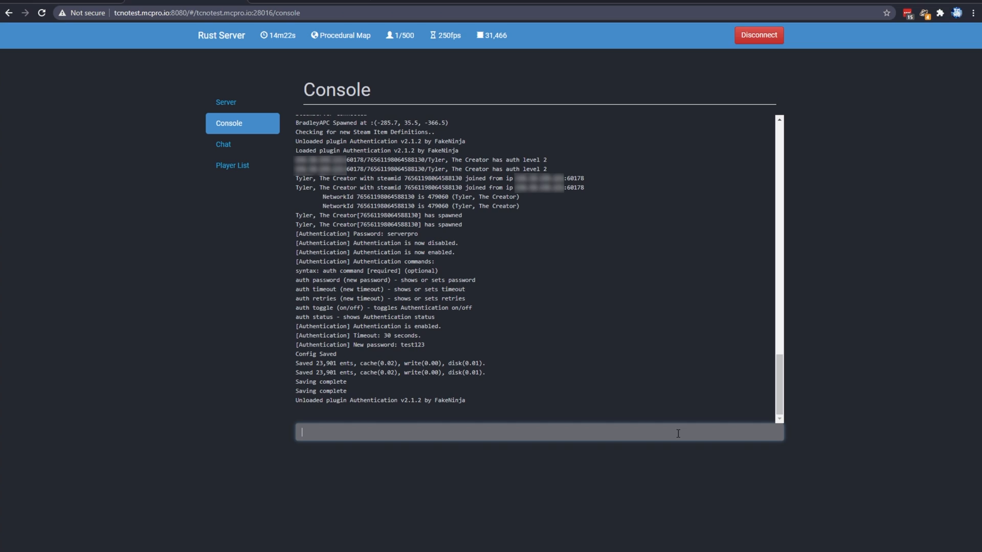
pyautogui.write('oxide')
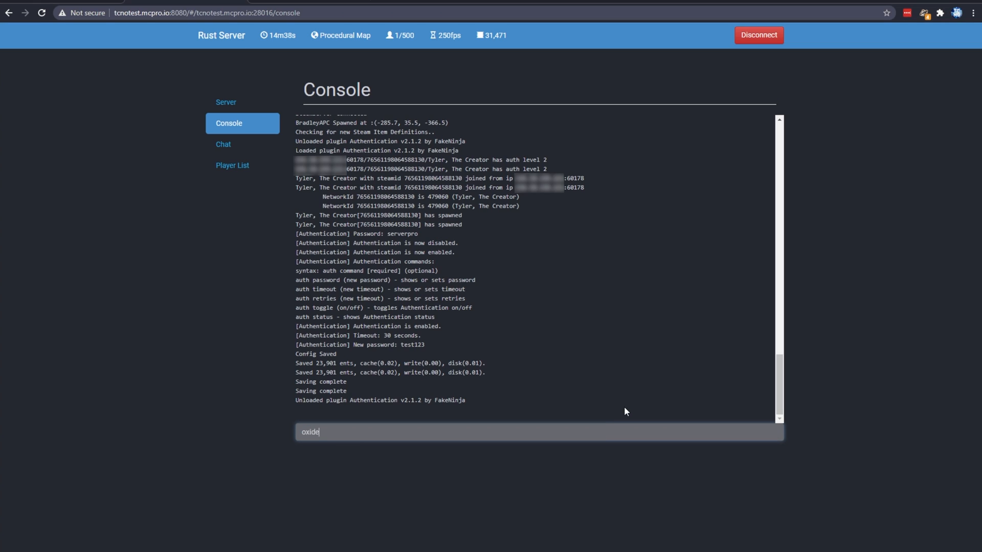
pyautogui.write('.load Auth')
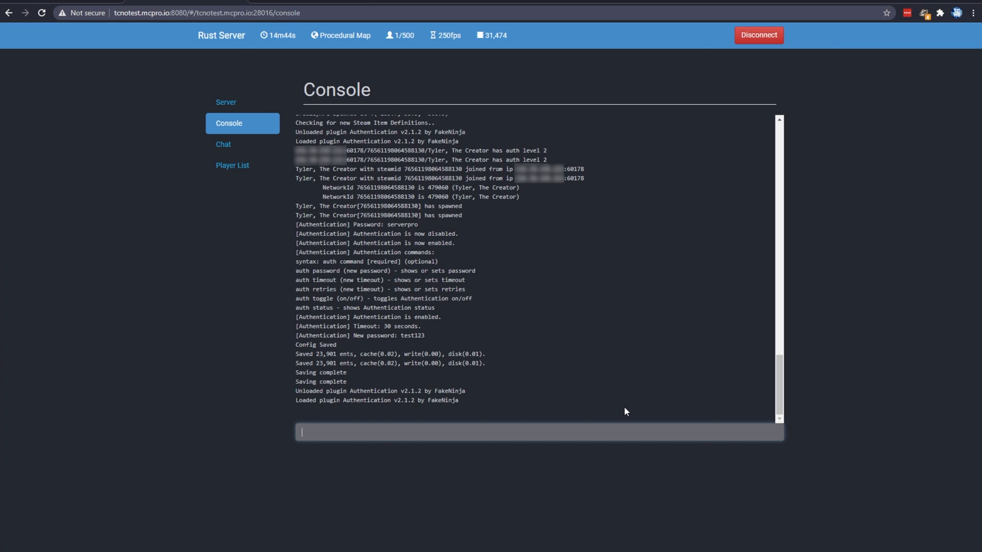
pyautogui.write('oxi')
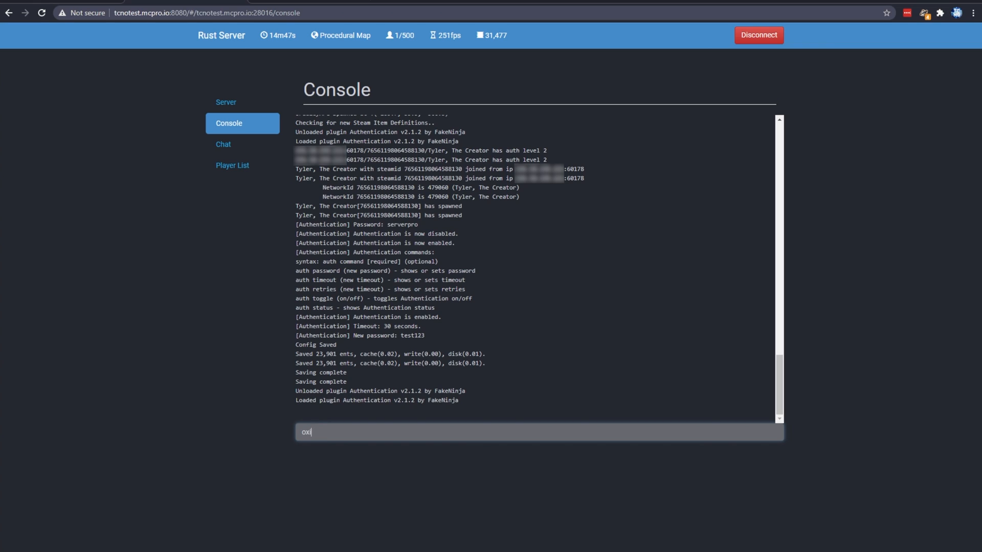
pyautogui.press('Return')
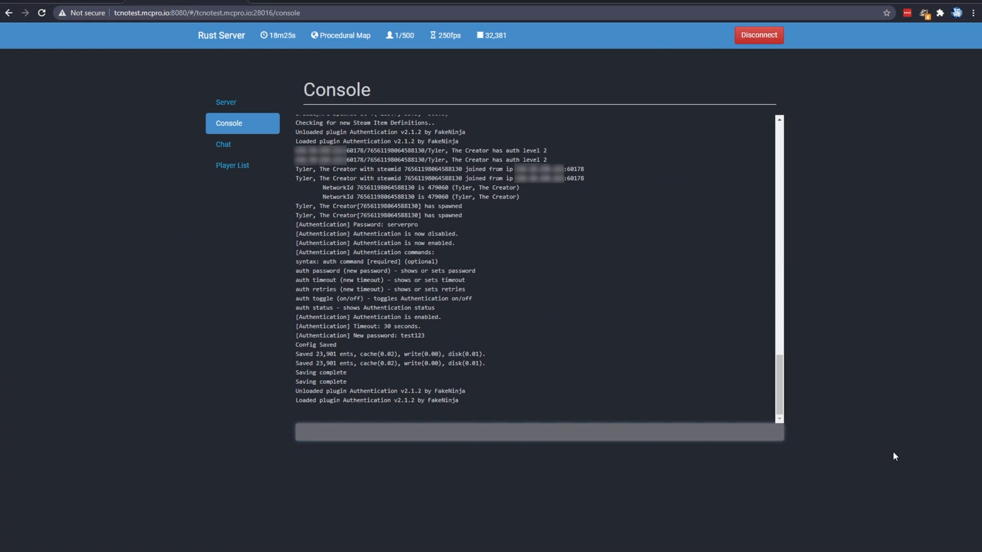
pyautogui.moveTo(905, 456)
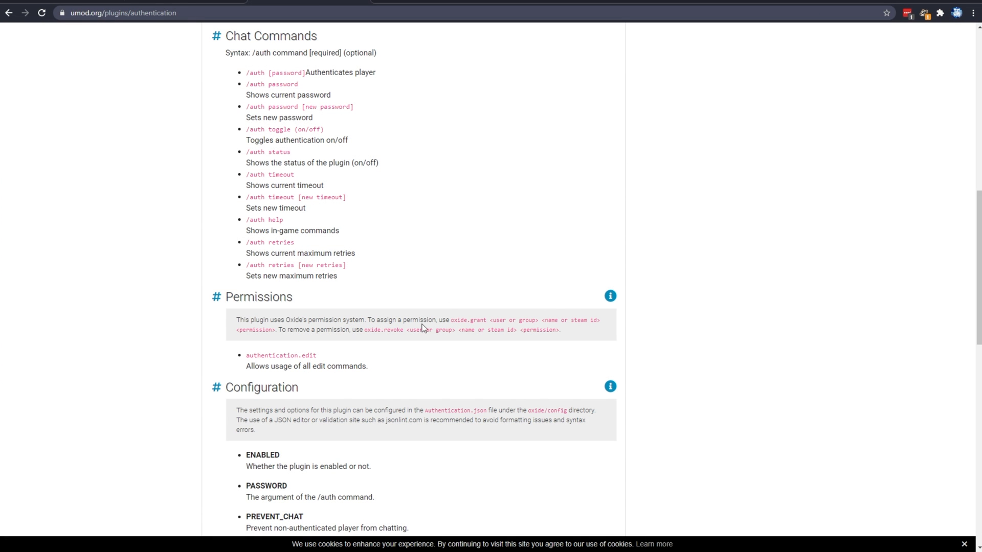
pyautogui.moveTo(263, 301)
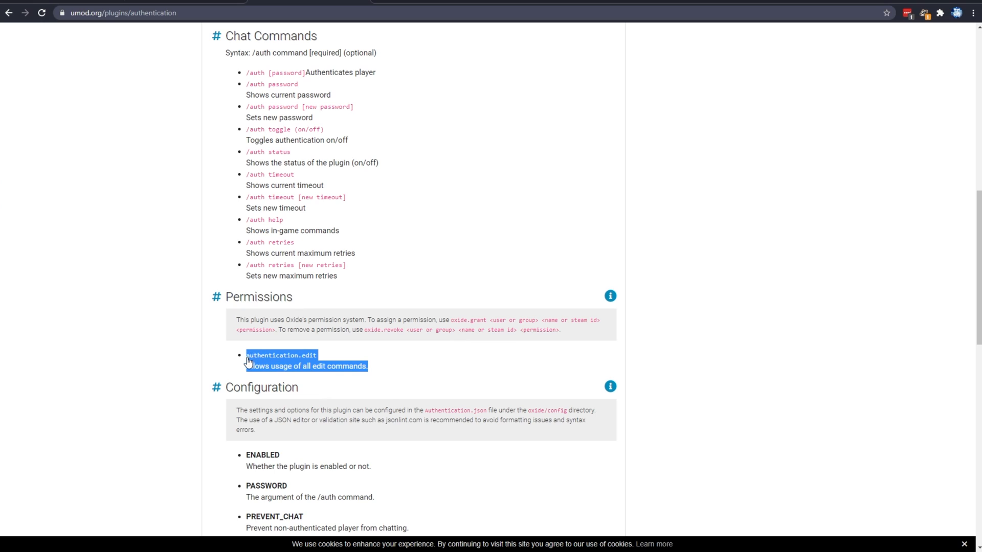
# Select the authentication.edit permission name in uMod's Permissions section
pyautogui.click(369, 330)
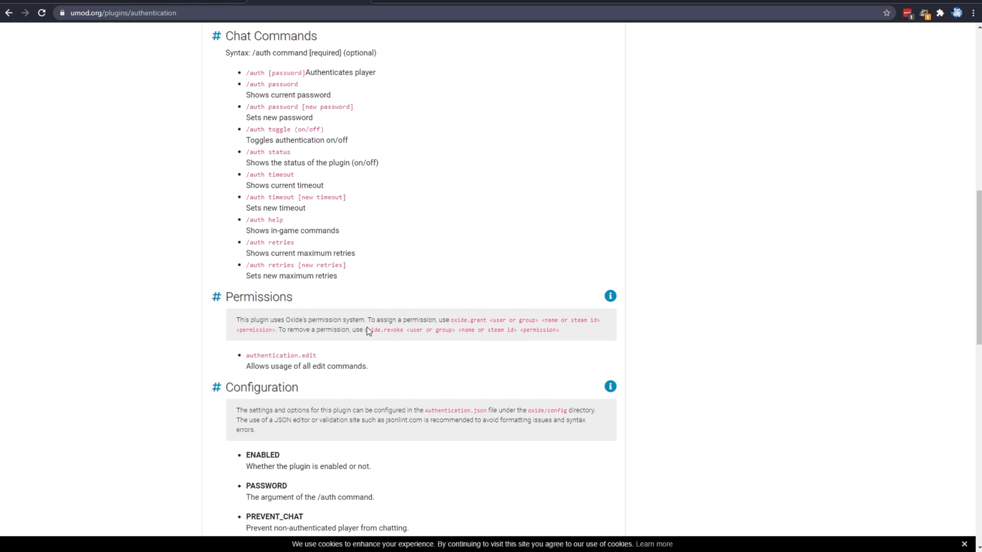
pyautogui.moveTo(464, 367)
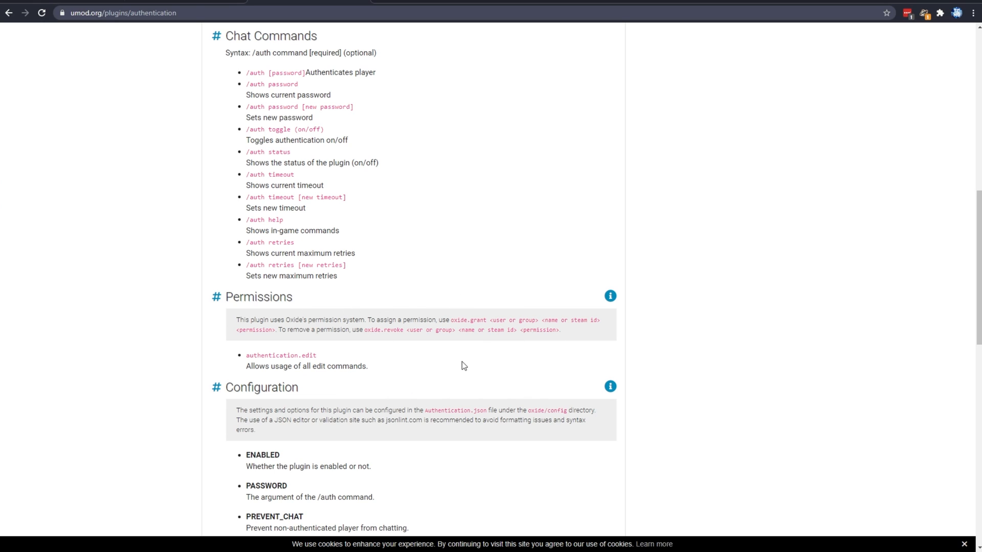
pyautogui.doubleClick(281, 355)
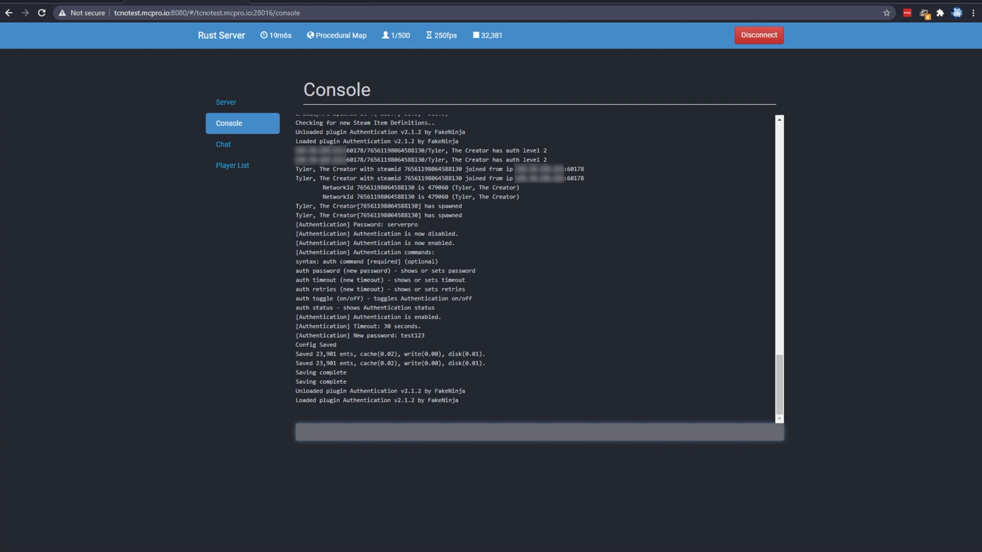
# Grant the admin group authentication.edit via 'oxide.grant group admin authentication.edit'
pyautogui.write('oxide')
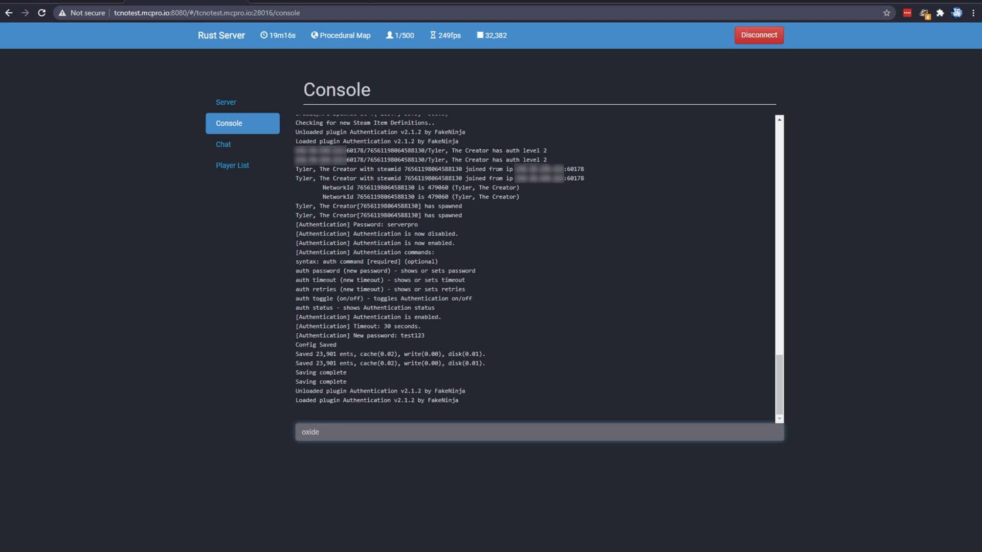
pyautogui.press('Return')
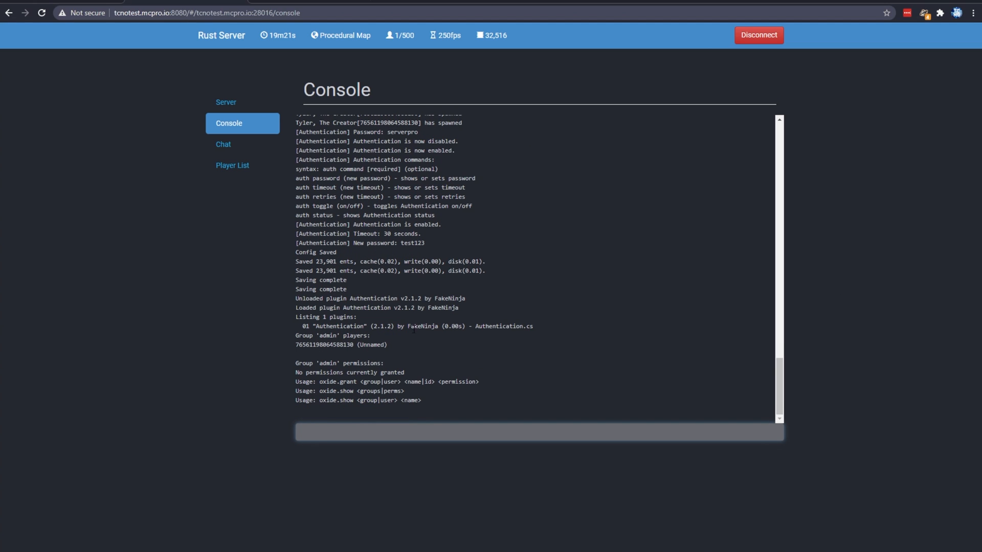
pyautogui.doubleClick(341, 344)
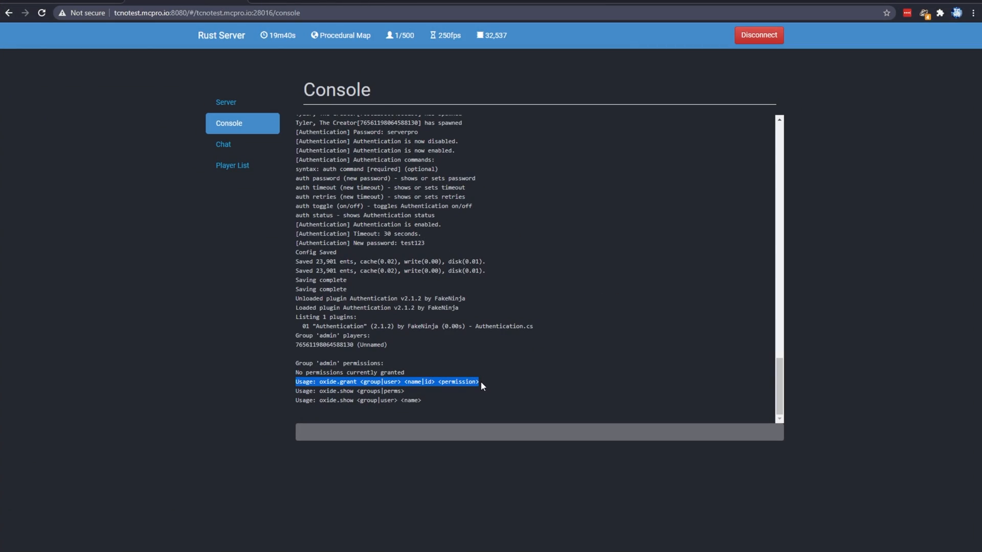
pyautogui.moveTo(437, 390)
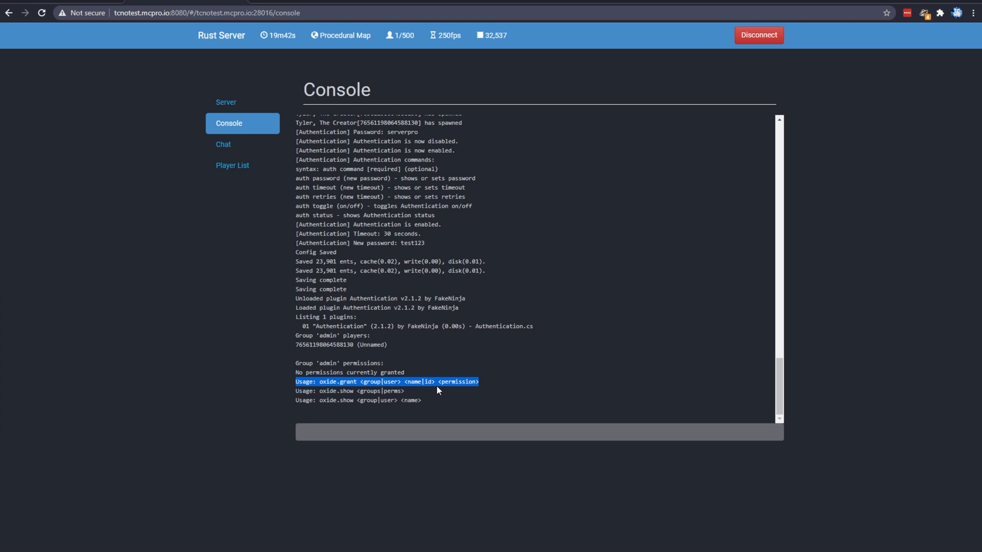
pyautogui.click(537, 432)
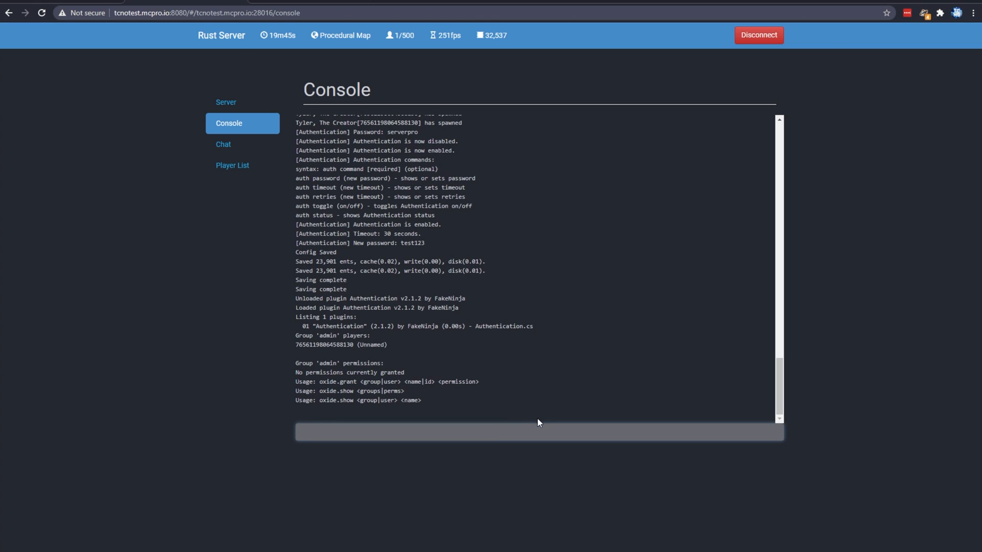
pyautogui.write('oxide')
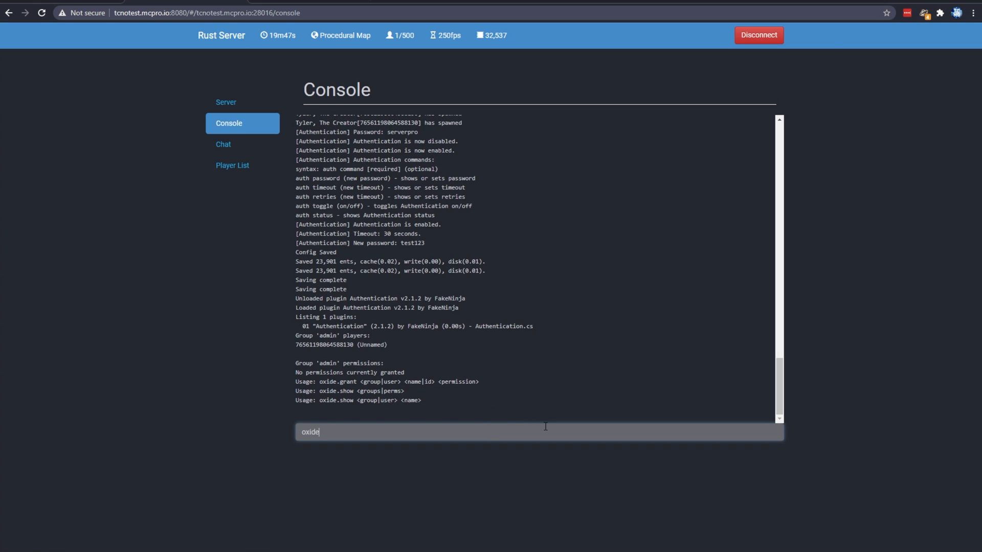
pyautogui.write('.grant')
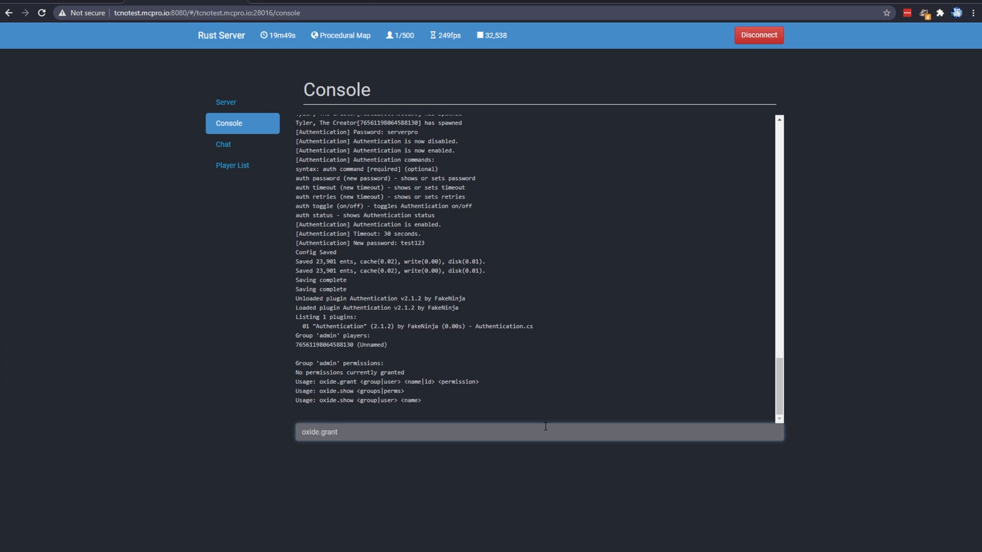
pyautogui.write('group')
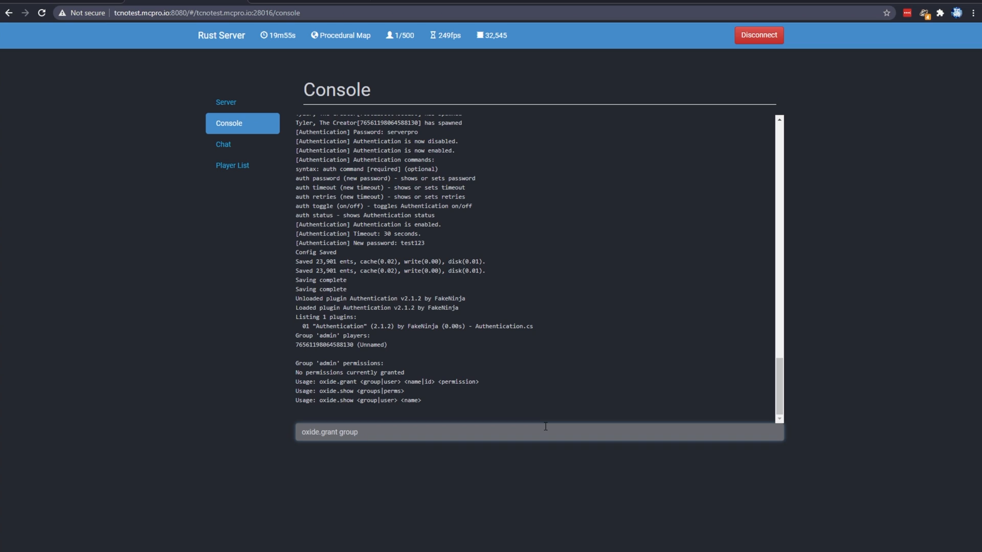
pyautogui.write('admin')
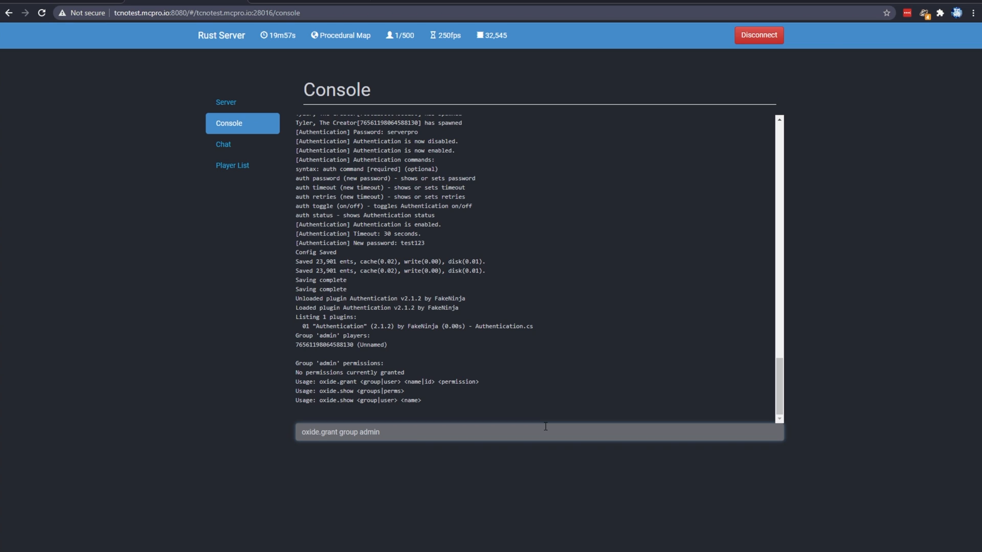
pyautogui.moveTo(227, 211)
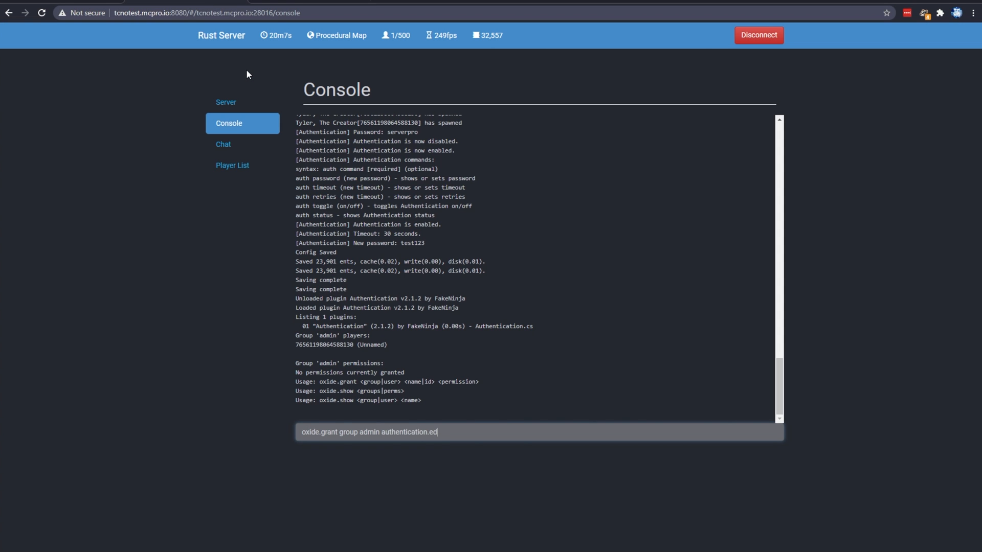
pyautogui.press('Return')
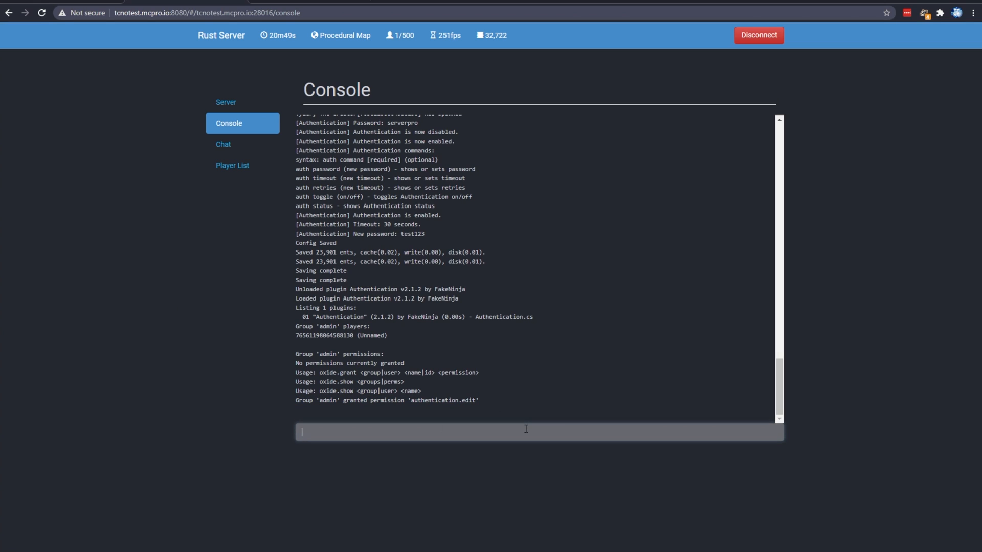
# Run 'oxide.show' to confirm authentication.edit is listed among admin's permissions
pyautogui.write('oxide.show')
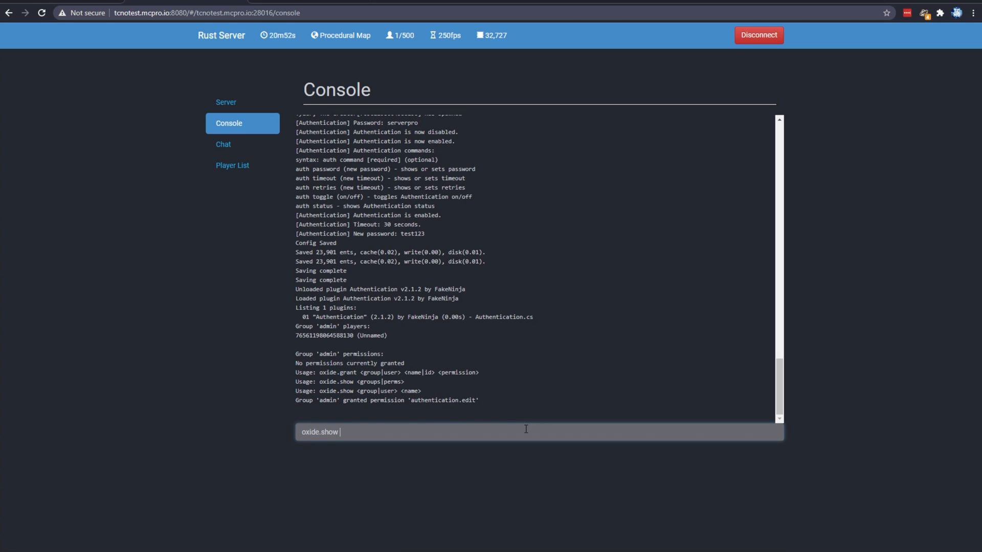
pyautogui.press('Return')
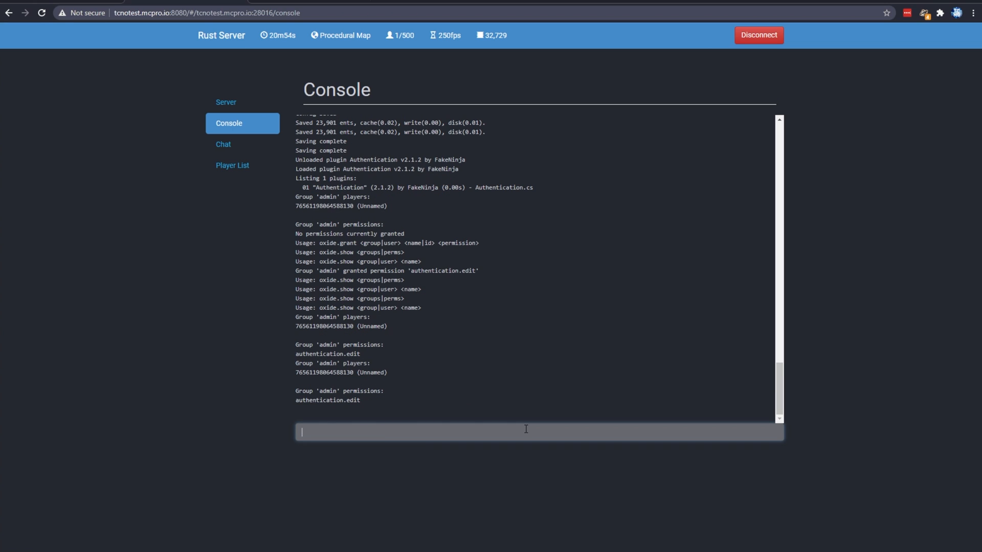
pyautogui.doubleClick(341, 373)
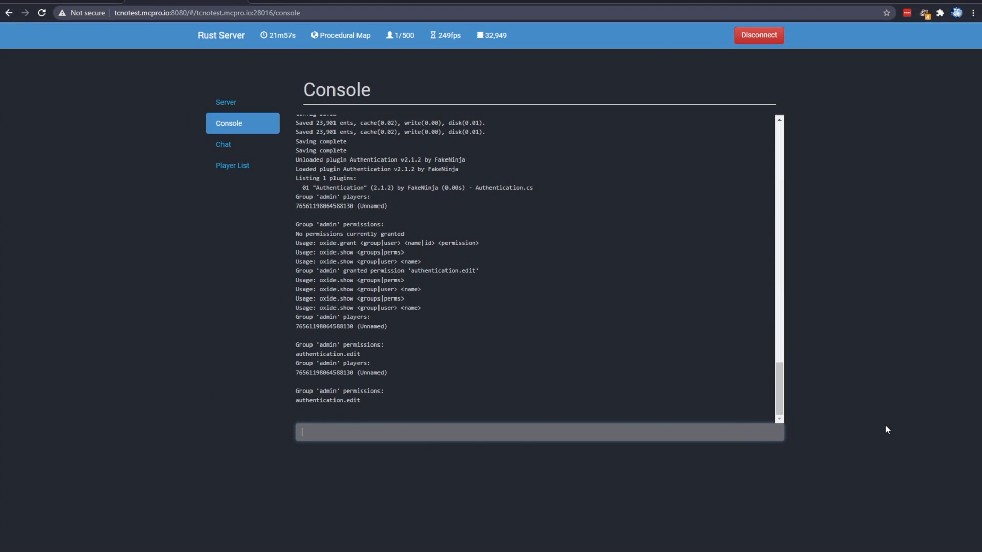
# Create the VIP group with 'oxide.group add VIP'
pyautogui.write('oxide.group')
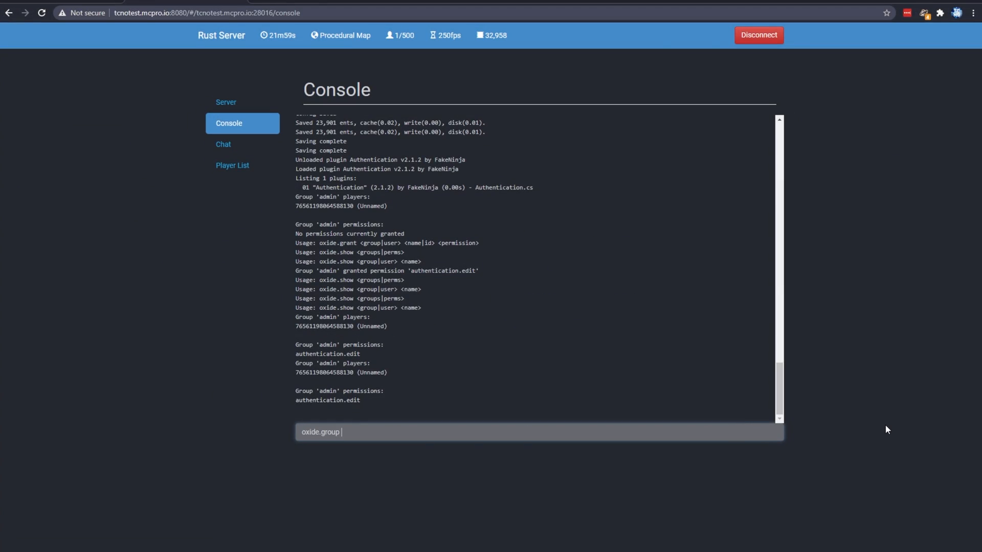
pyautogui.write('add')
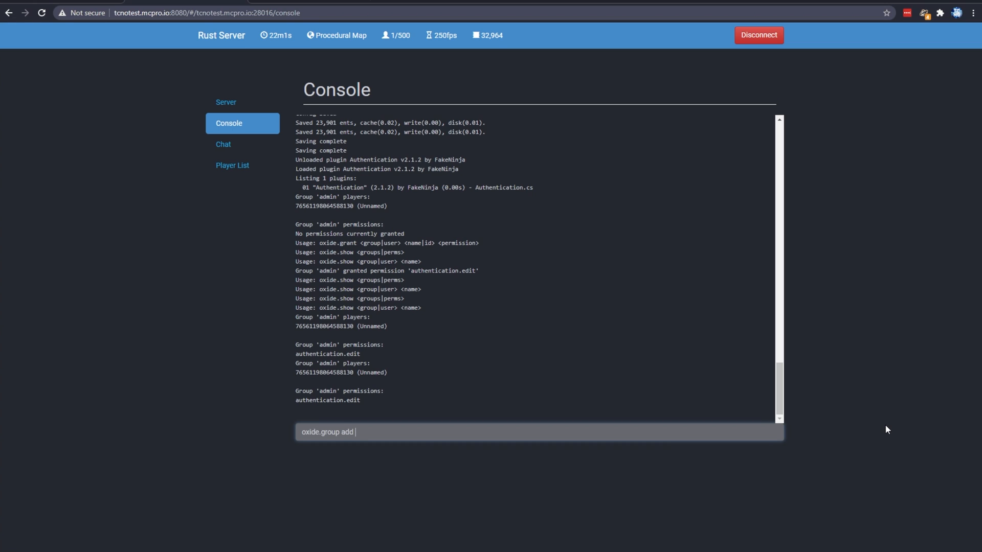
pyautogui.write('VIP')
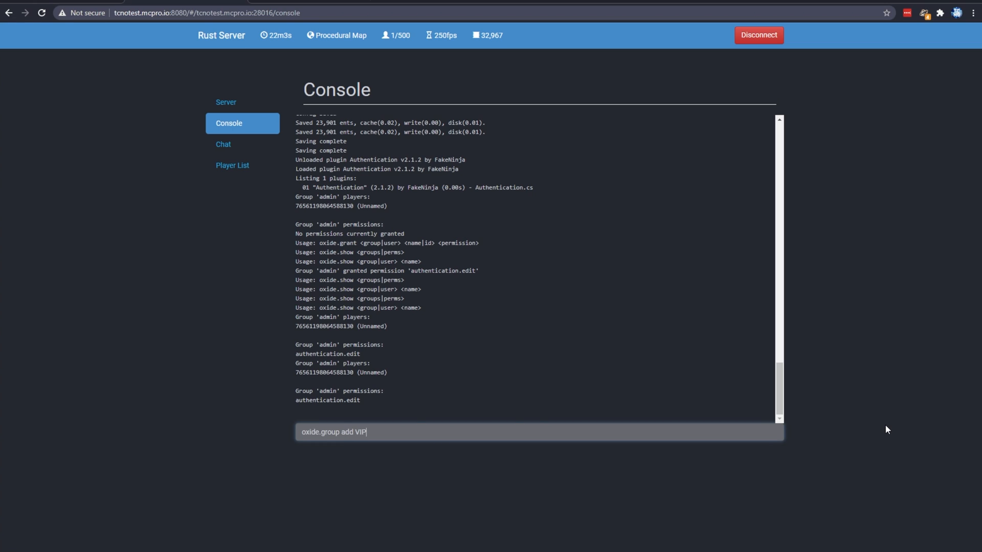
pyautogui.press('Return')
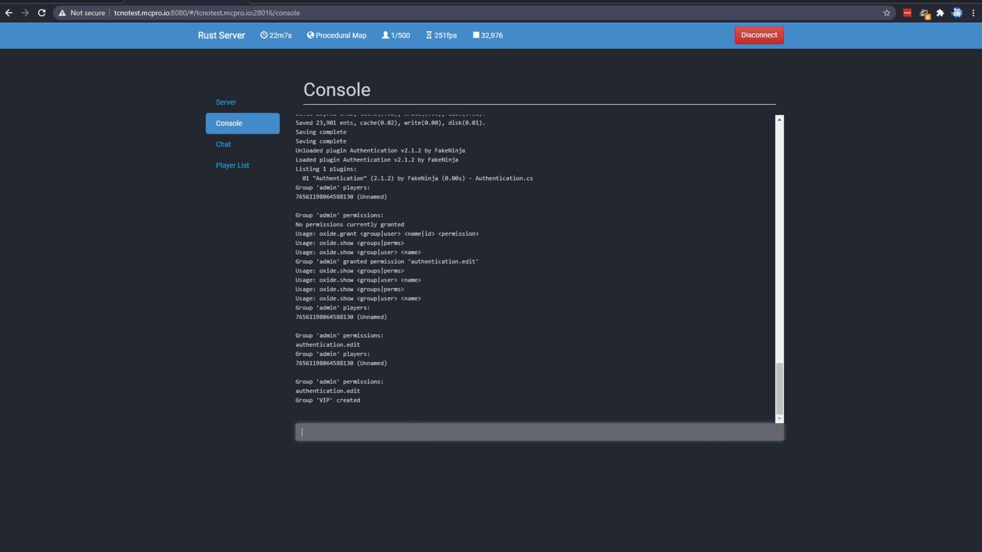
# Grant the VIP group the authentication.edit permission
pyautogui.write('oxide.gro')
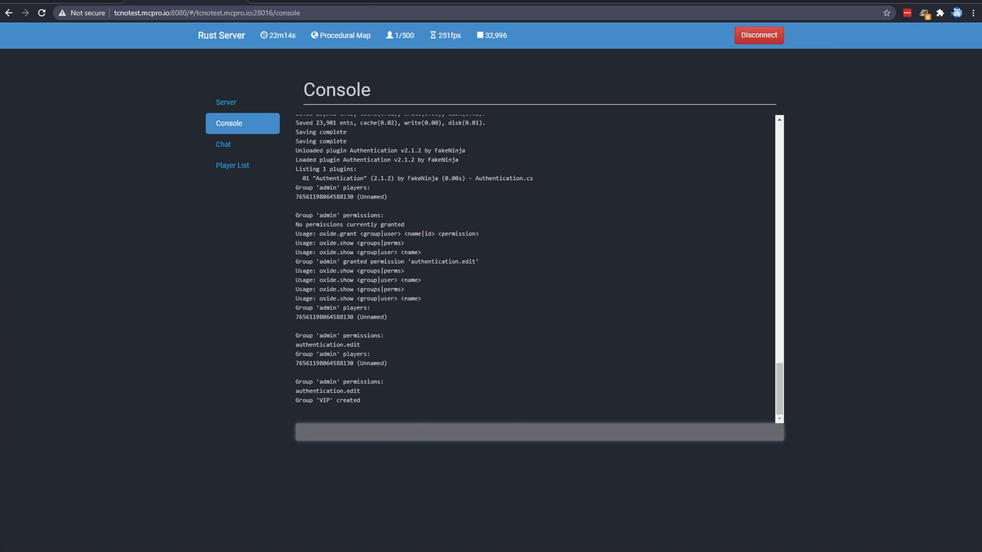
pyautogui.write('oxide')
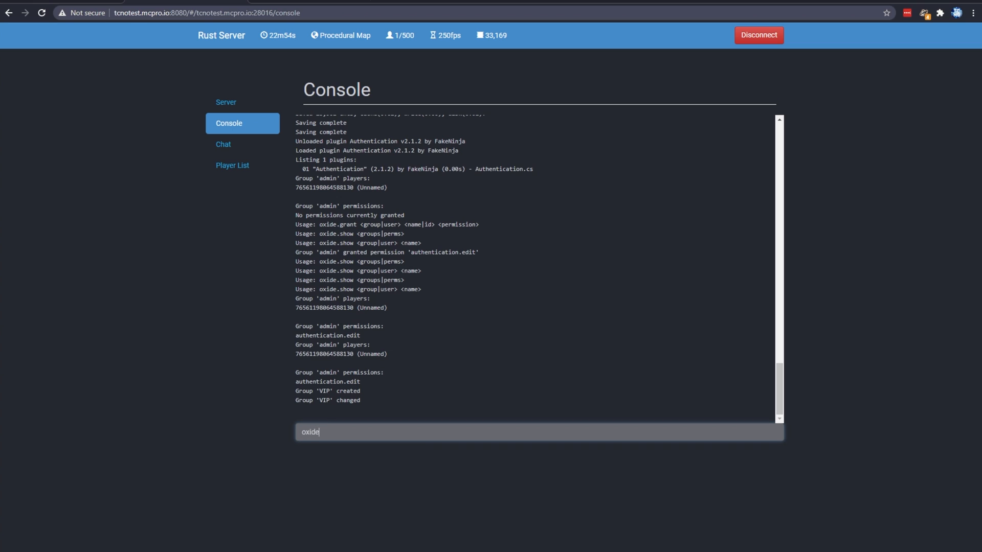
pyautogui.write('.grant group VIP')
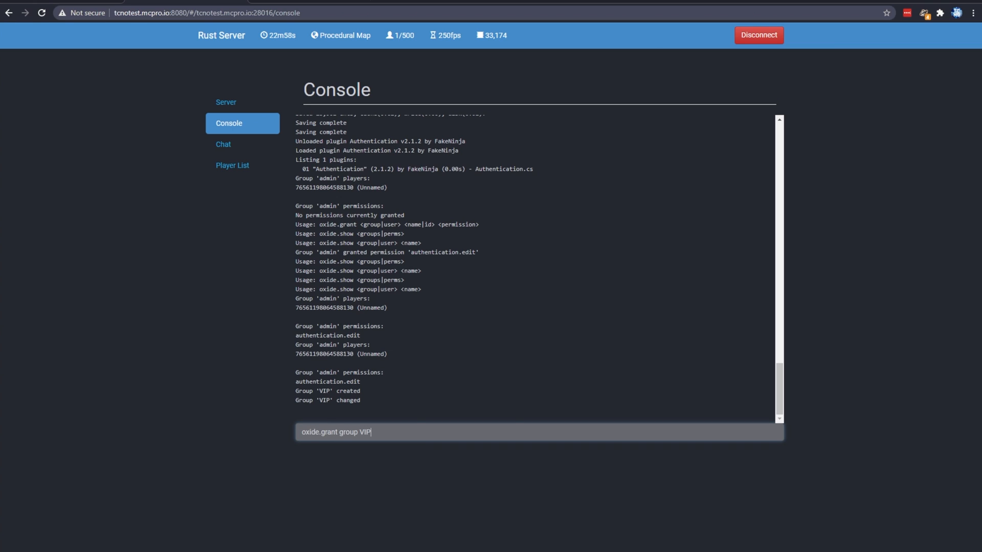
pyautogui.press('Return')
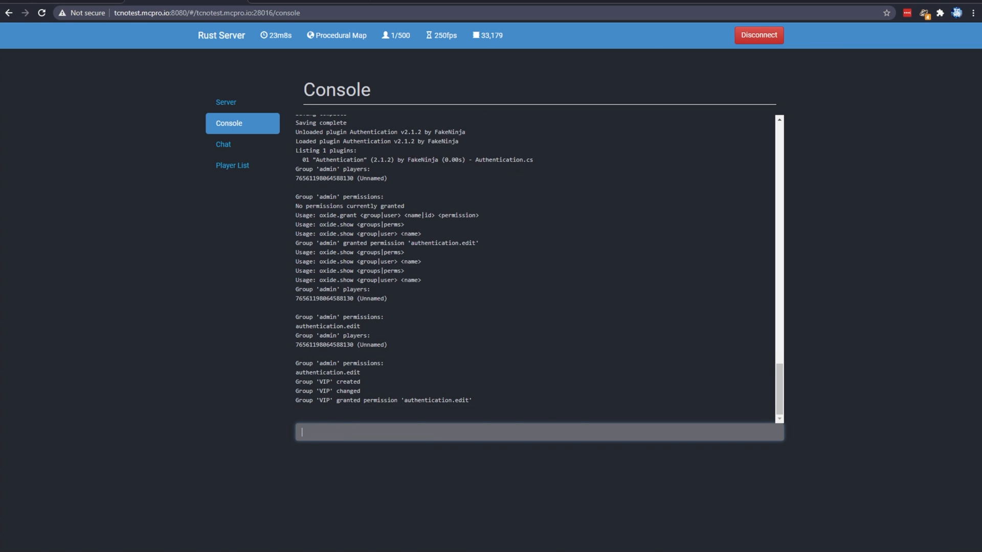
pyautogui.moveTo(921, 320)
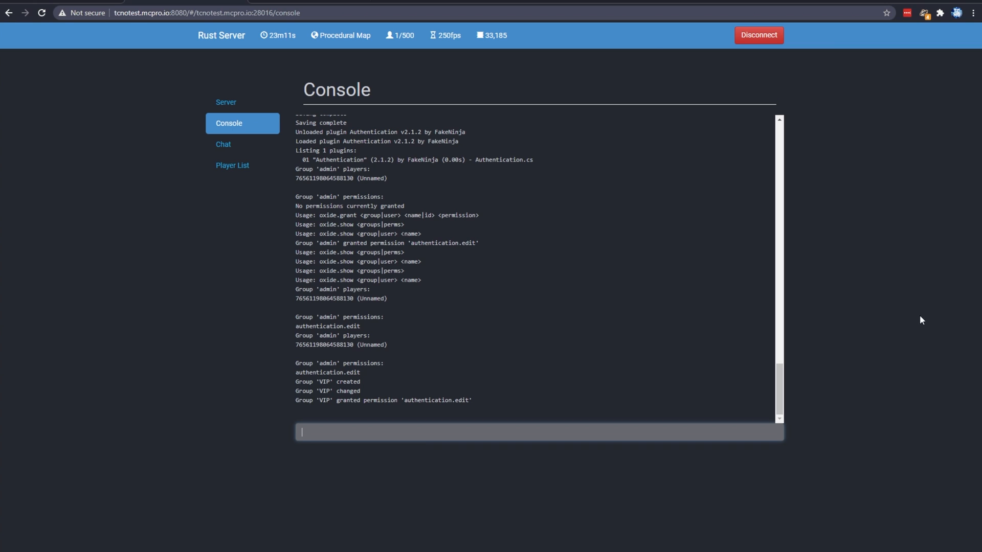
pyautogui.moveTo(852, 401)
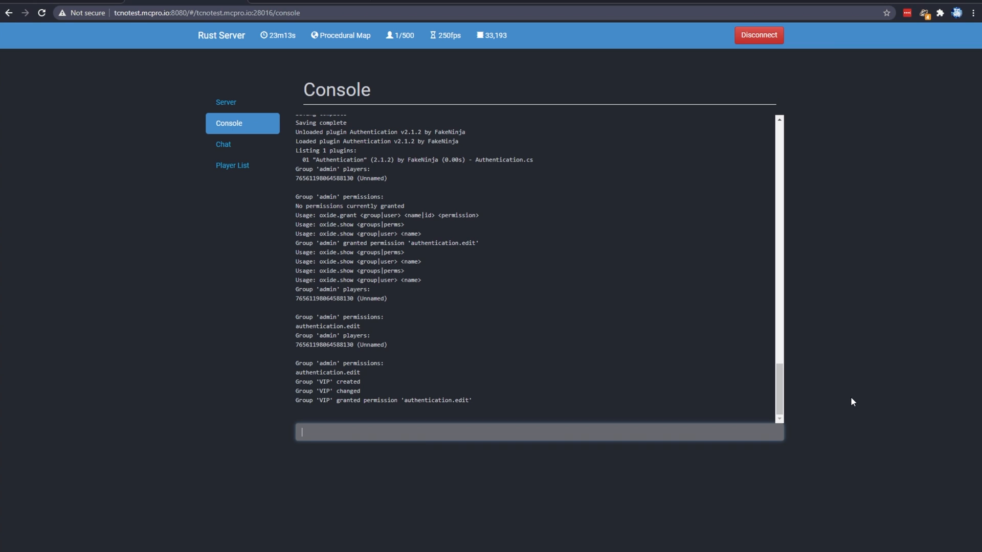
# Revoke authentication.edit from VIP by changing grant to revoke in the same command
pyautogui.write('oxide.grant group VIP authentication.edit')
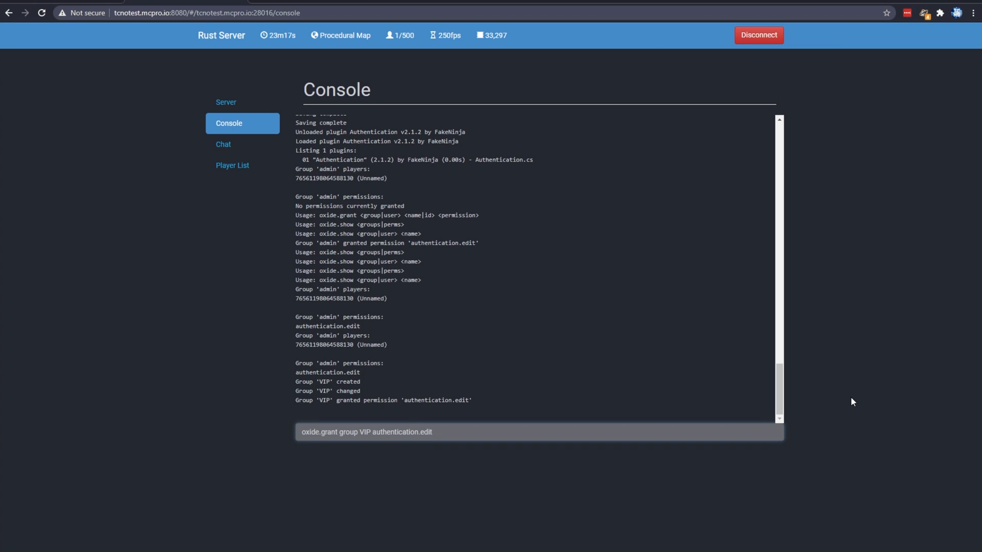
pyautogui.doubleClick(329, 431)
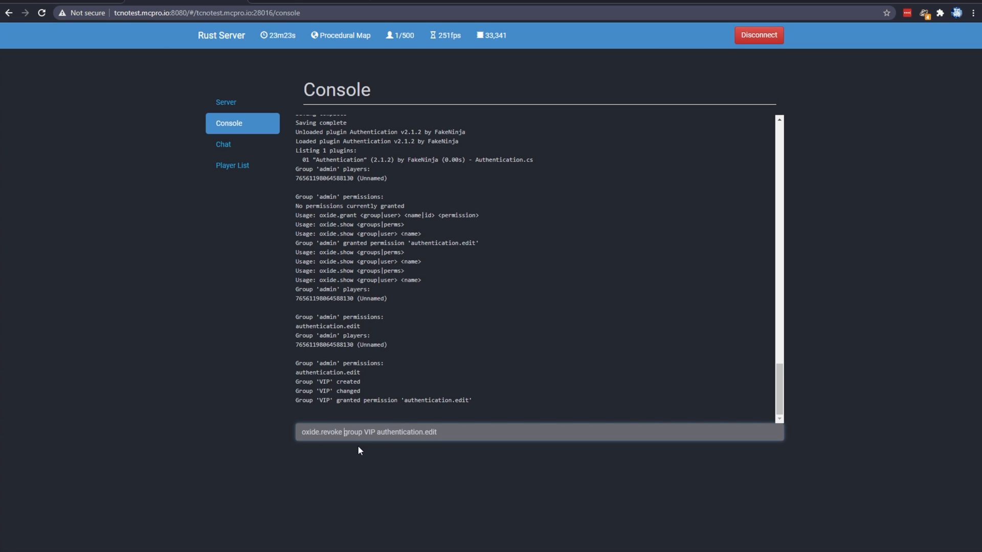
pyautogui.press('Return')
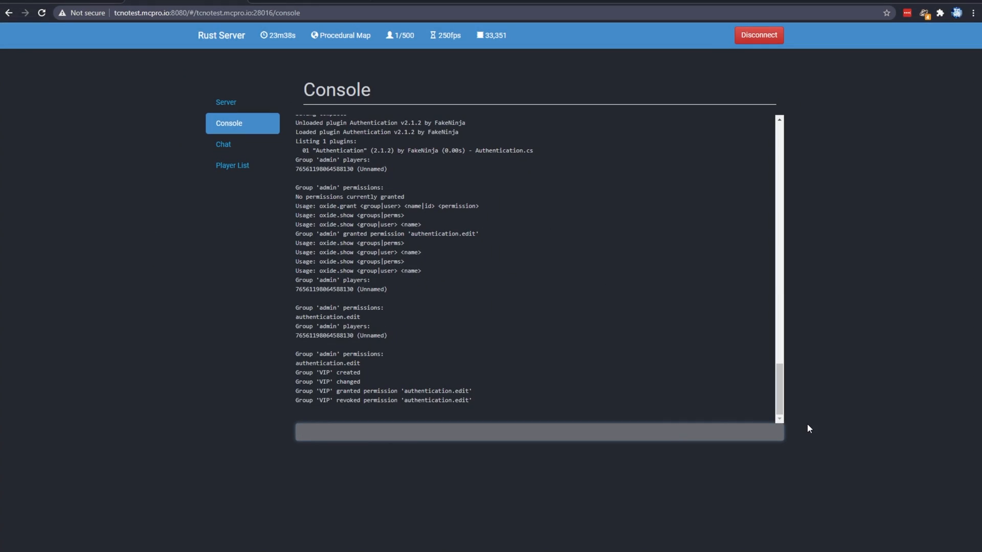
# Add player Tyler to the VIP group with 'oxide.usergroup add Tyler VIP'
pyautogui.write('oxi')
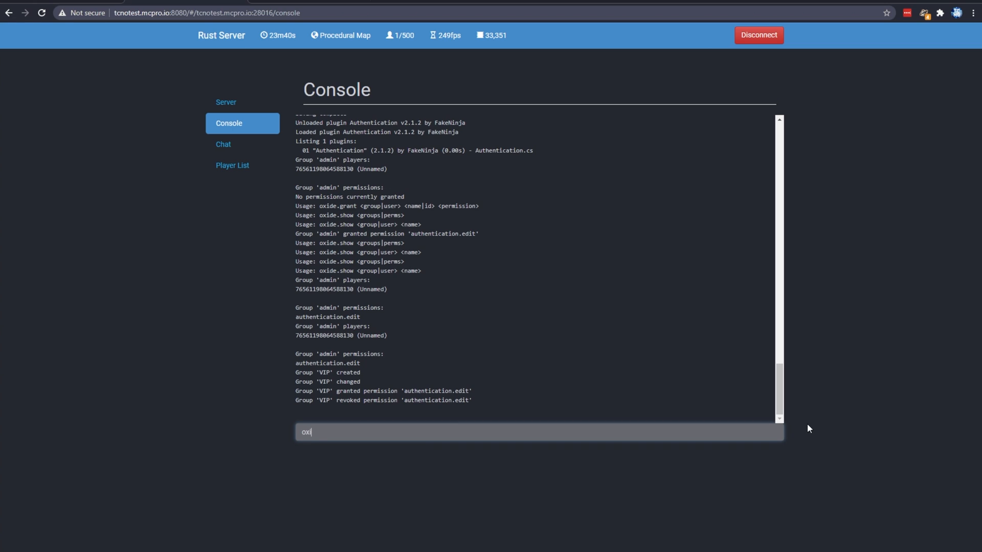
pyautogui.write('de.usergroup add')
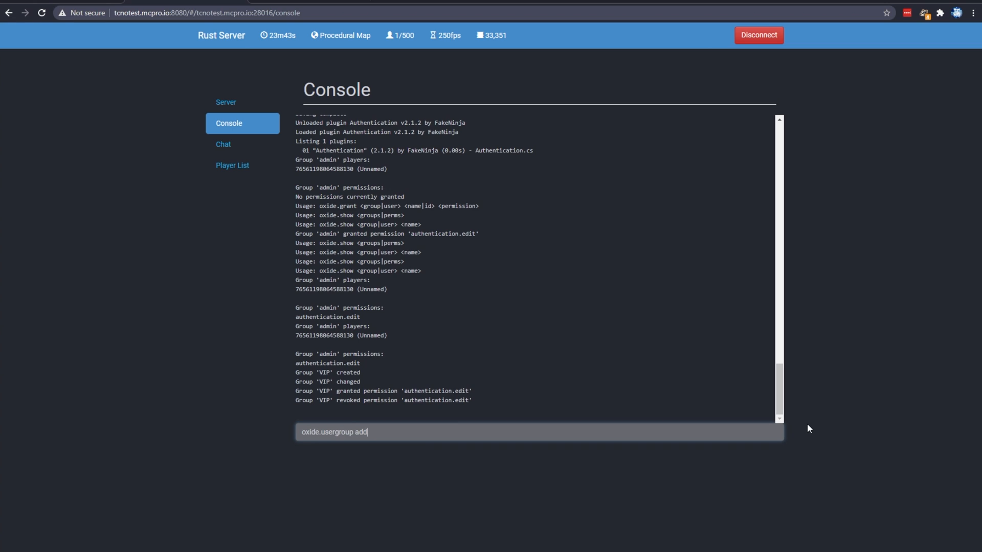
pyautogui.write('T')
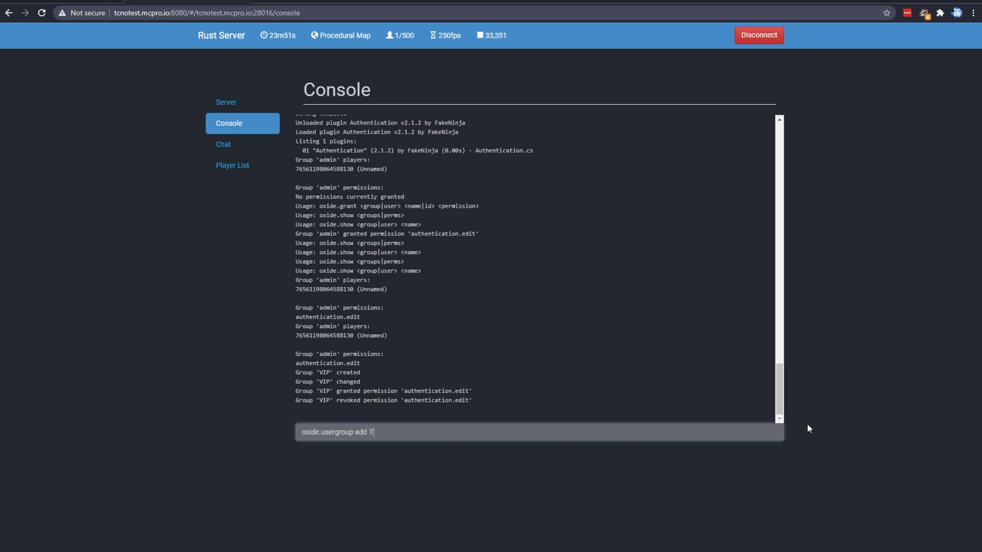
pyautogui.write('yler')
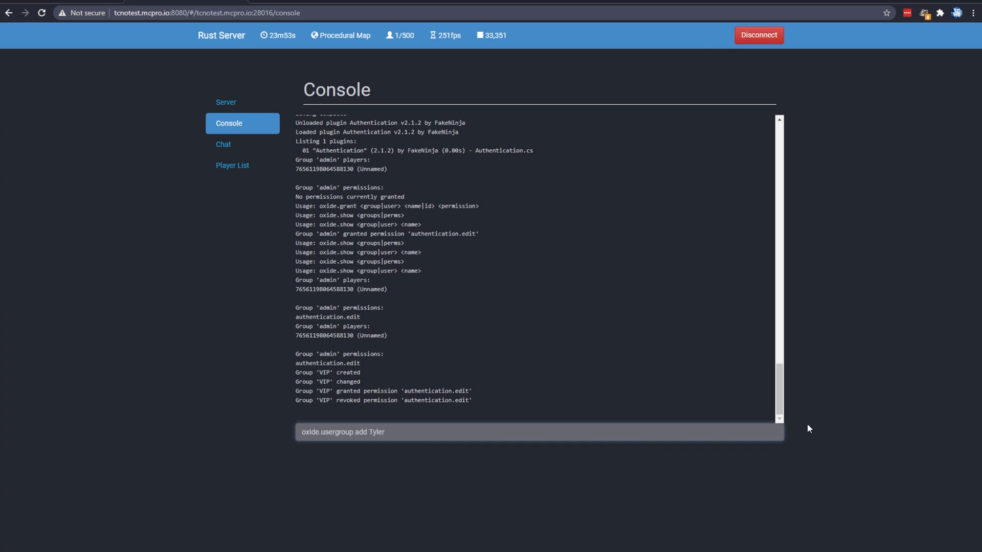
pyautogui.write('VIP')
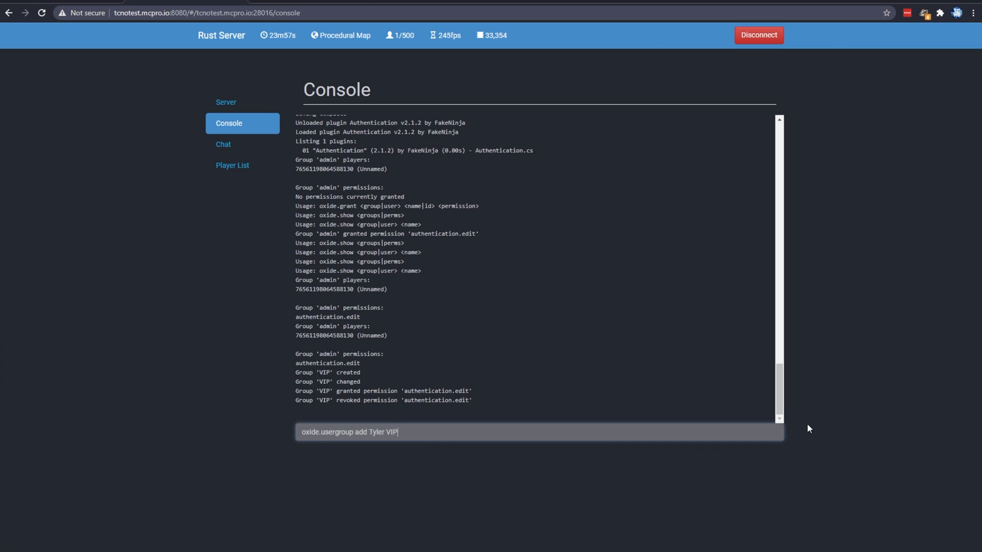
pyautogui.press('Return')
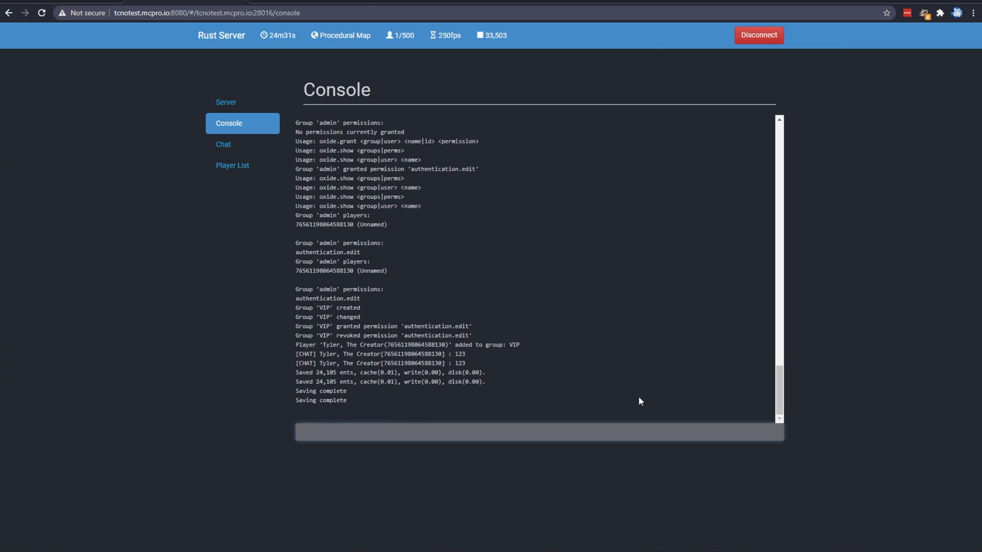
pyautogui.moveTo(964, 409)
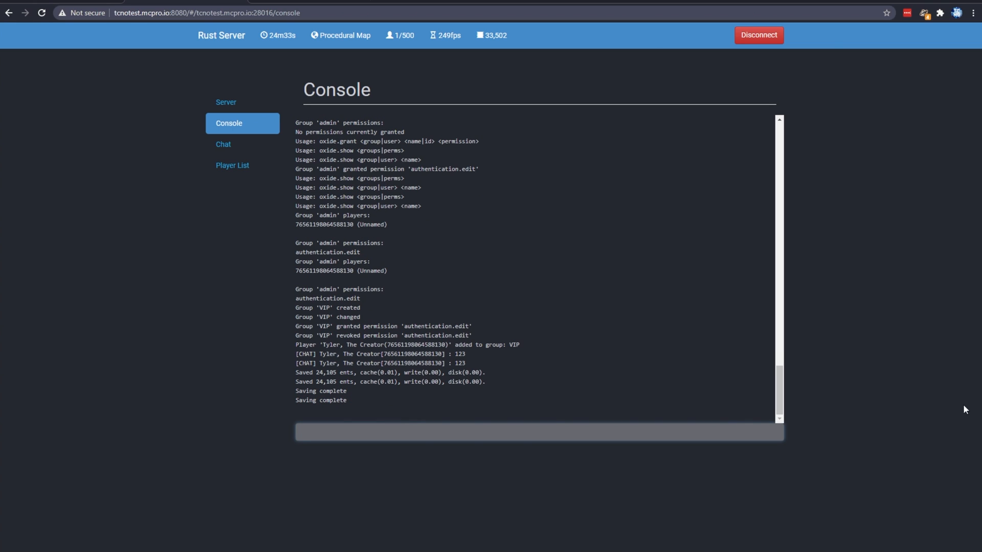
# Remove Tyler from the admin group with 'oxide.usergroup remove Tyler admin'
pyautogui.click(554, 431)
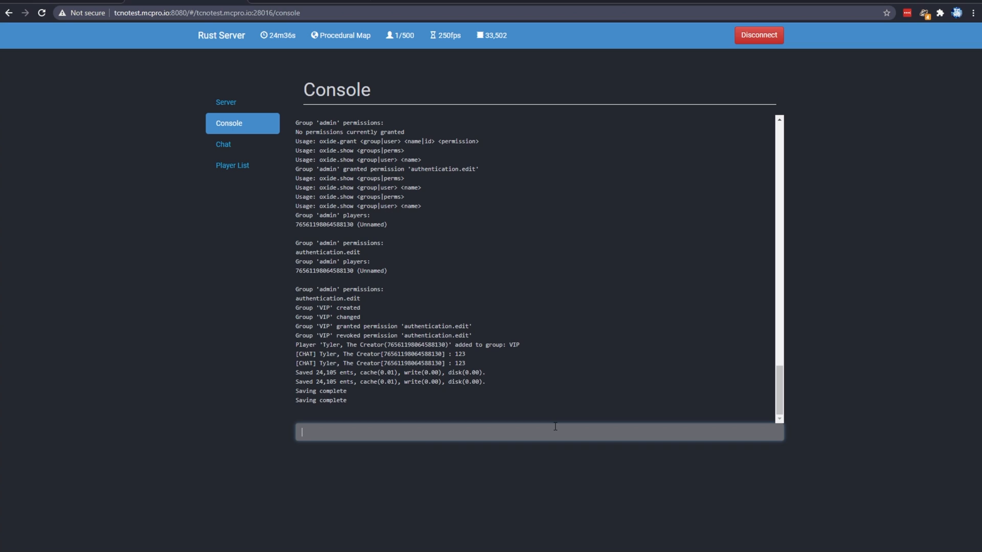
pyautogui.write('oxide.usergroup')
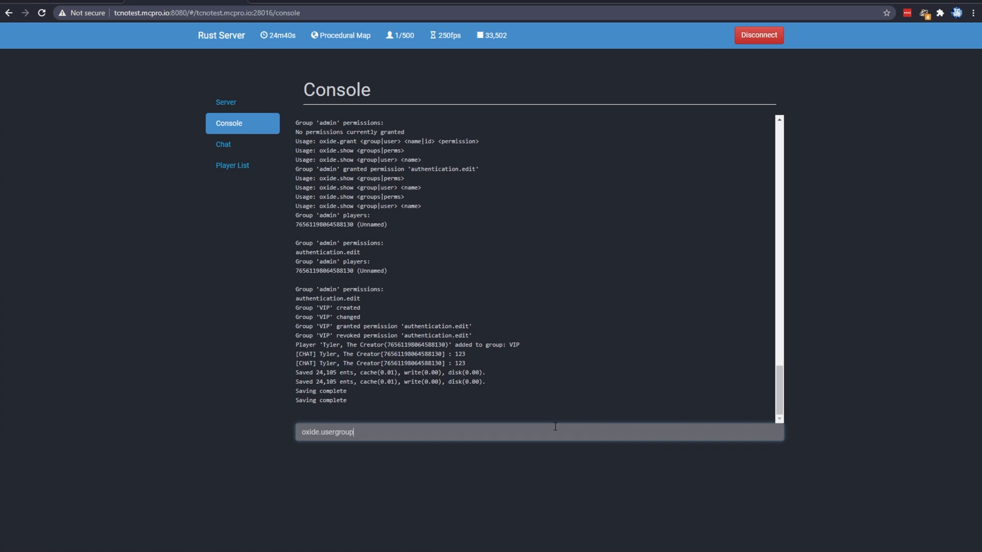
pyautogui.write('remove Tyl')
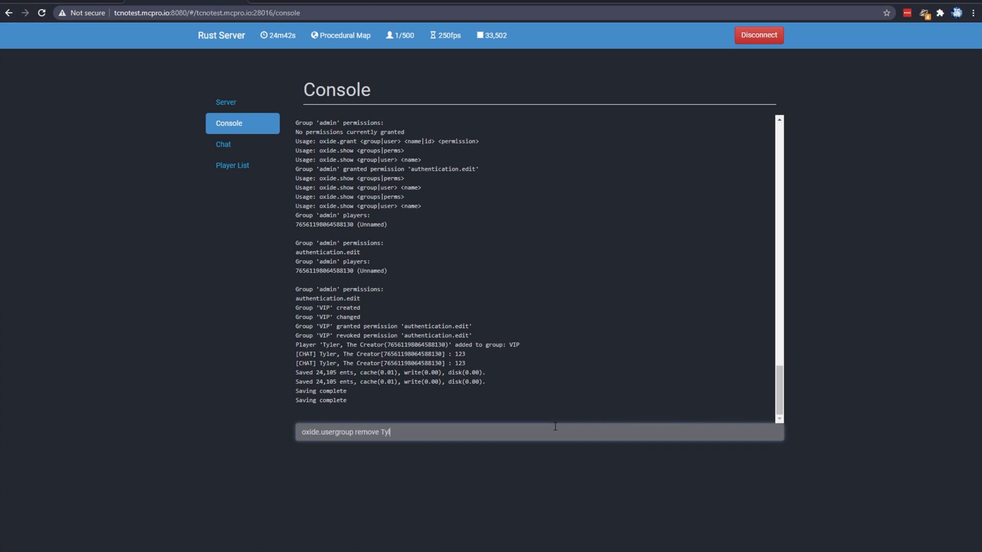
pyautogui.write('er')
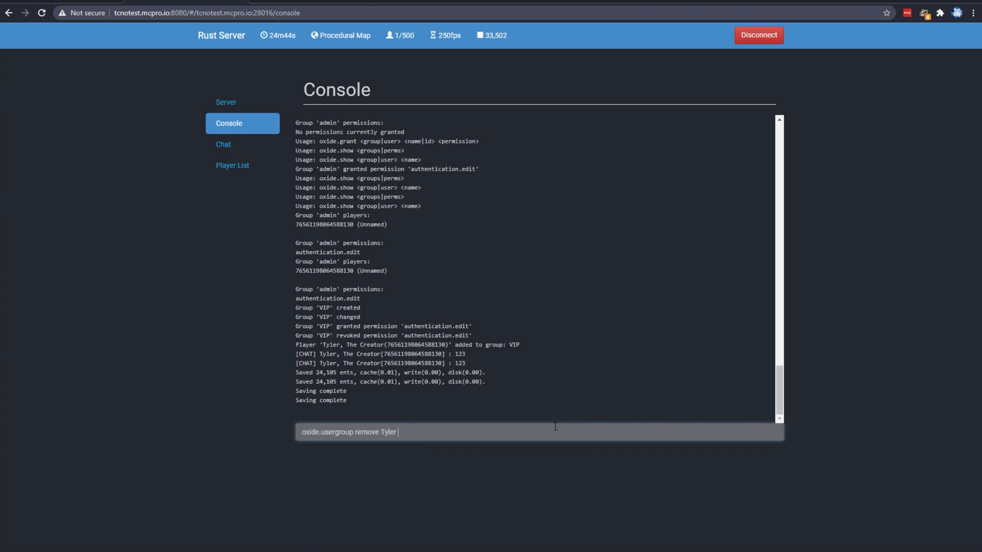
pyautogui.press('Return')
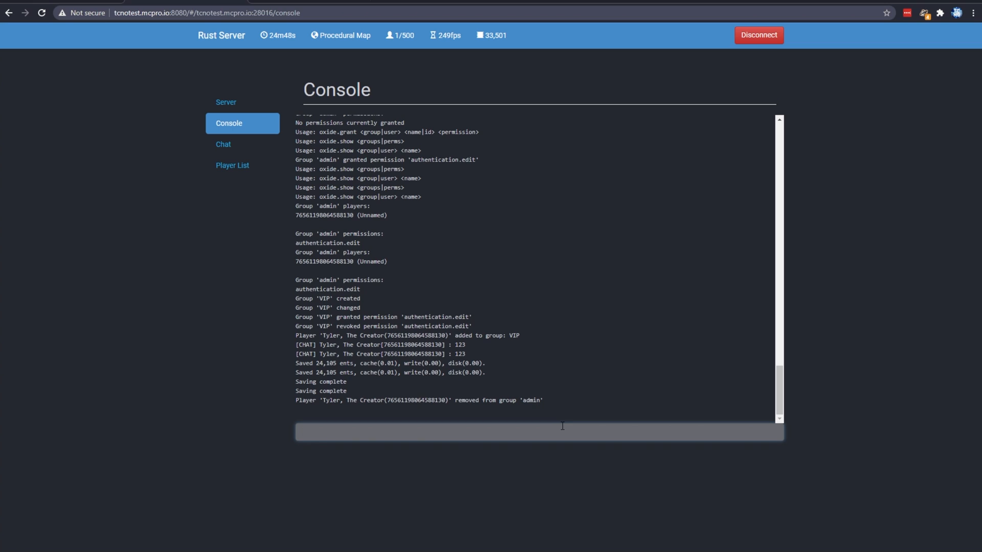
# Run oxide.show user for the player, revealing no permissions and membership in default and vip
pyautogui.write('oxide.show u')
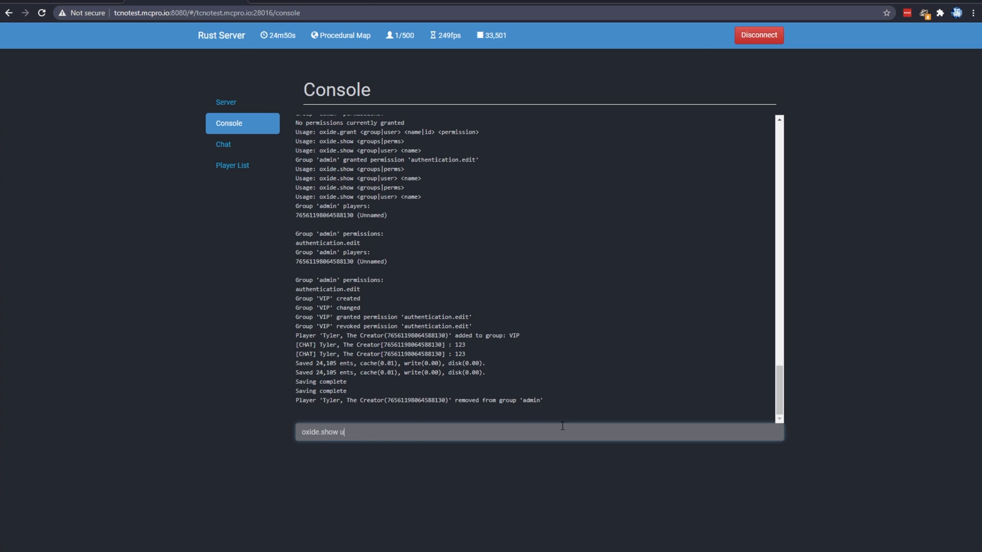
pyautogui.press('Return')
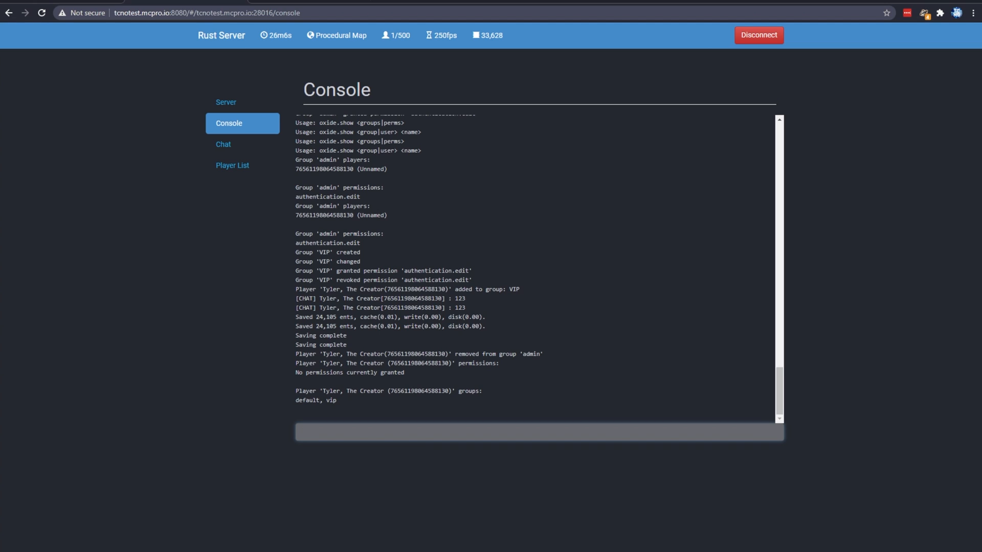
# Make admin the parent of the vip group via oxide.group parent vip admin
pyautogui.write('oxide.grant')
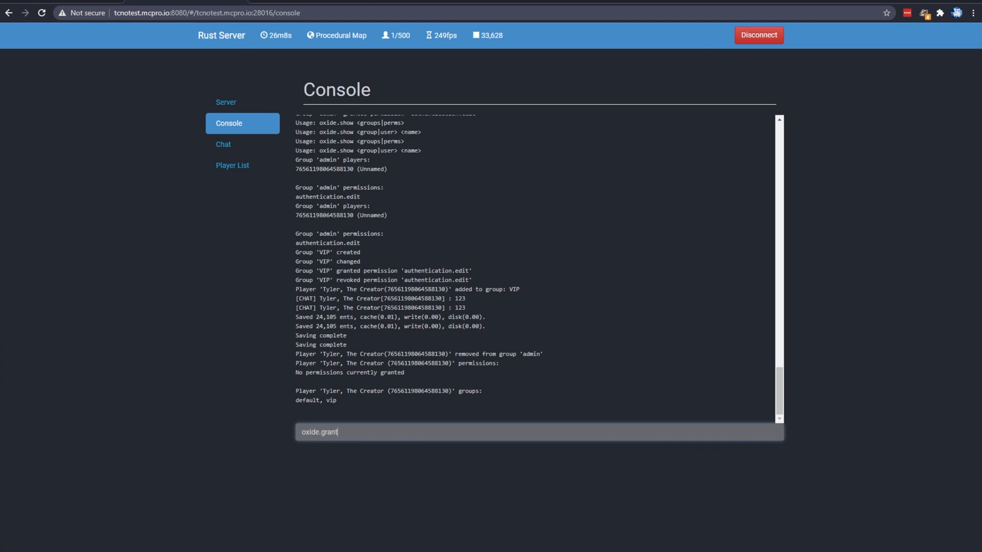
pyautogui.write('parent')
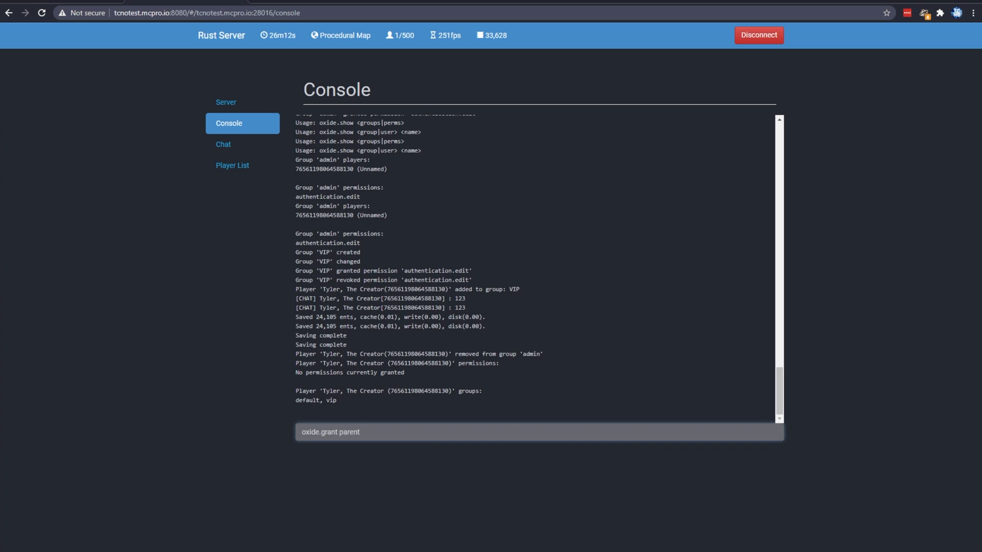
pyautogui.write('vip admin')
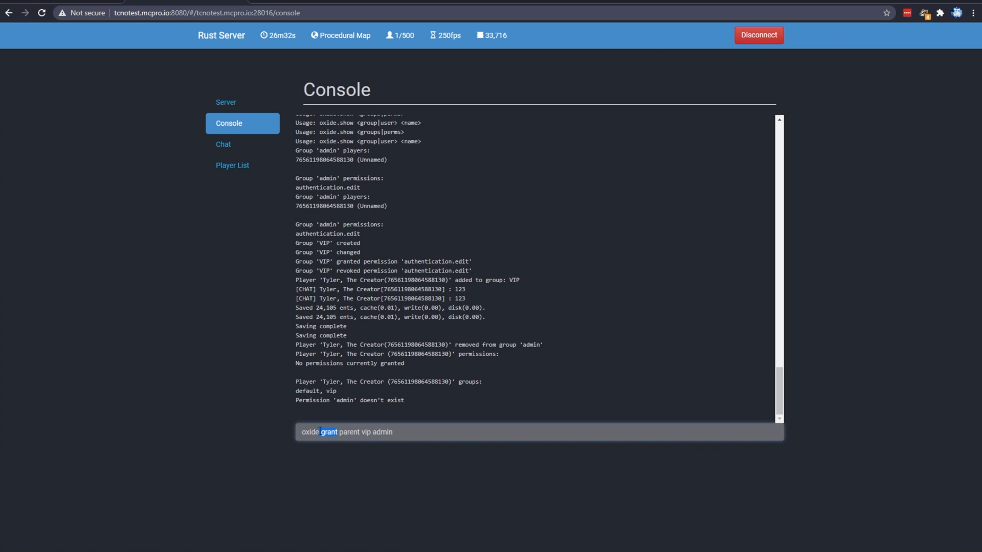
pyautogui.press('Return')
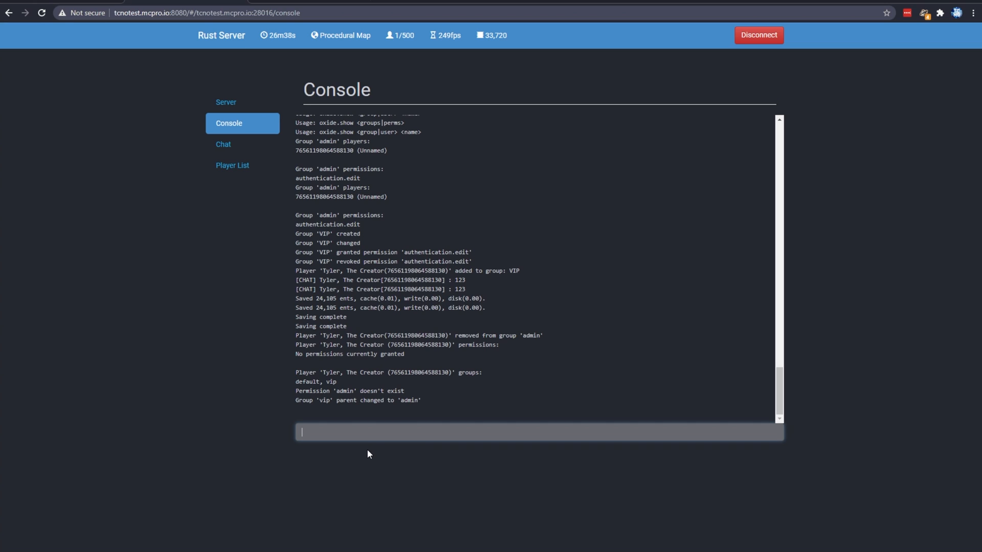
# Recheck the player's groups with oxide.show user and return to the Rust game window
pyautogui.write('oxide.show user Tyle')
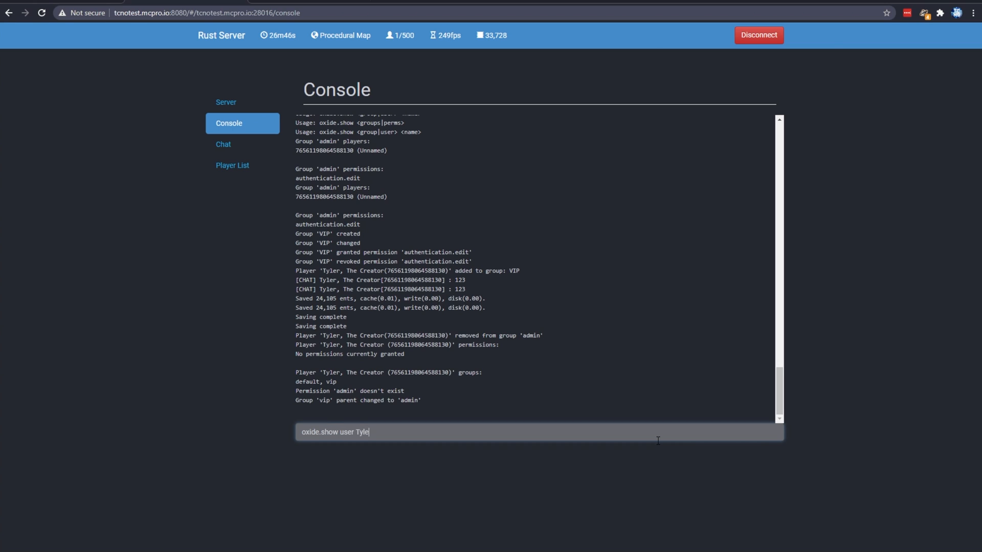
pyautogui.press('Return')
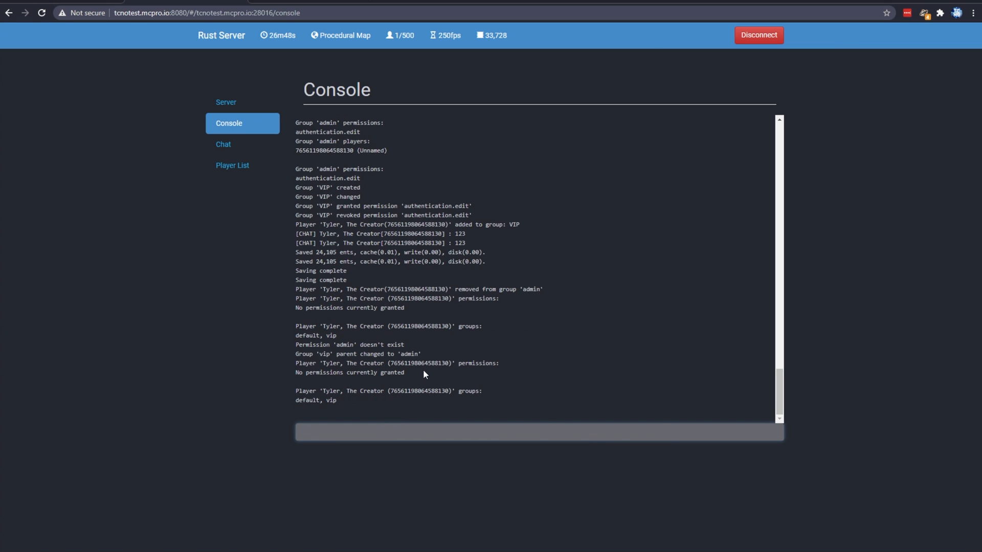
pyautogui.doubleClick(330, 400)
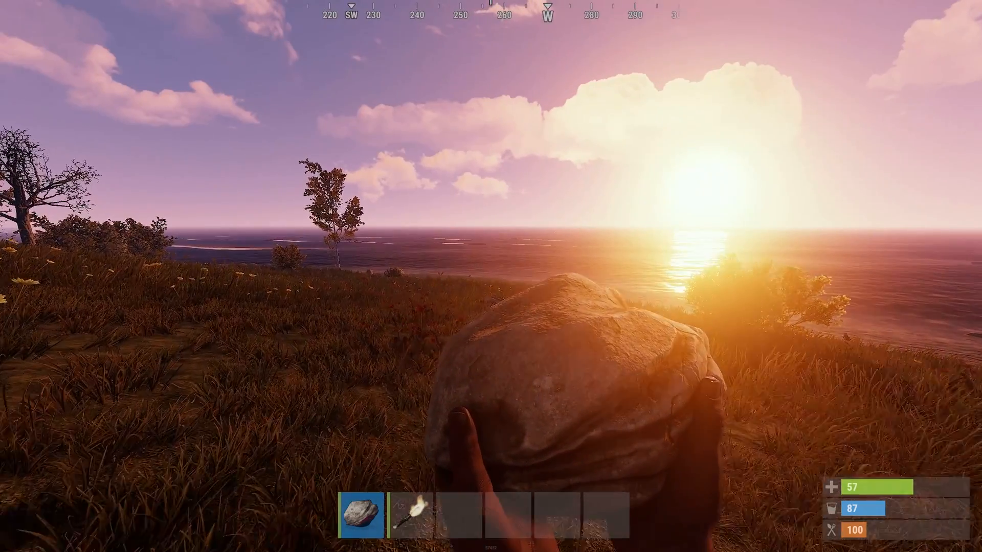
pyautogui.write('/auth pa')
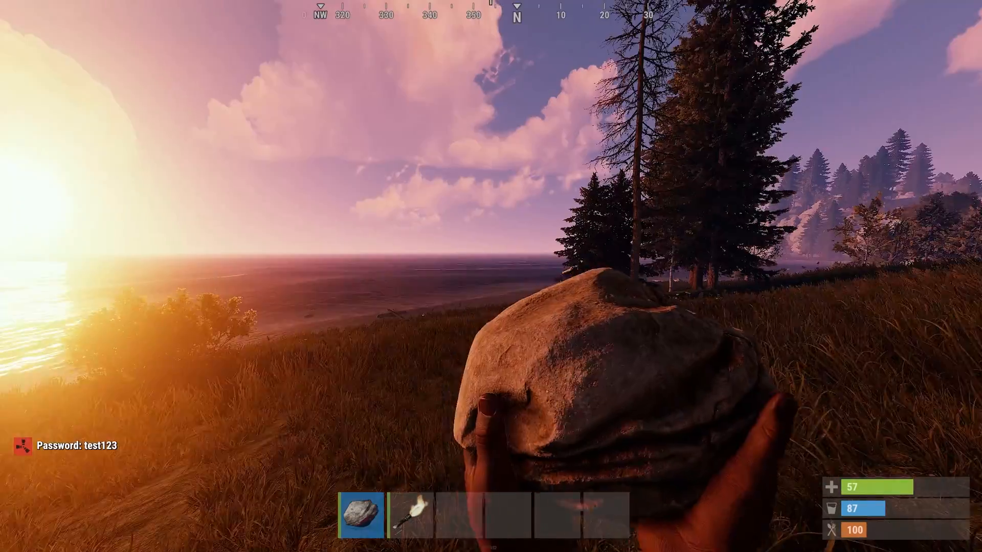
pyautogui.moveTo(490, 276)
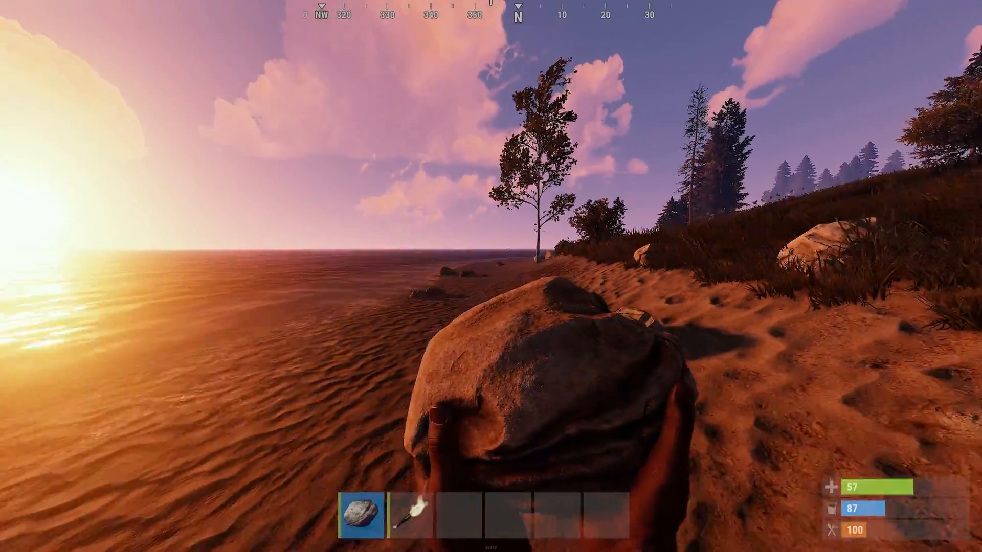
pyautogui.moveTo(491, 276)
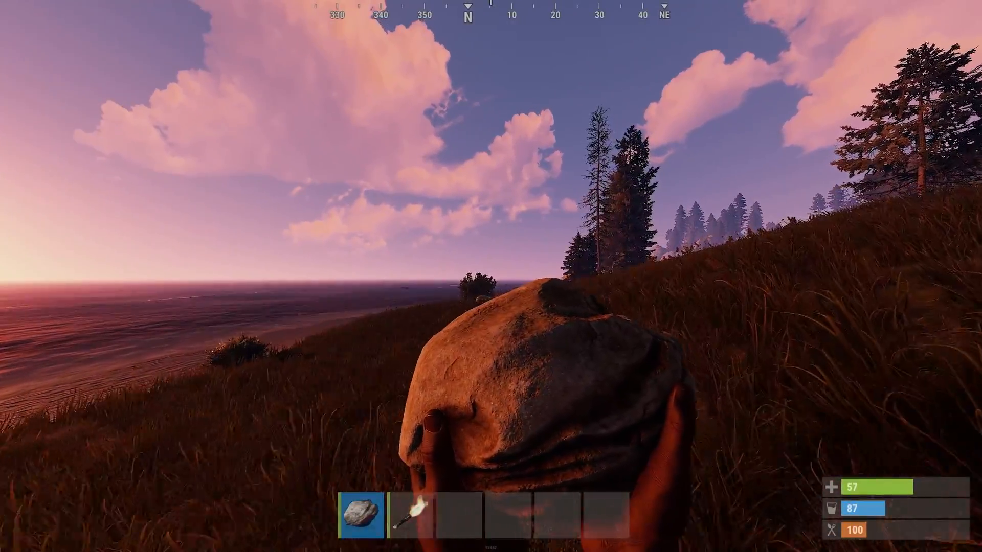
pyautogui.moveTo(491, 276)
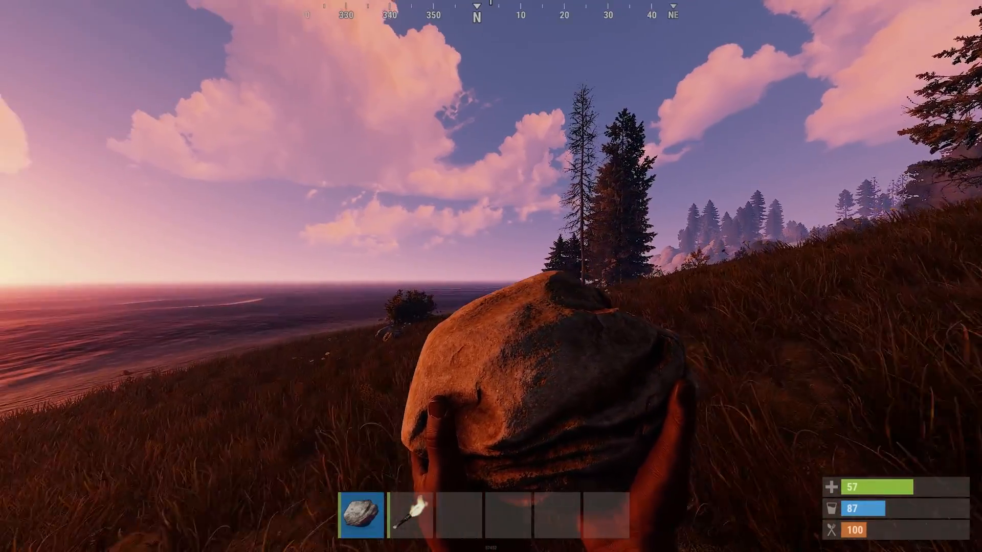
pyautogui.moveTo(491, 276)
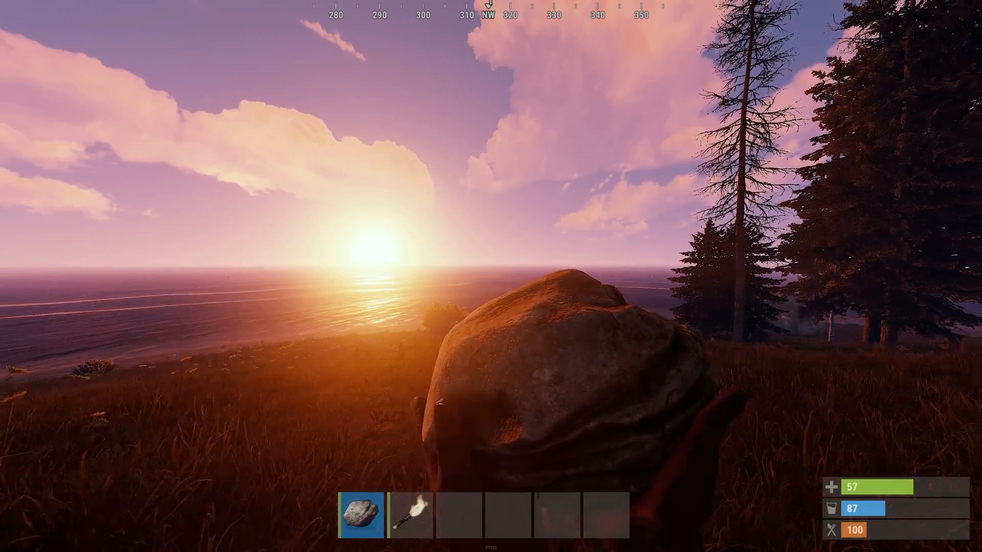
pyautogui.moveTo(491, 276)
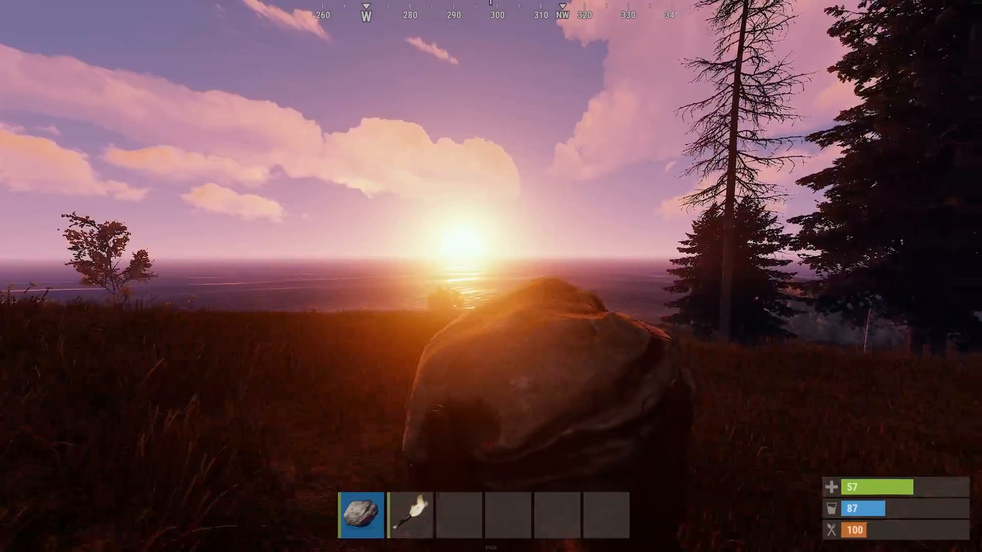
pyautogui.moveTo(491, 276)
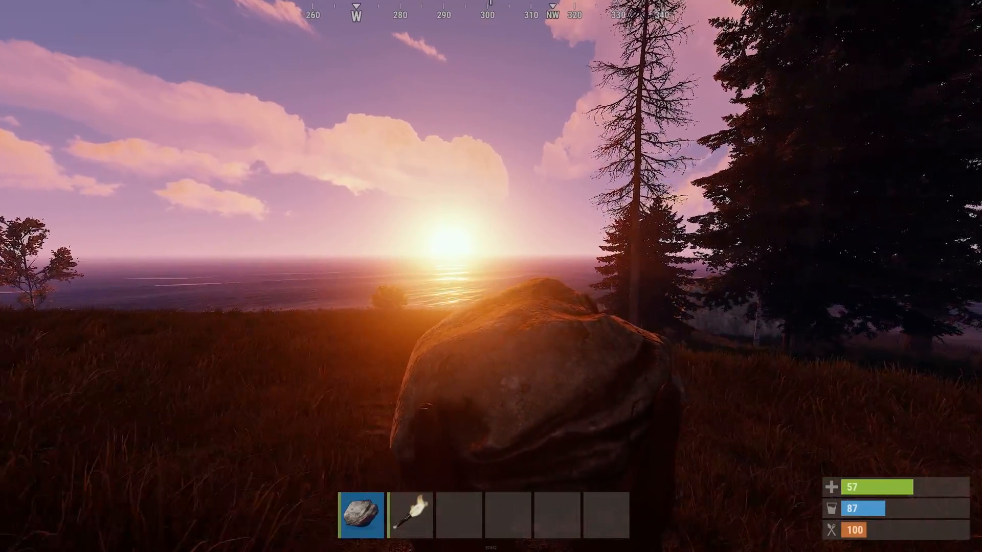